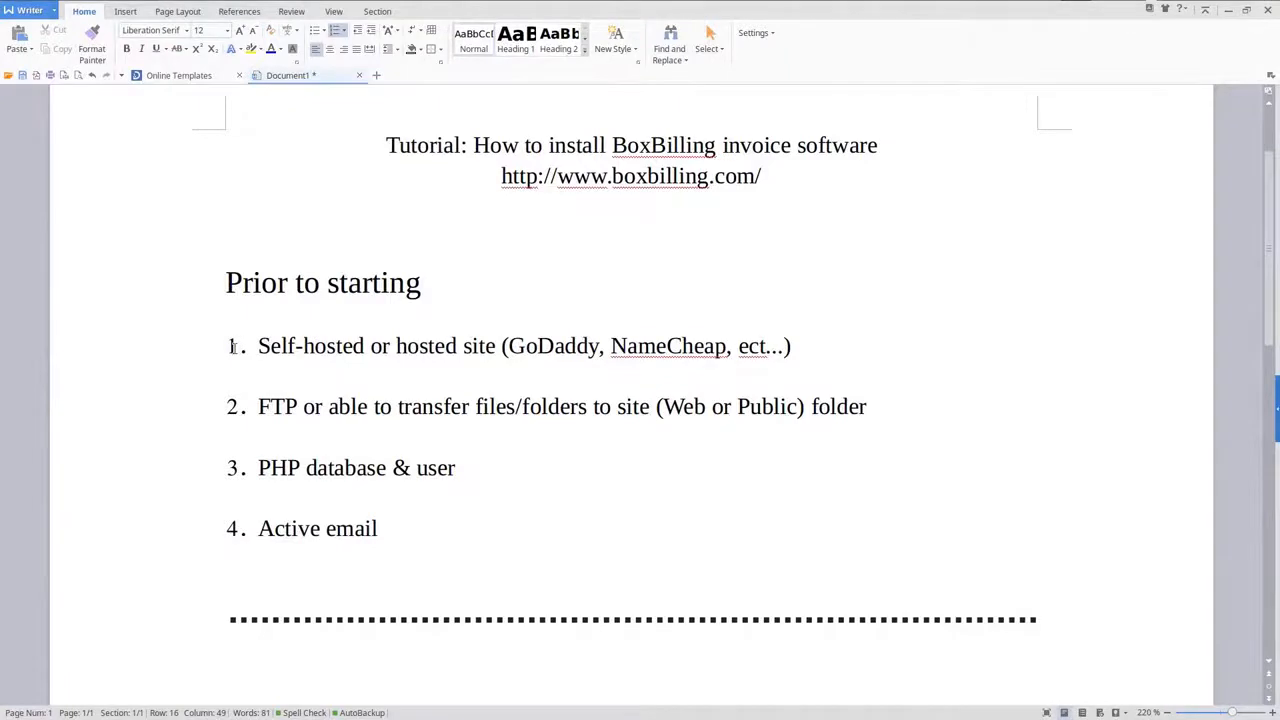
# - Highlight key requirement words (Self-hosted, Web, Public, user) in the tutorial notes, then move on
pyautogui.click(258, 346)
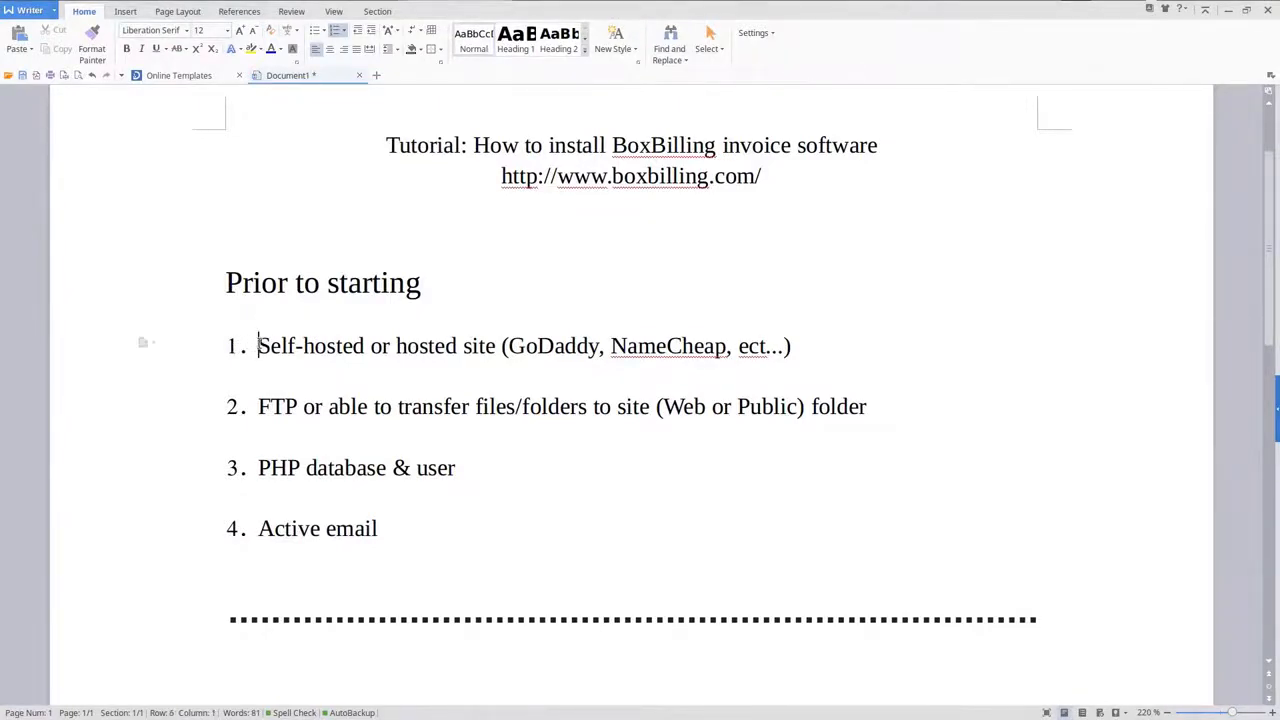
pyautogui.doubleClick(296, 346)
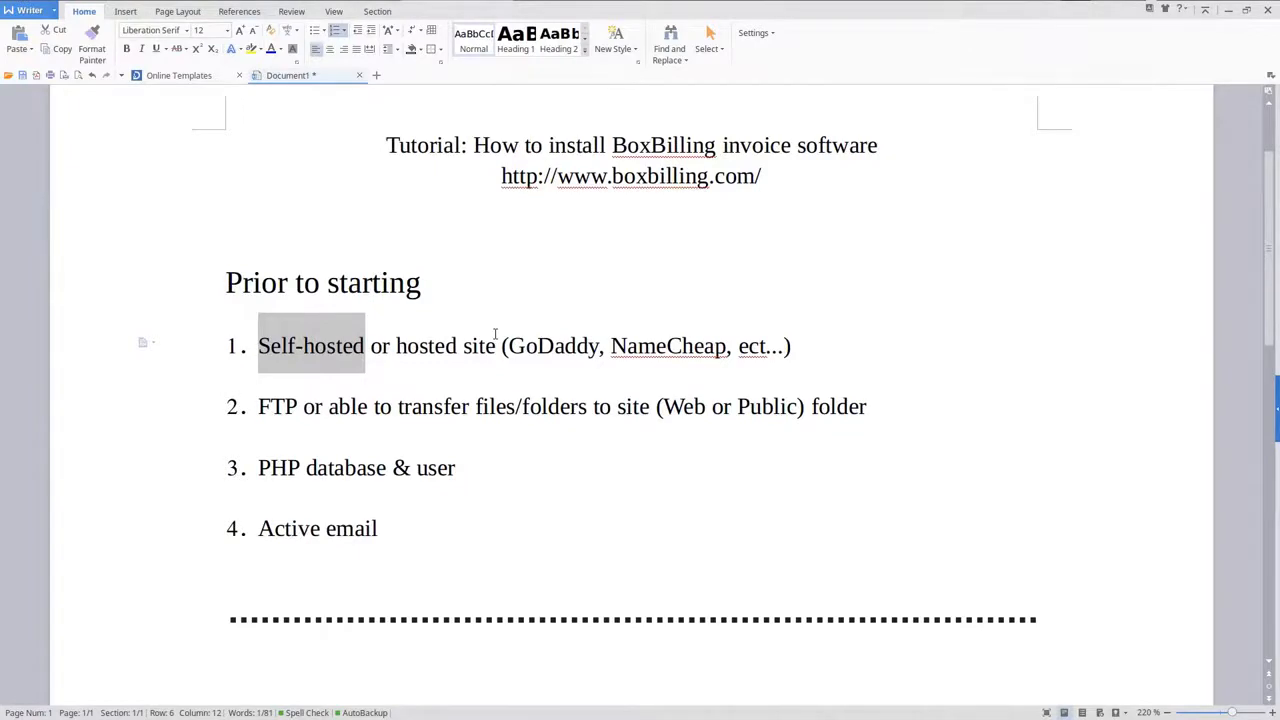
pyautogui.moveTo(268, 408)
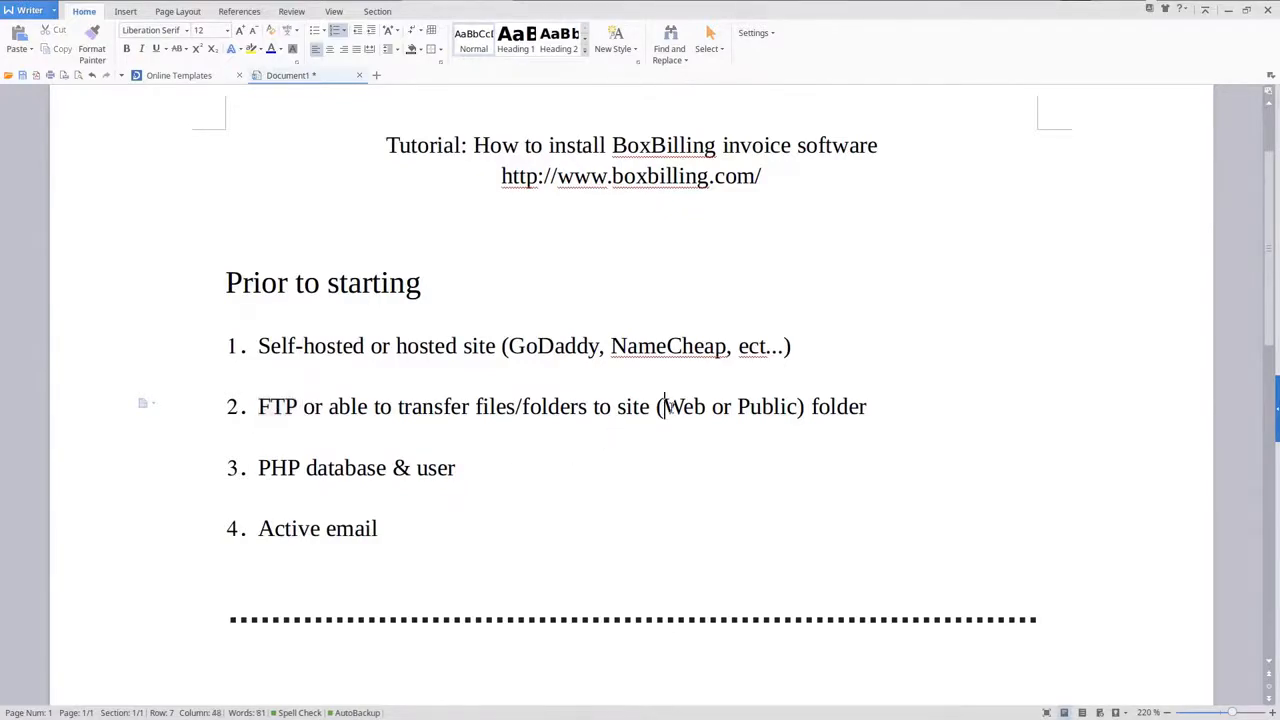
pyautogui.doubleClick(684, 406)
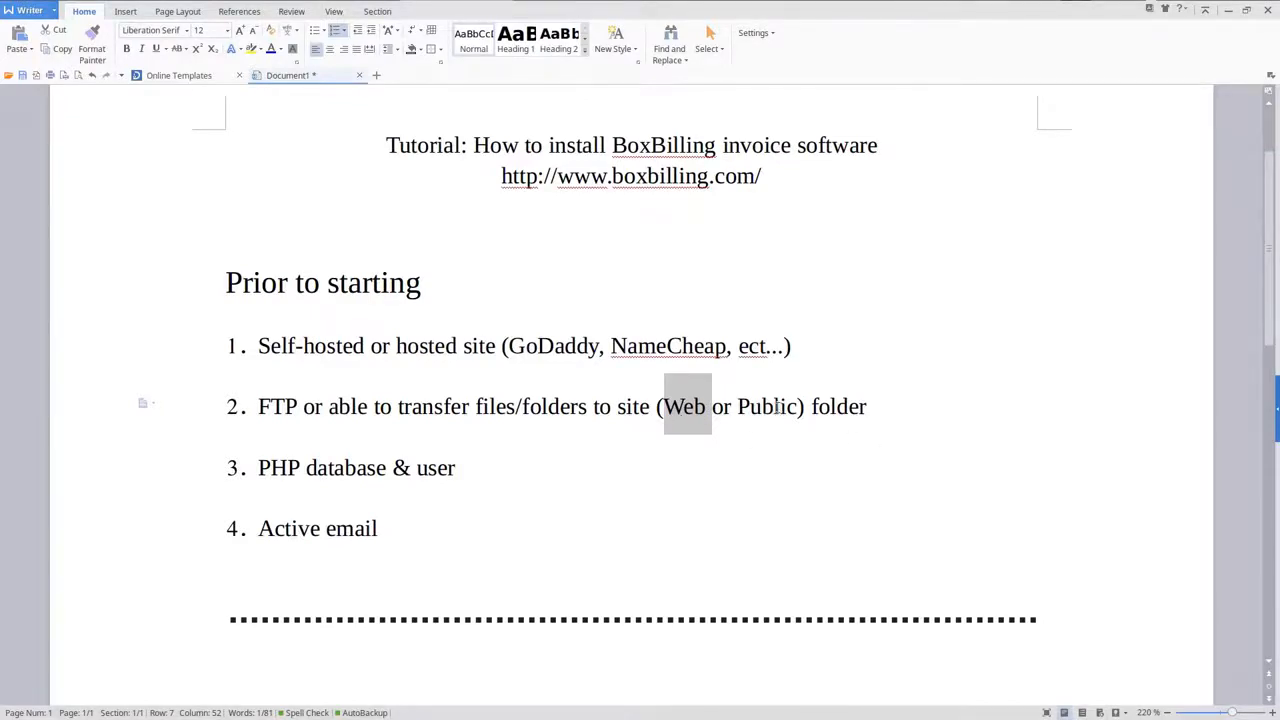
pyautogui.doubleClick(768, 406)
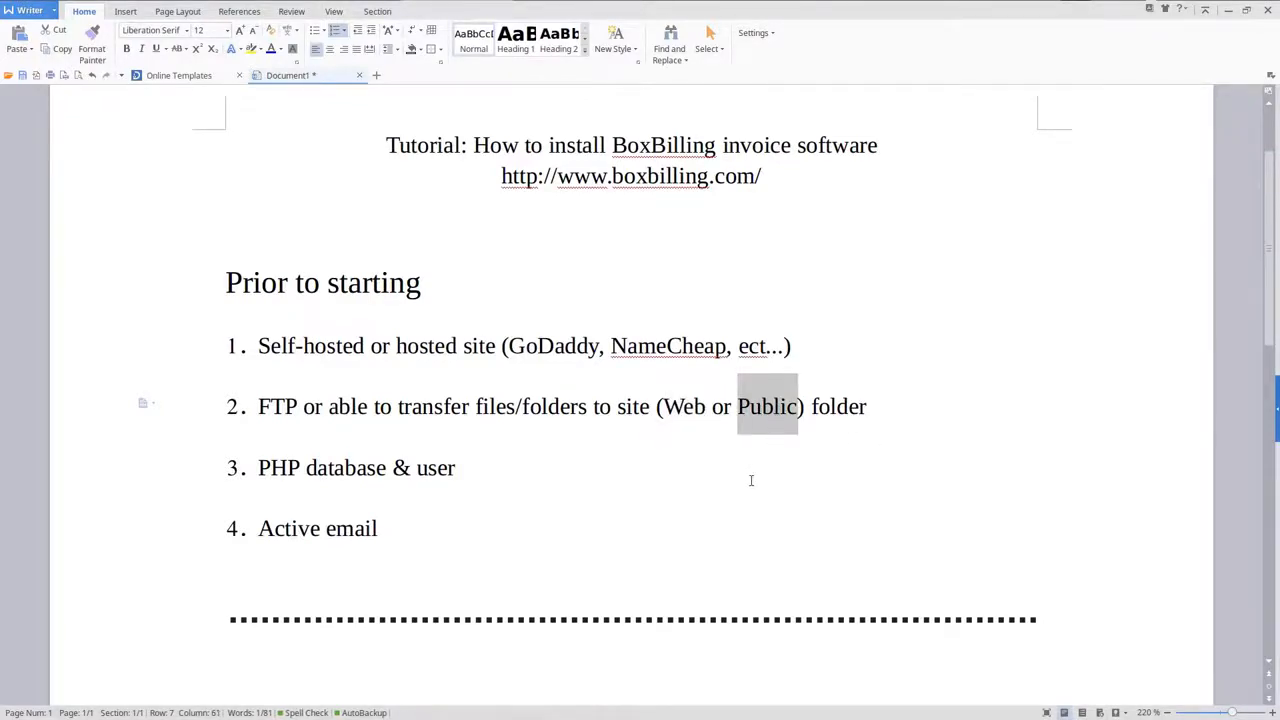
pyautogui.moveTo(362, 452)
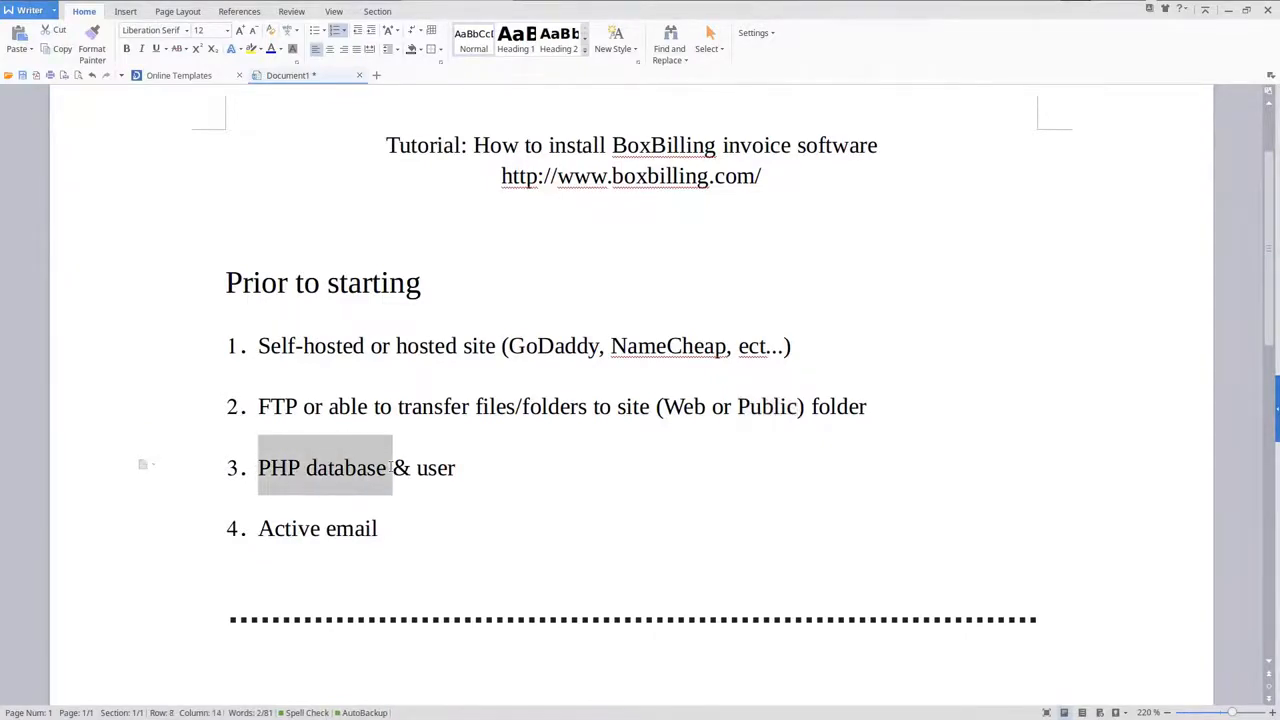
pyautogui.click(416, 468)
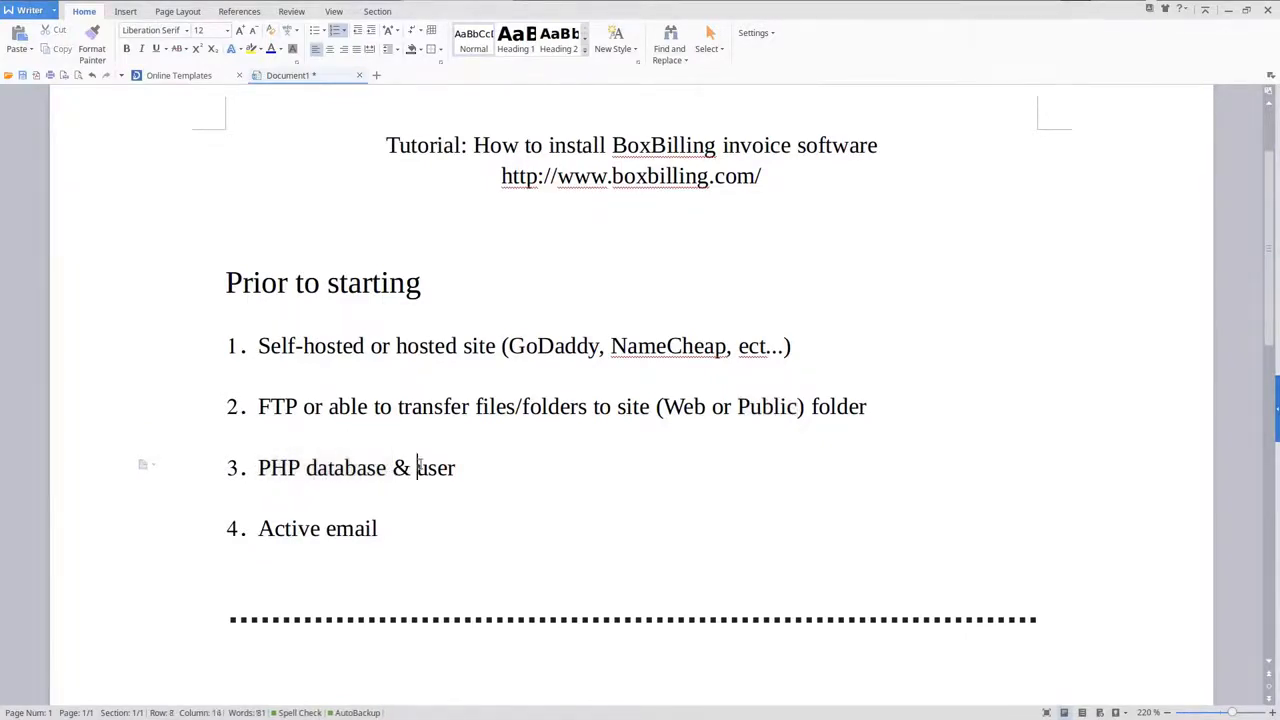
pyautogui.doubleClick(432, 468)
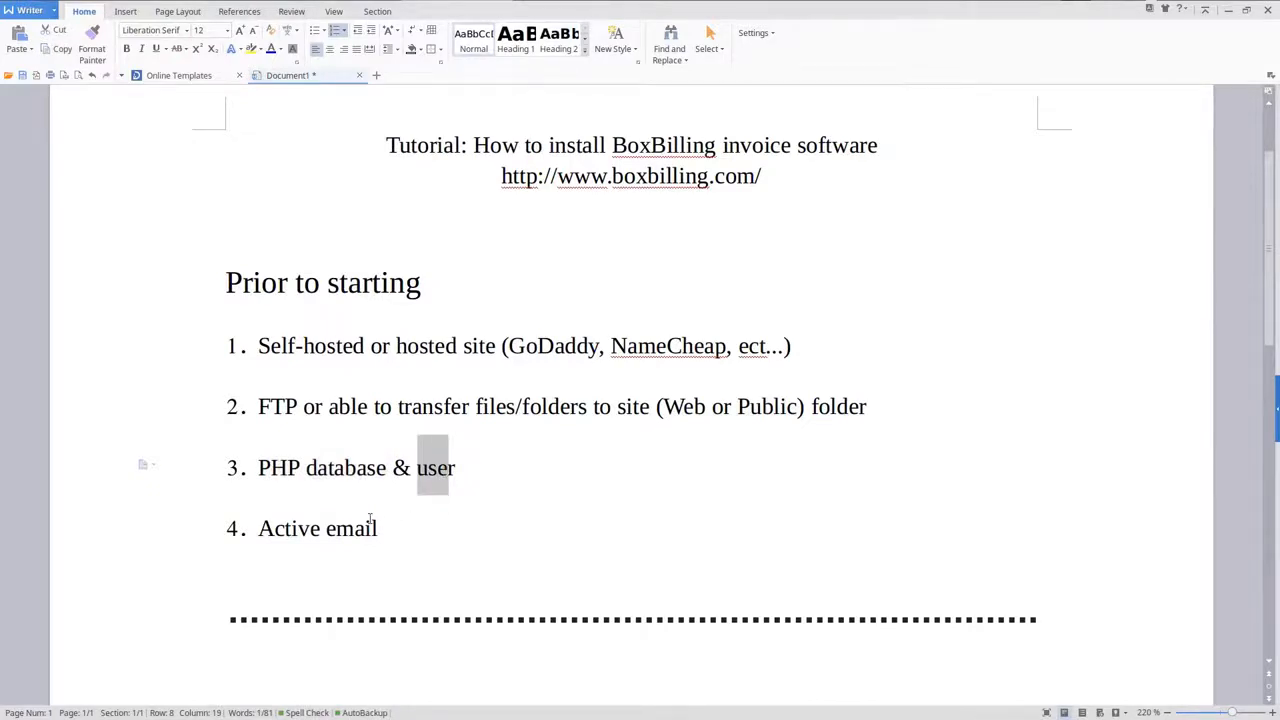
pyautogui.click(284, 528)
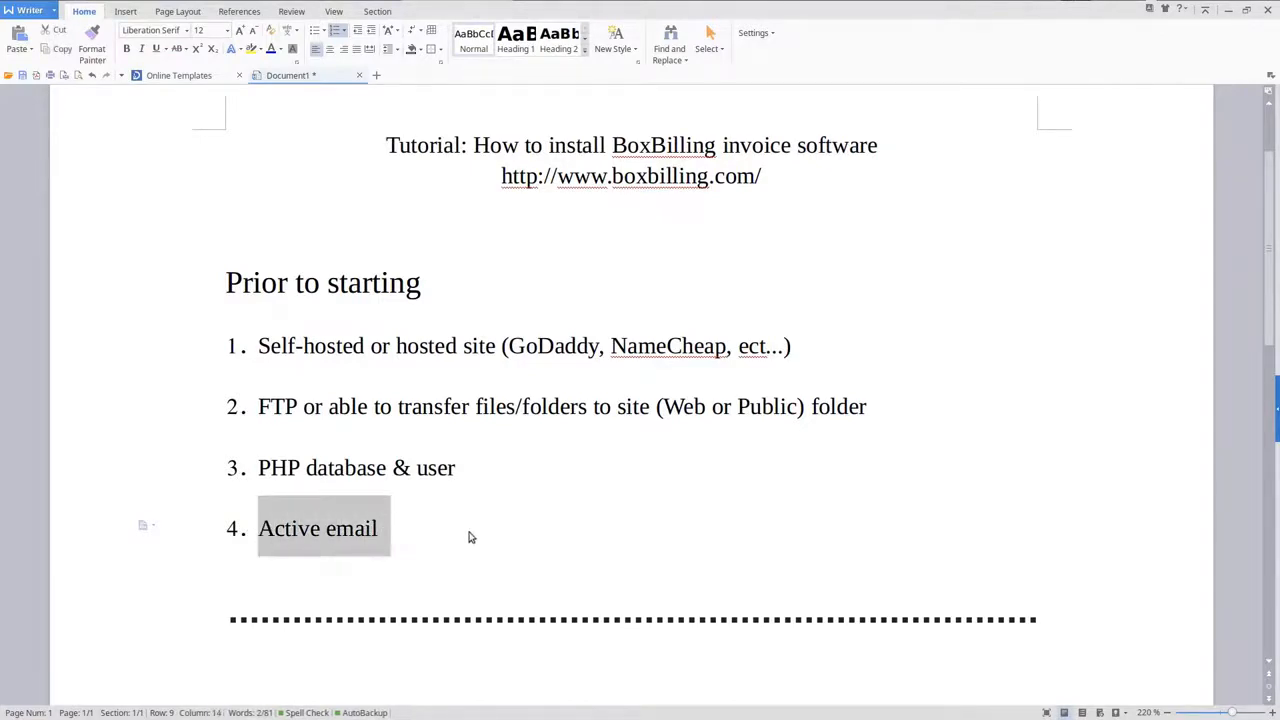
pyautogui.moveTo(464, 512)
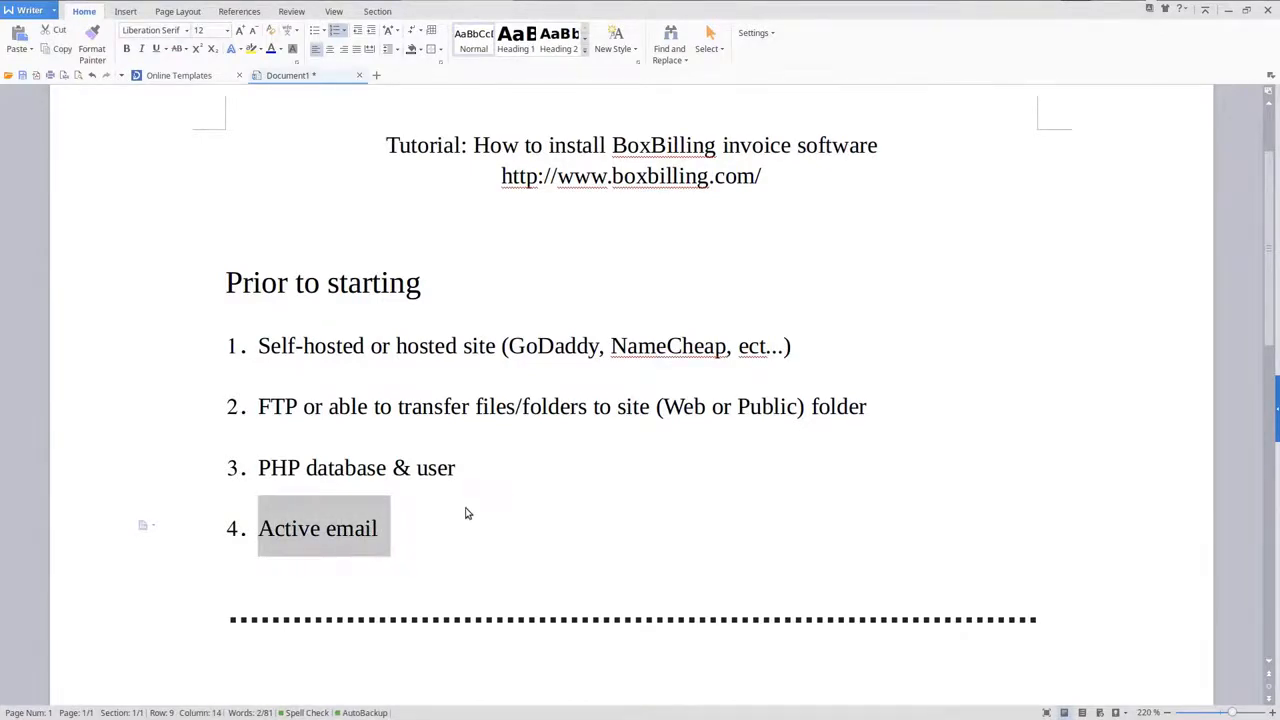
pyautogui.scroll(-3)
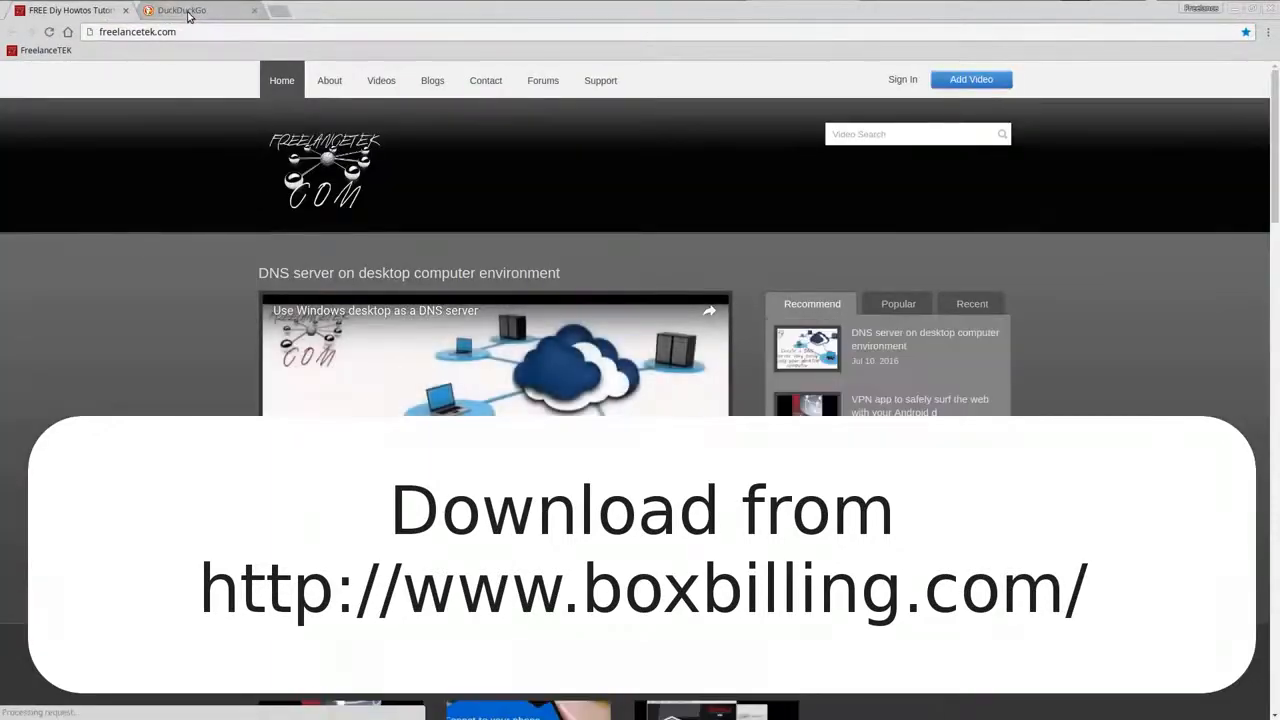
# - Download the BoxBilling 4.20 zip from boxbilling.com's download page
pyautogui.click(196, 10)
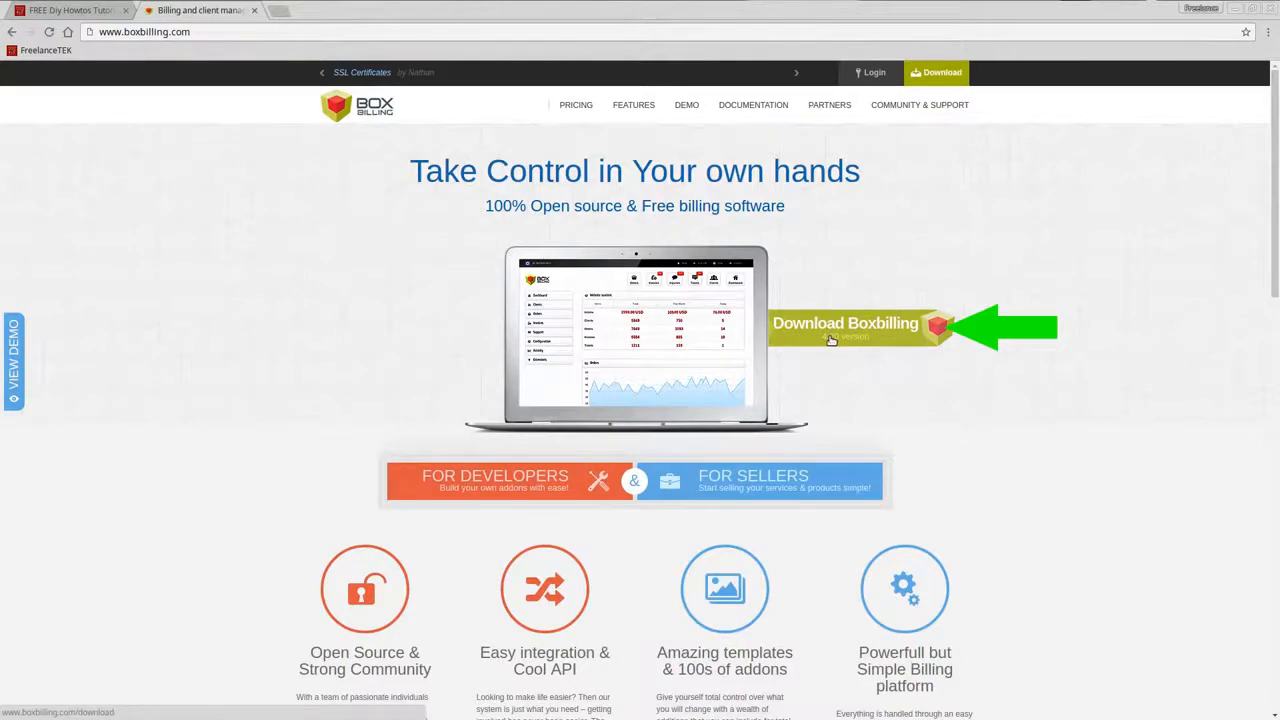
pyautogui.click(844, 324)
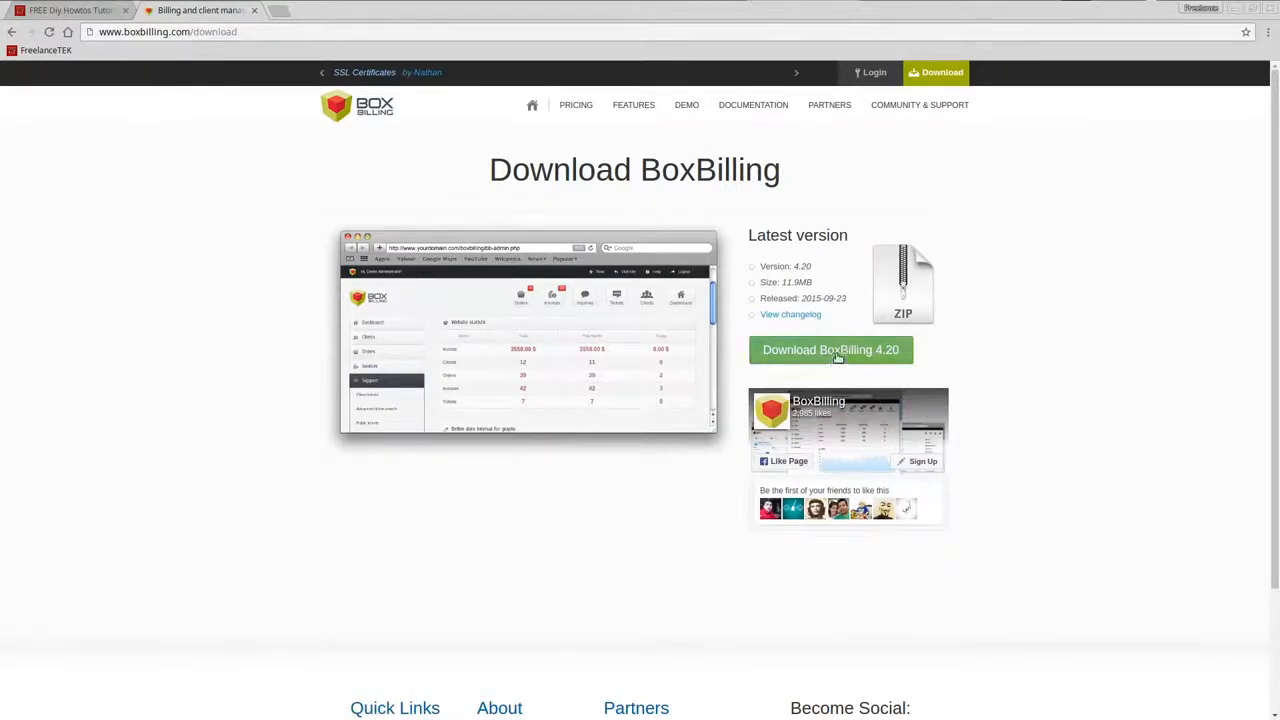
pyautogui.click(832, 348)
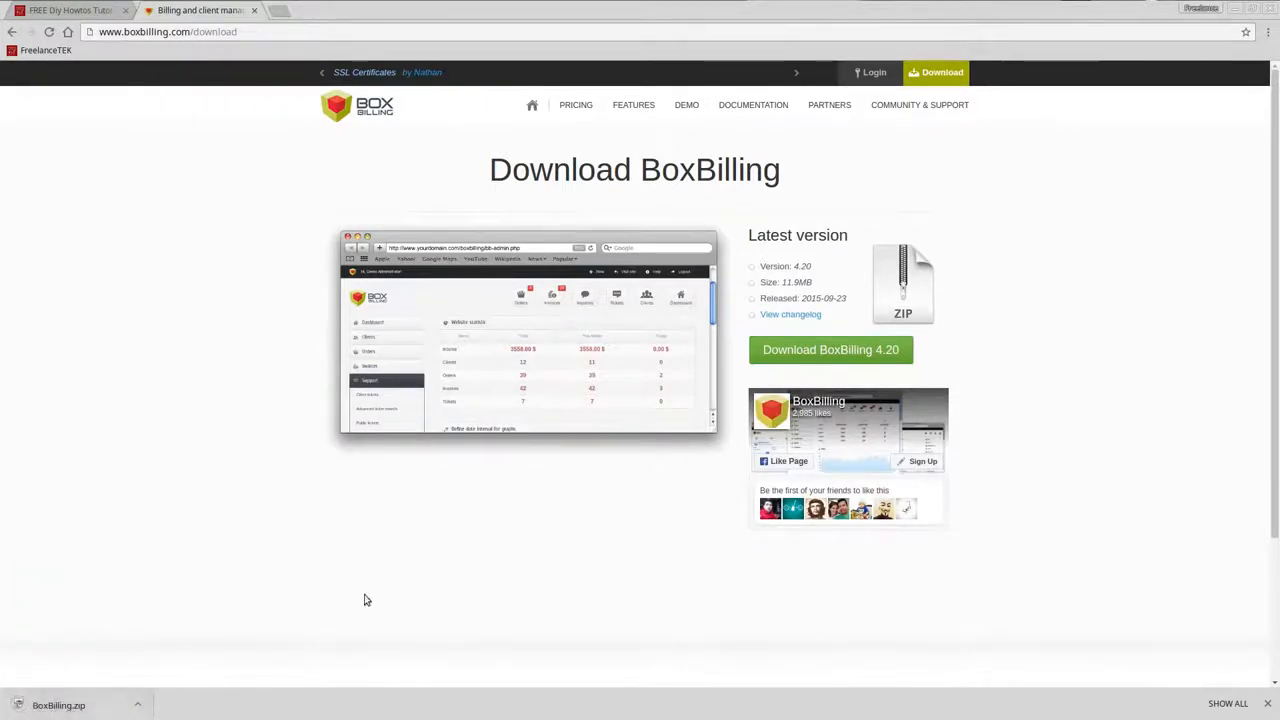
pyautogui.moveTo(880, 572)
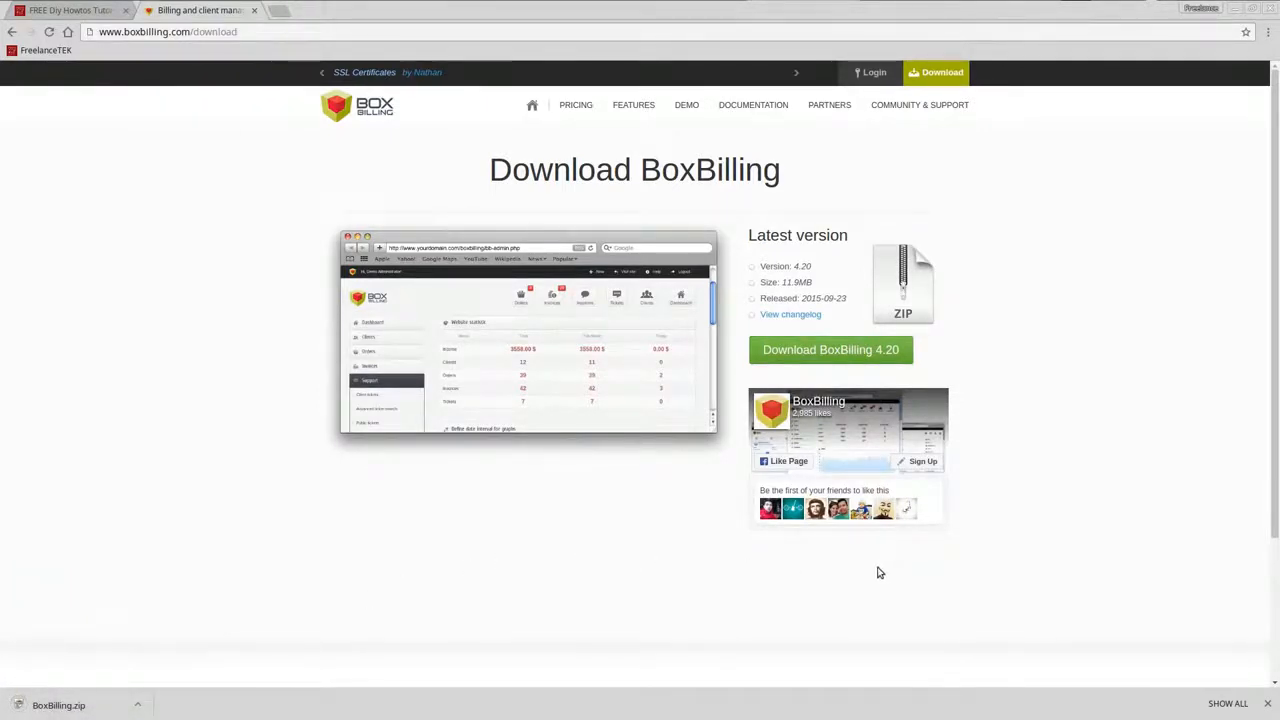
pyautogui.moveTo(1200, 672)
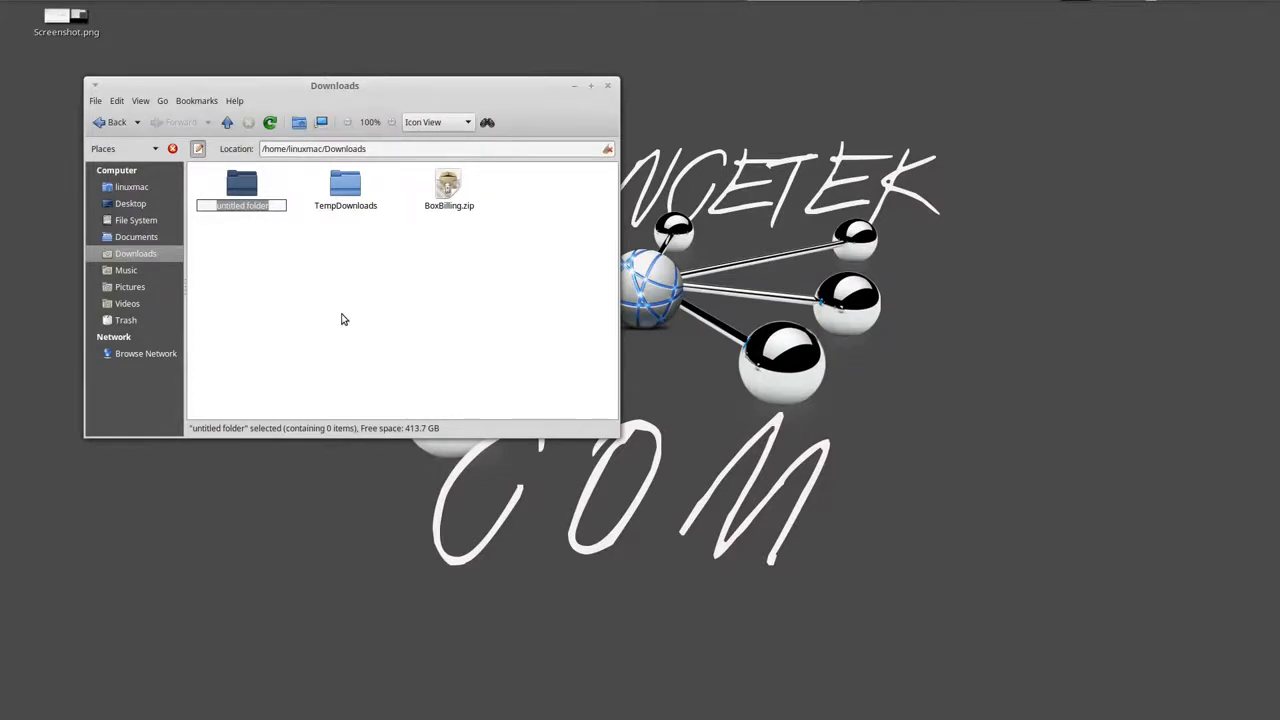
# - Name the new Downloads folder BoxBilling and open it with BoxBilling.zip inside
pyautogui.write('BoxBill')
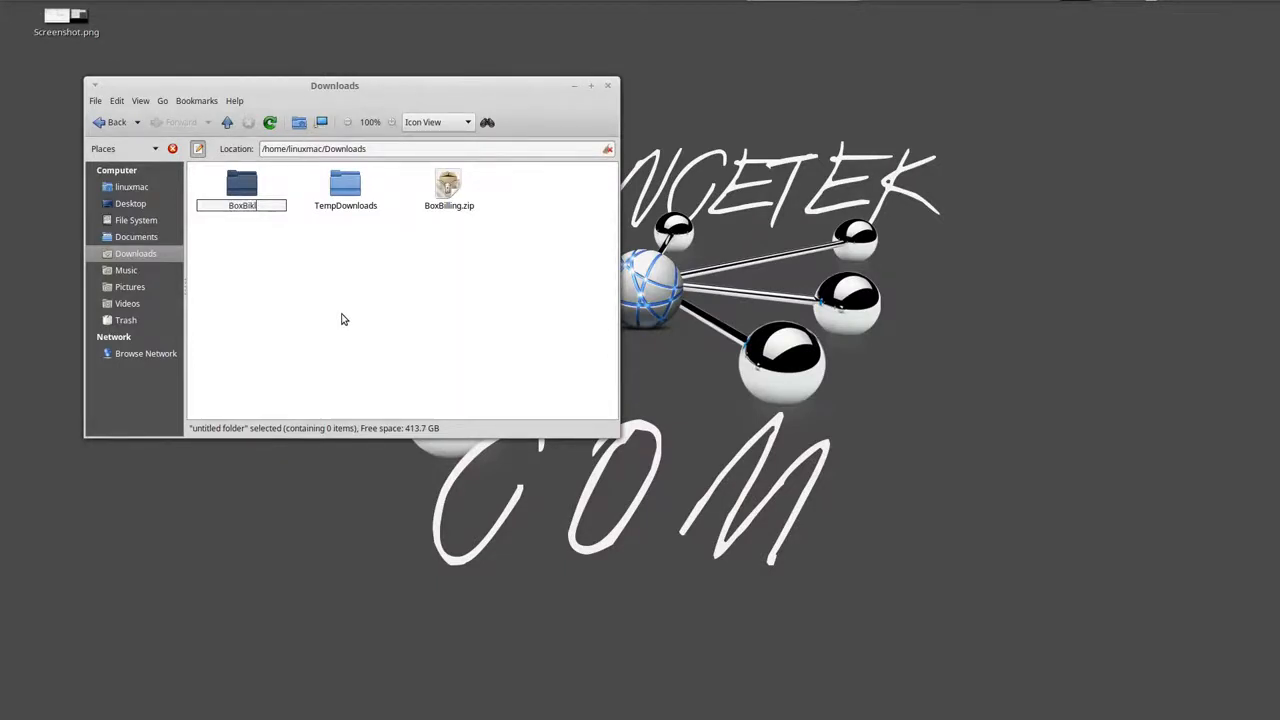
pyautogui.moveTo(318, 242)
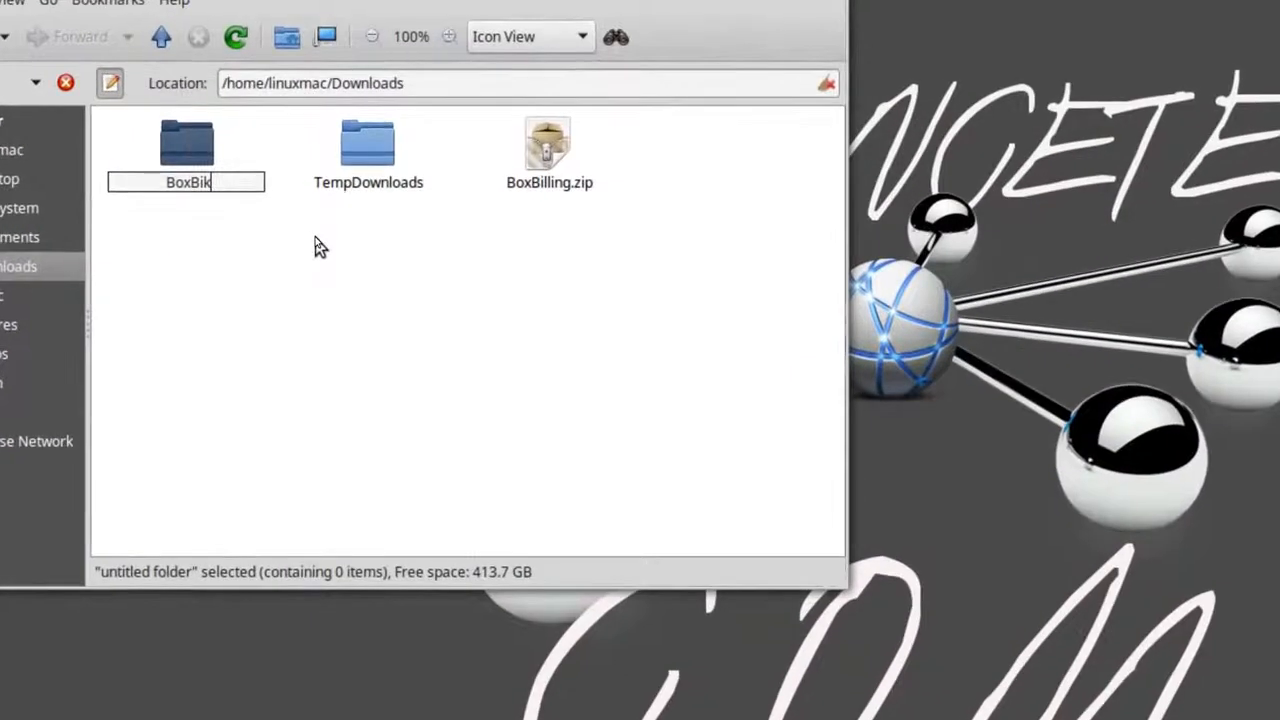
pyautogui.press('Backspace')
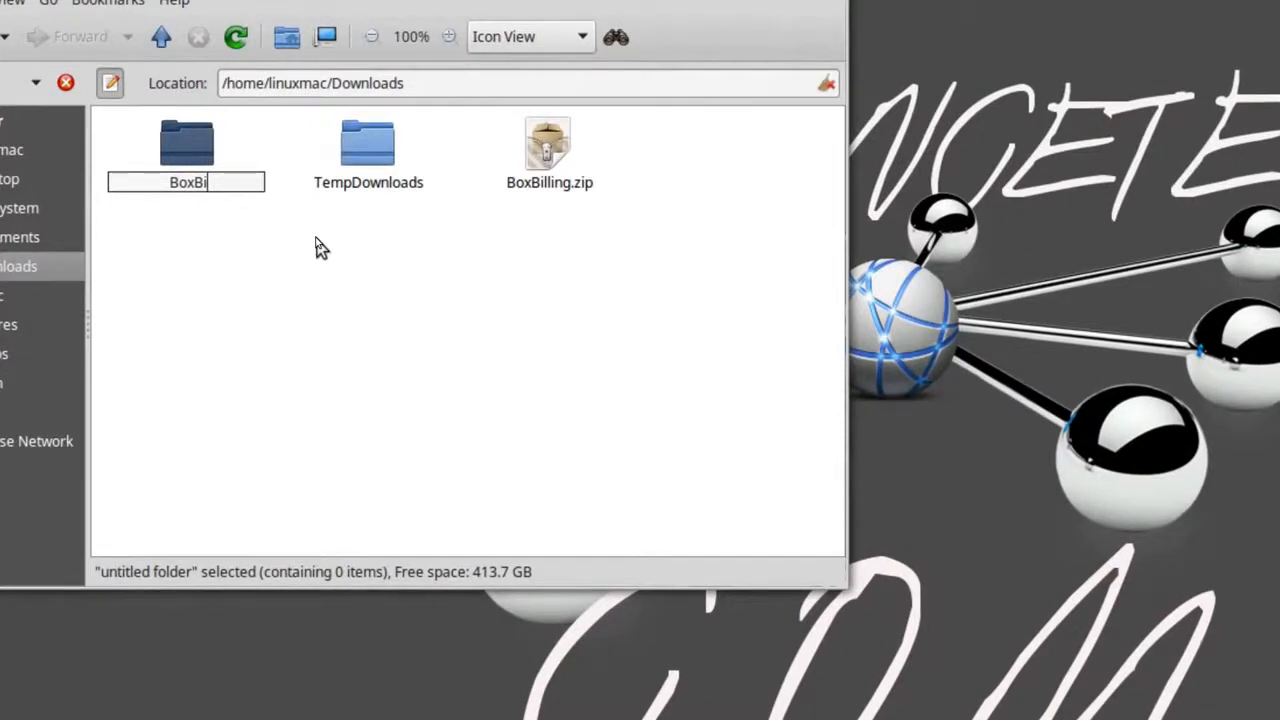
pyautogui.write('lling')
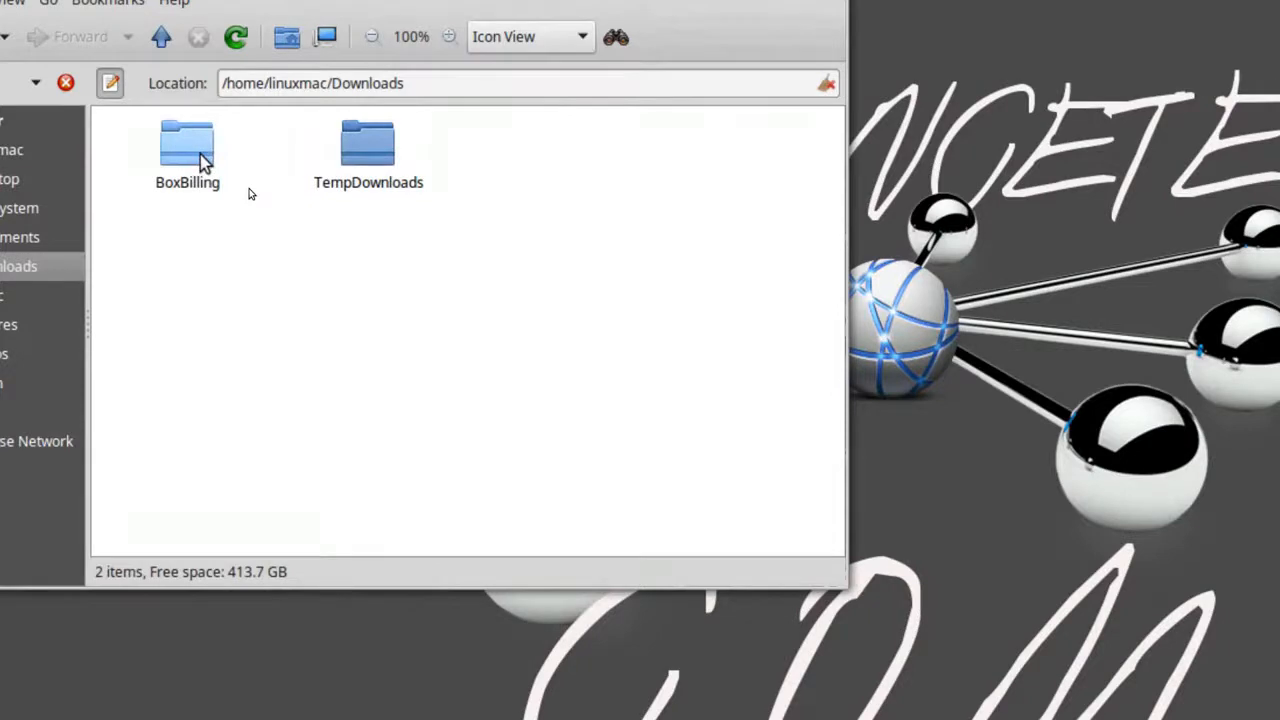
pyautogui.doubleClick(188, 150)
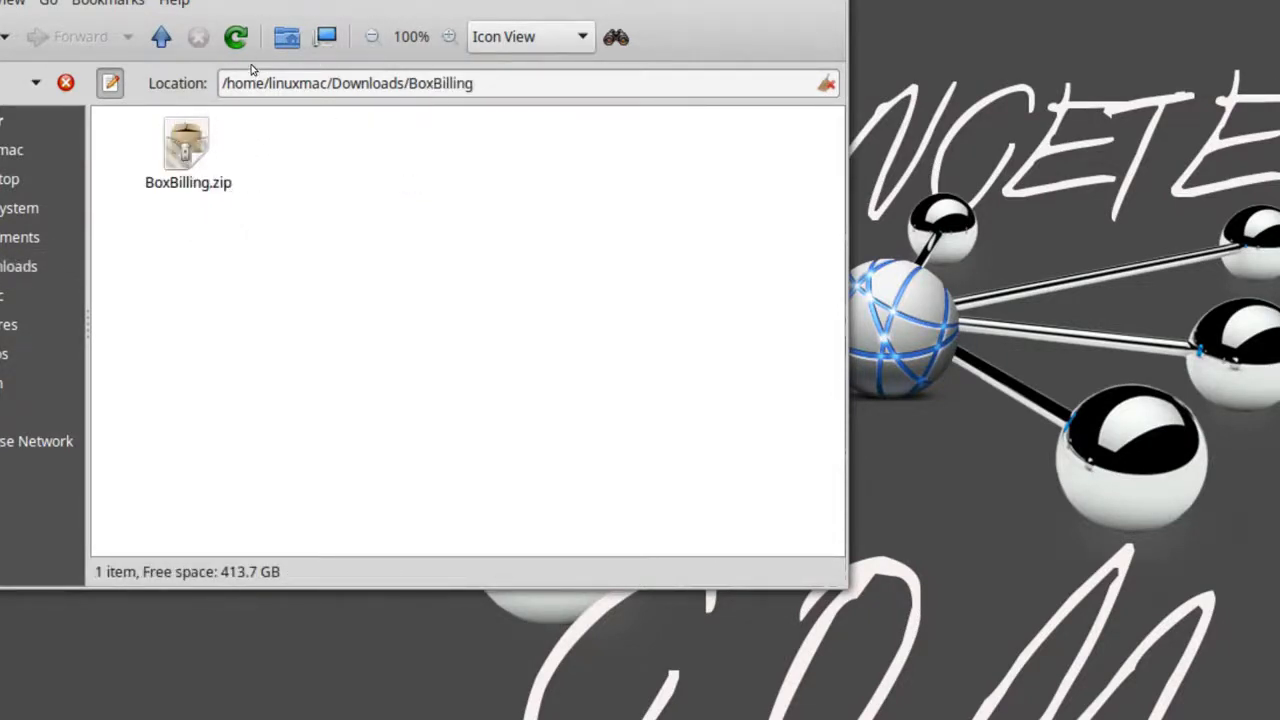
pyautogui.click(186, 144)
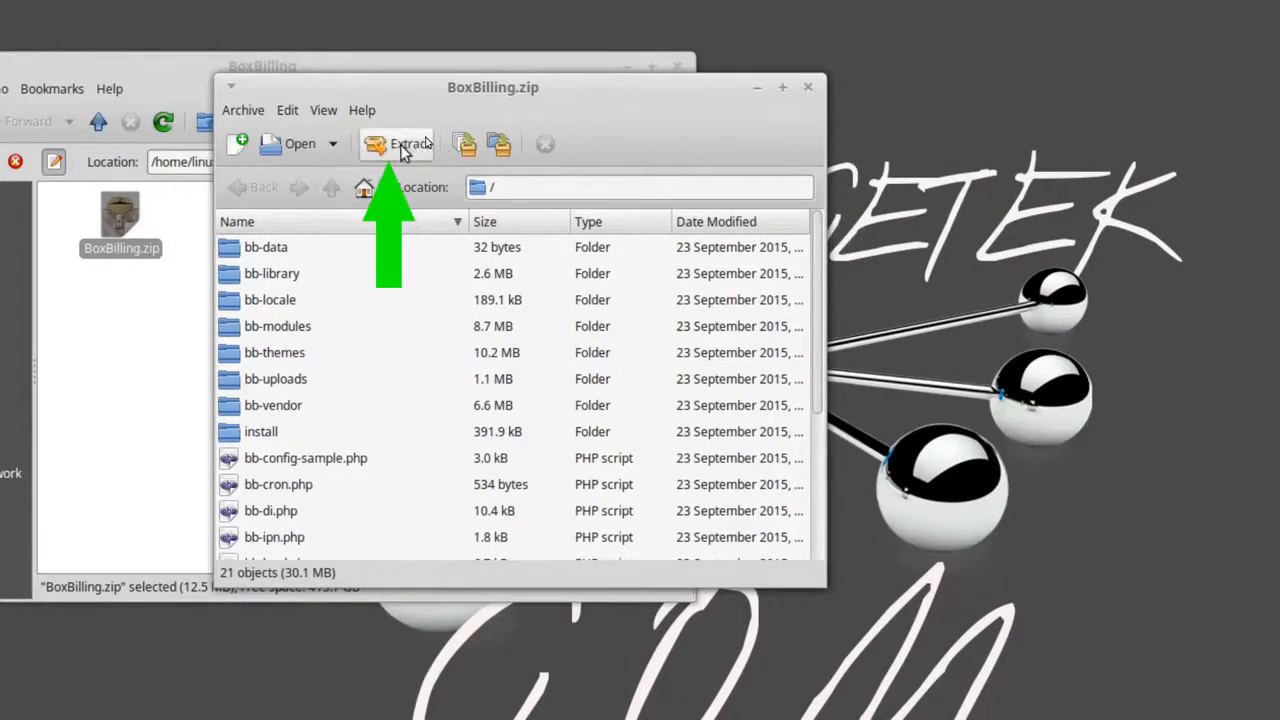
# - Extract all of BoxBilling.zip into the BoxBilling folder and close Engrampa
pyautogui.click(396, 144)
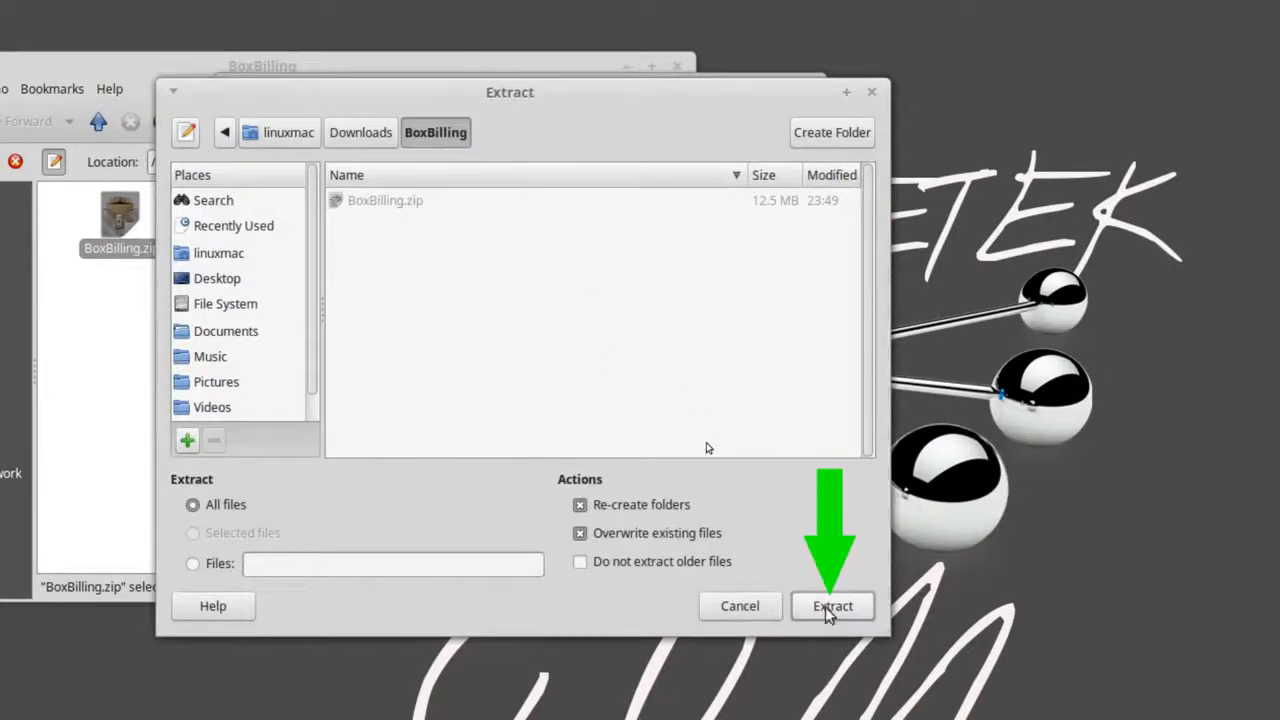
pyautogui.moveTo(850, 604)
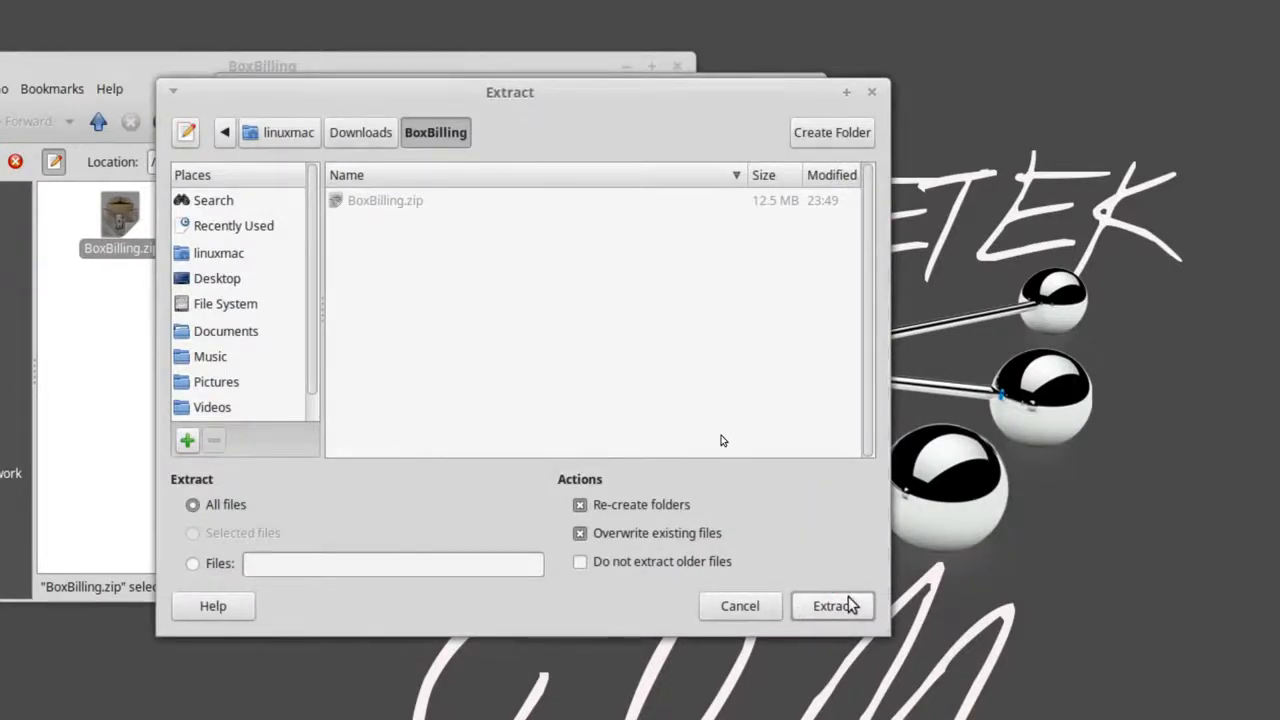
pyautogui.click(832, 604)
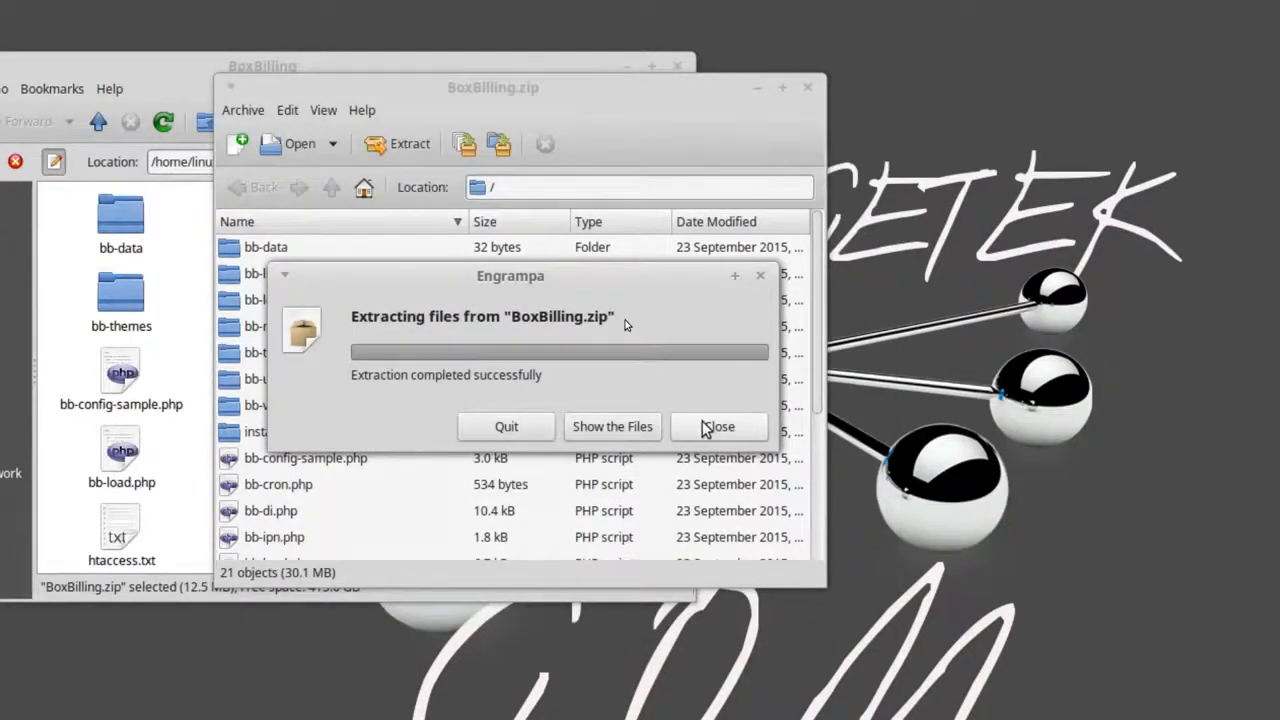
pyautogui.click(720, 426)
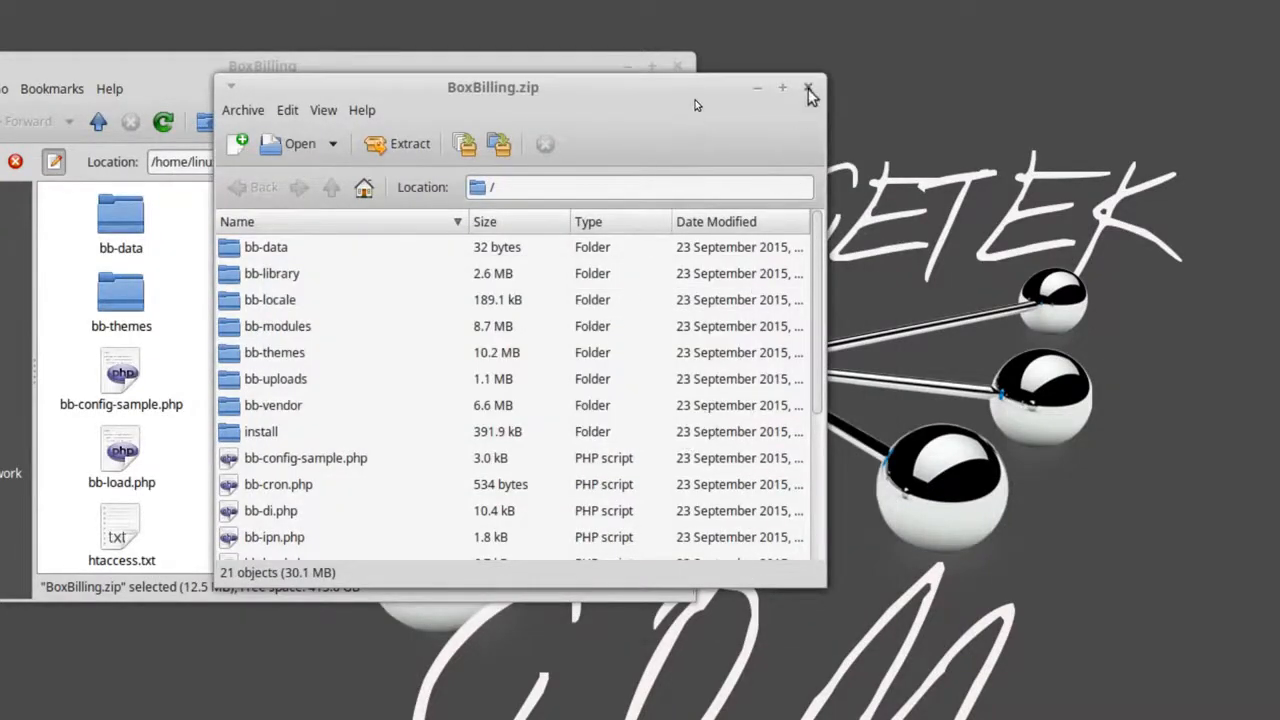
pyautogui.click(810, 88)
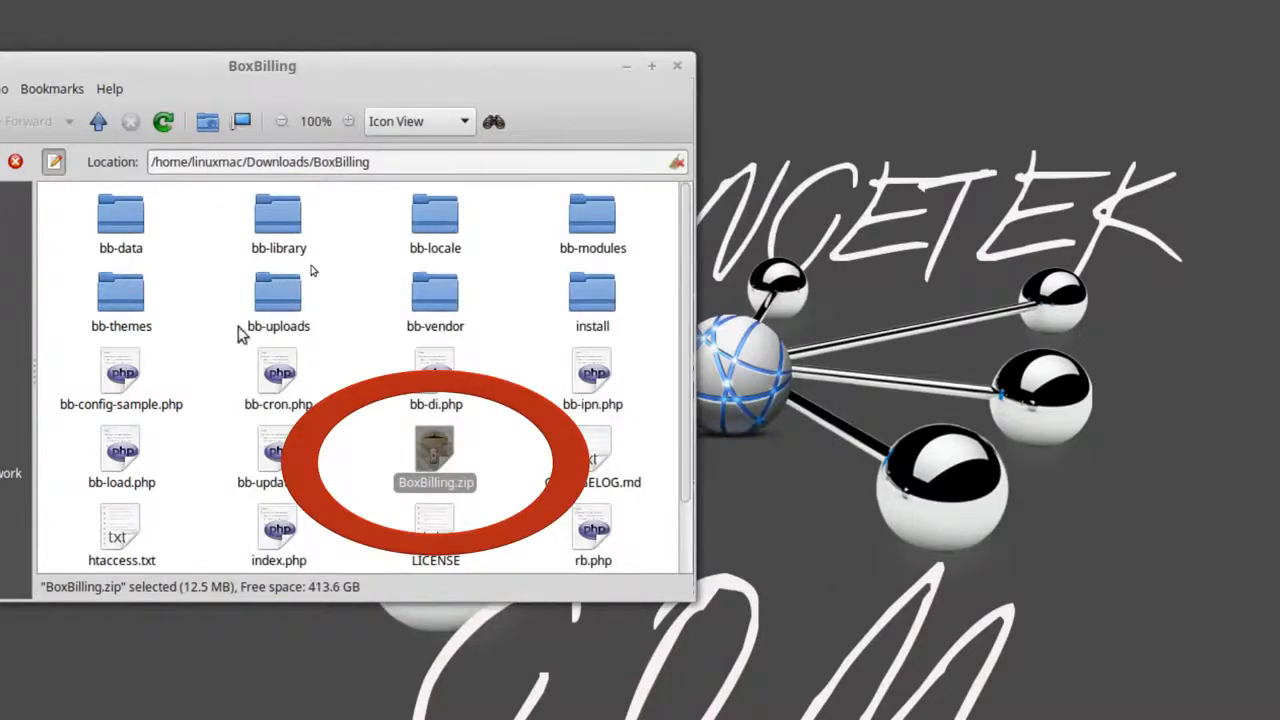
pyautogui.moveTo(344, 452)
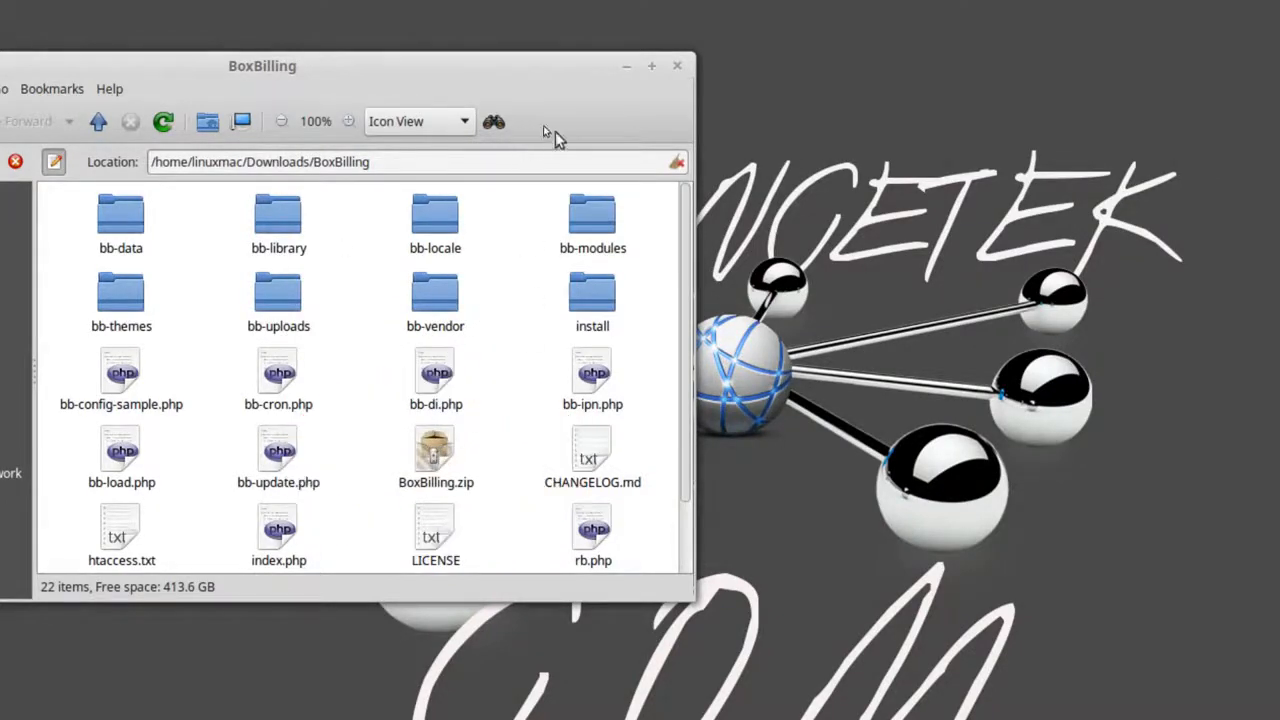
# - Browse FileZilla's local pane to Downloads/BoxBilling and select BoxBilling.zip
pyautogui.click(676, 64)
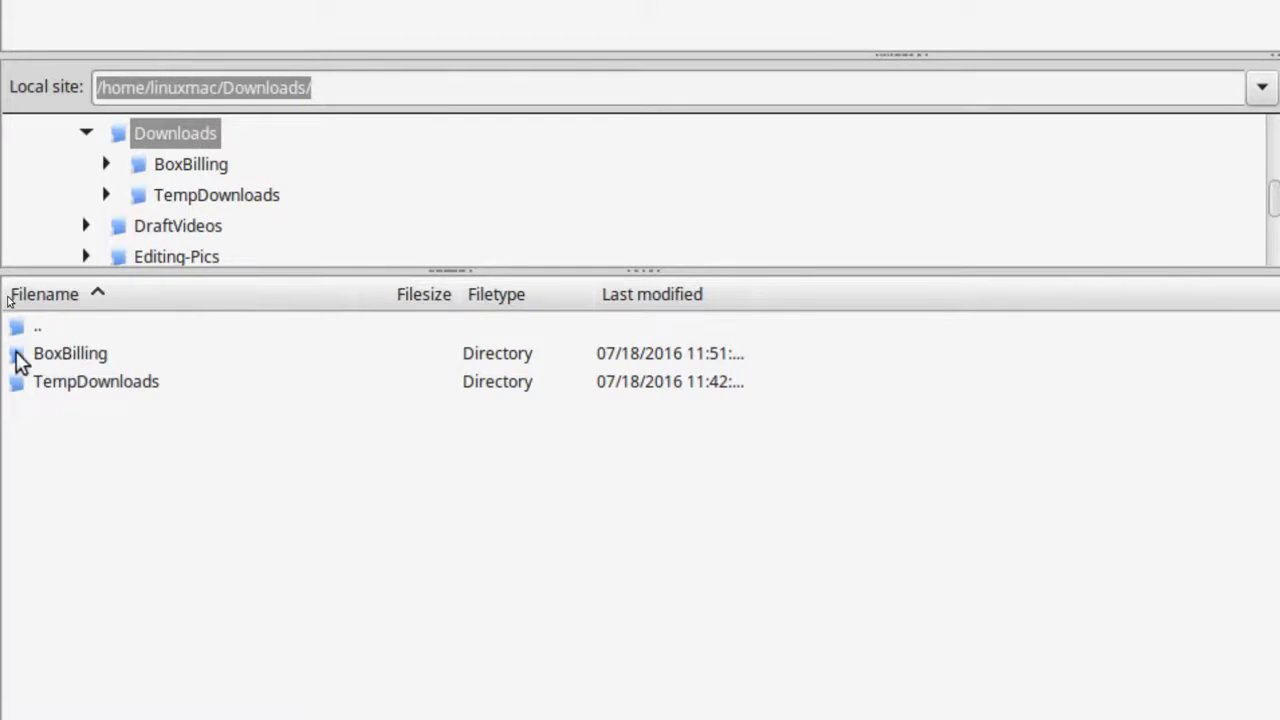
pyautogui.doubleClick(70, 352)
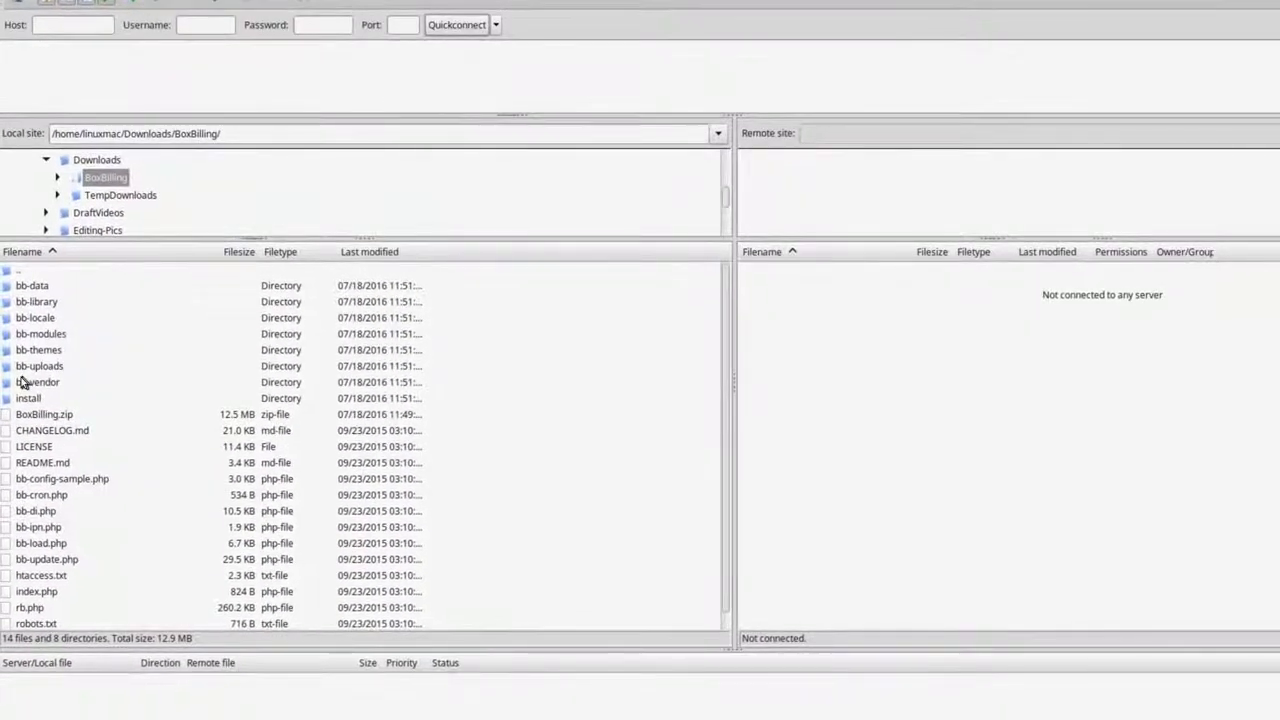
pyautogui.click(44, 414)
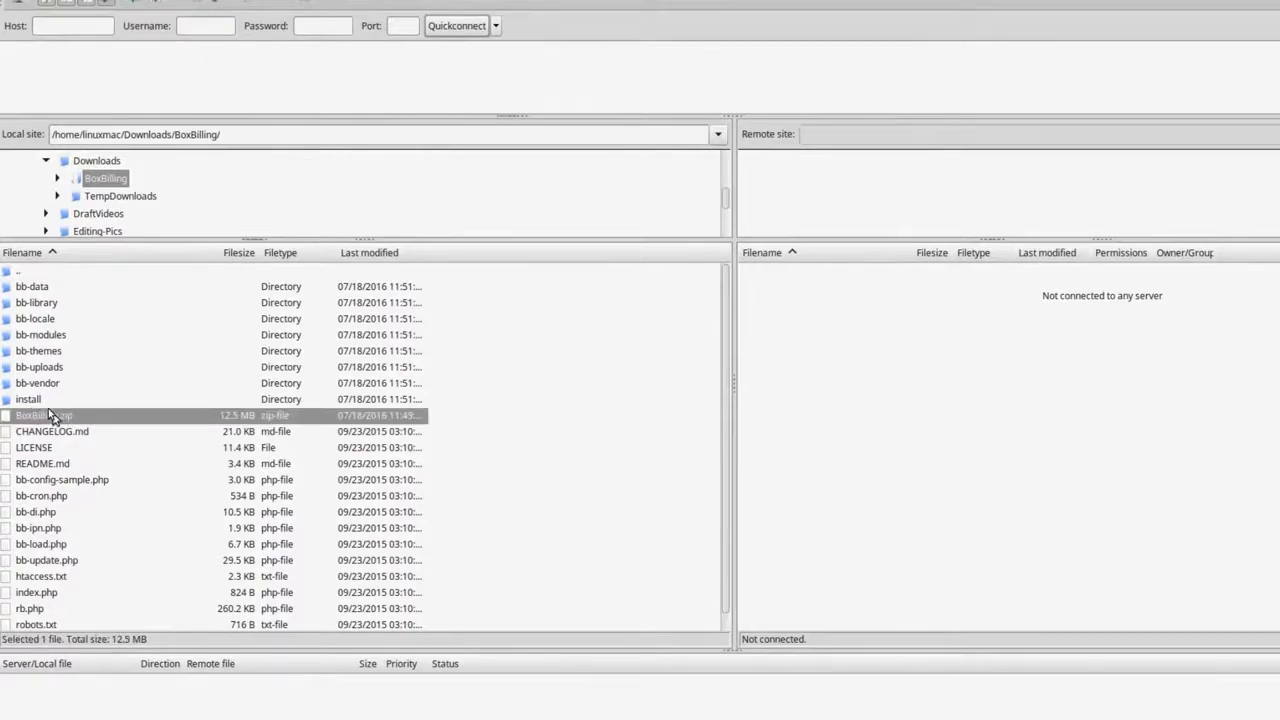
pyautogui.moveTo(68, 418)
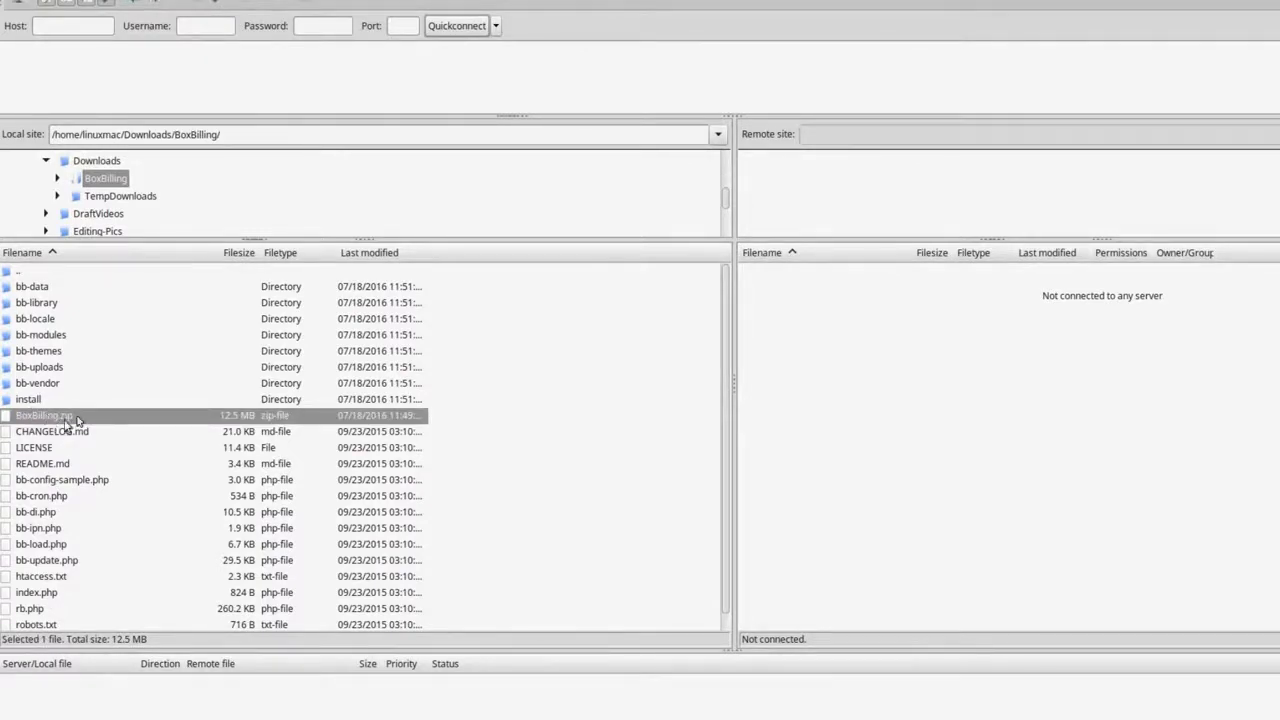
pyautogui.moveTo(568, 424)
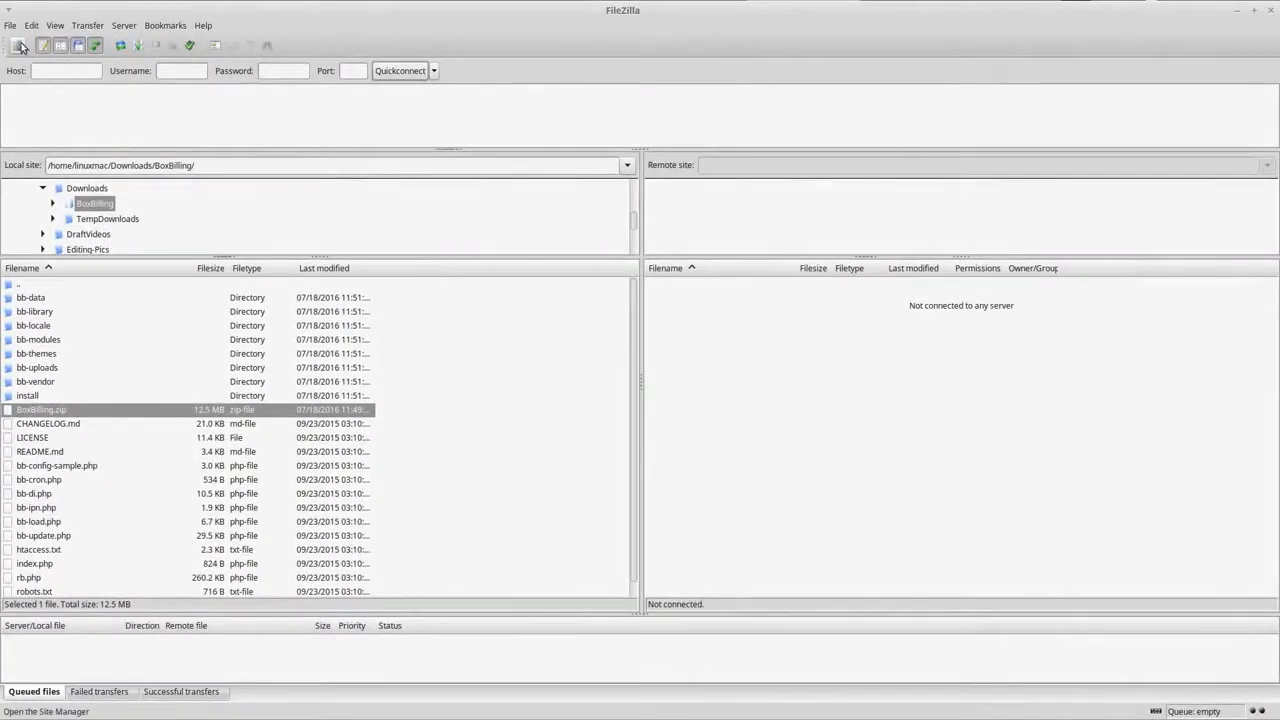
# - Connect to the saved TestSite server and enter its remote web folder
pyautogui.click(20, 44)
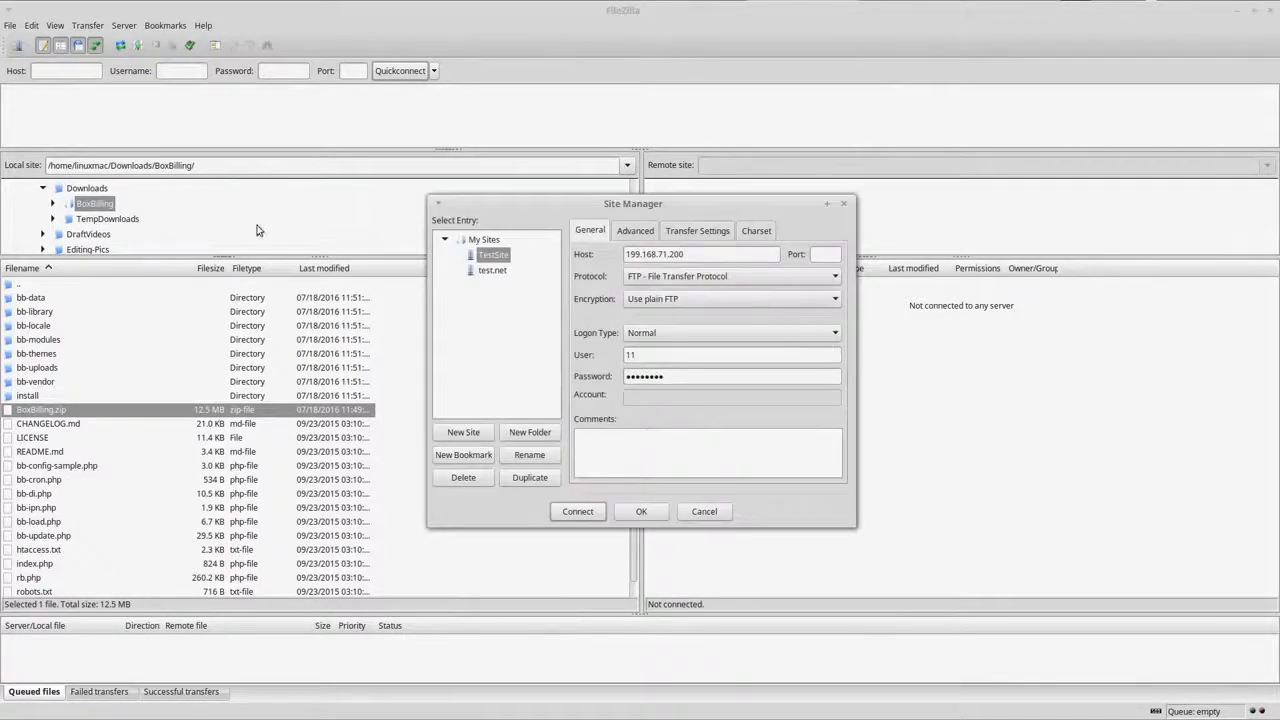
pyautogui.click(576, 512)
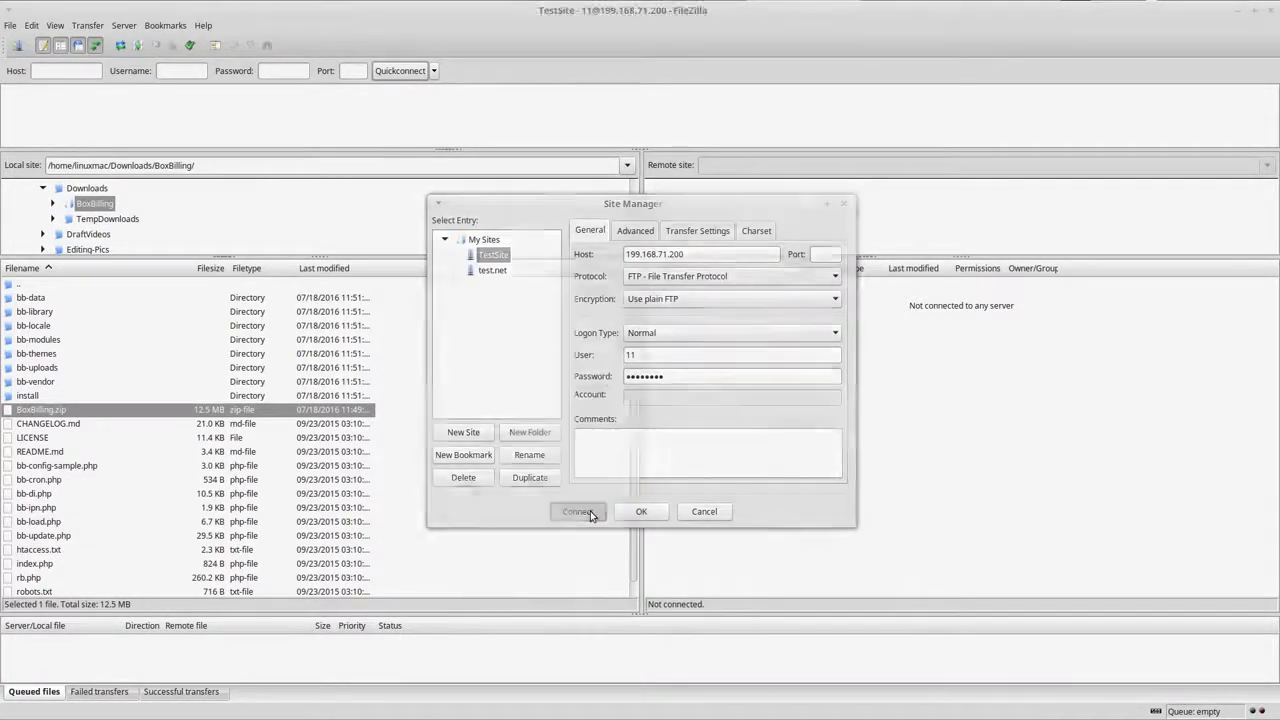
pyautogui.click(576, 512)
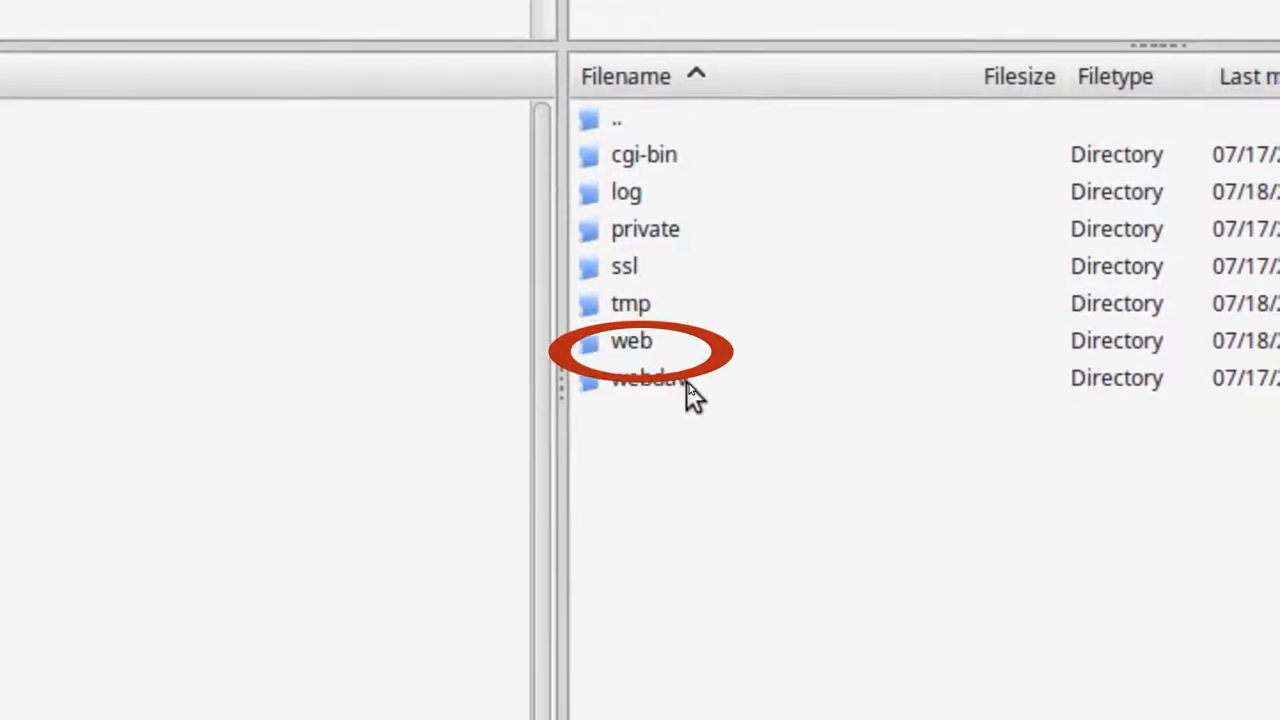
pyautogui.moveTo(620, 350)
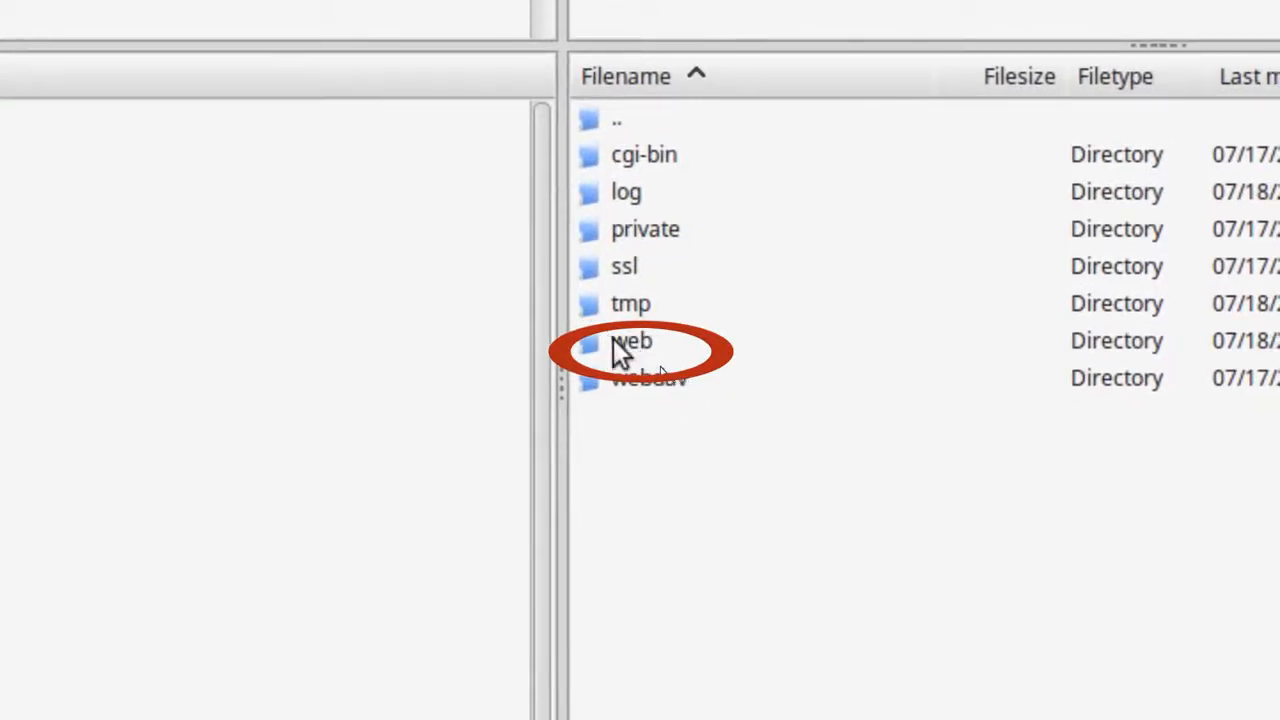
pyautogui.doubleClick(632, 340)
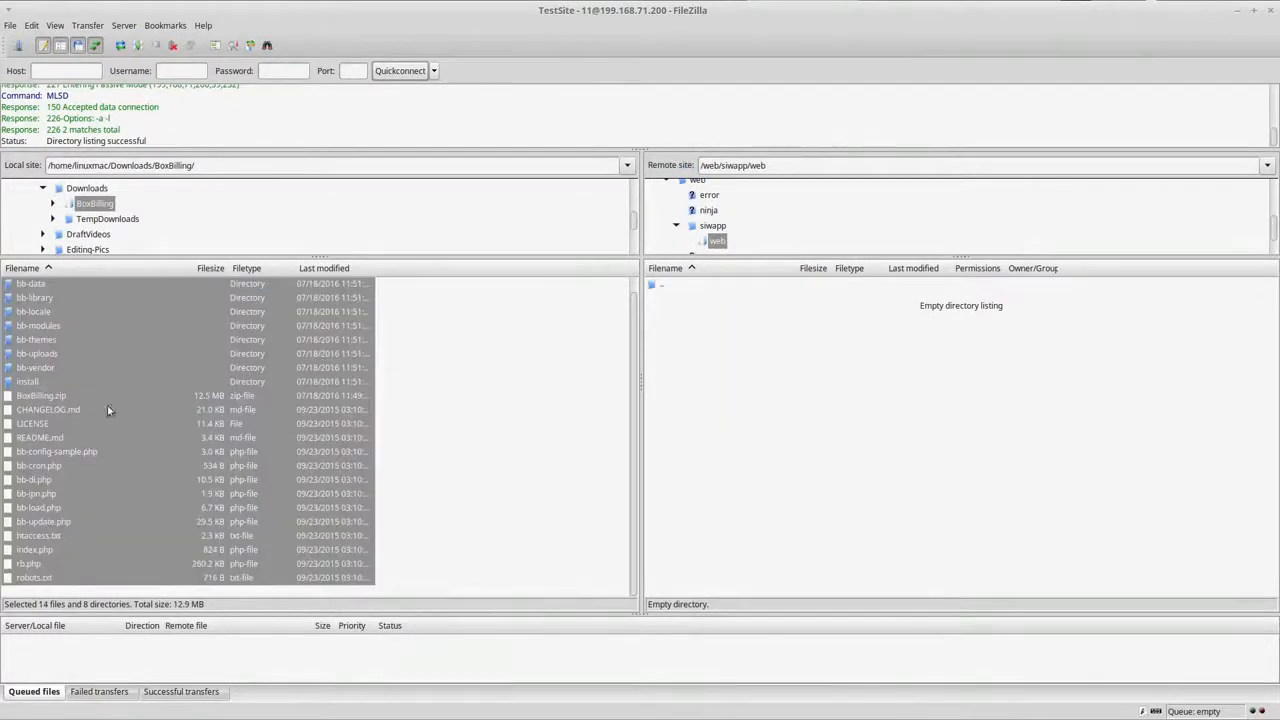
pyautogui.click(40, 396)
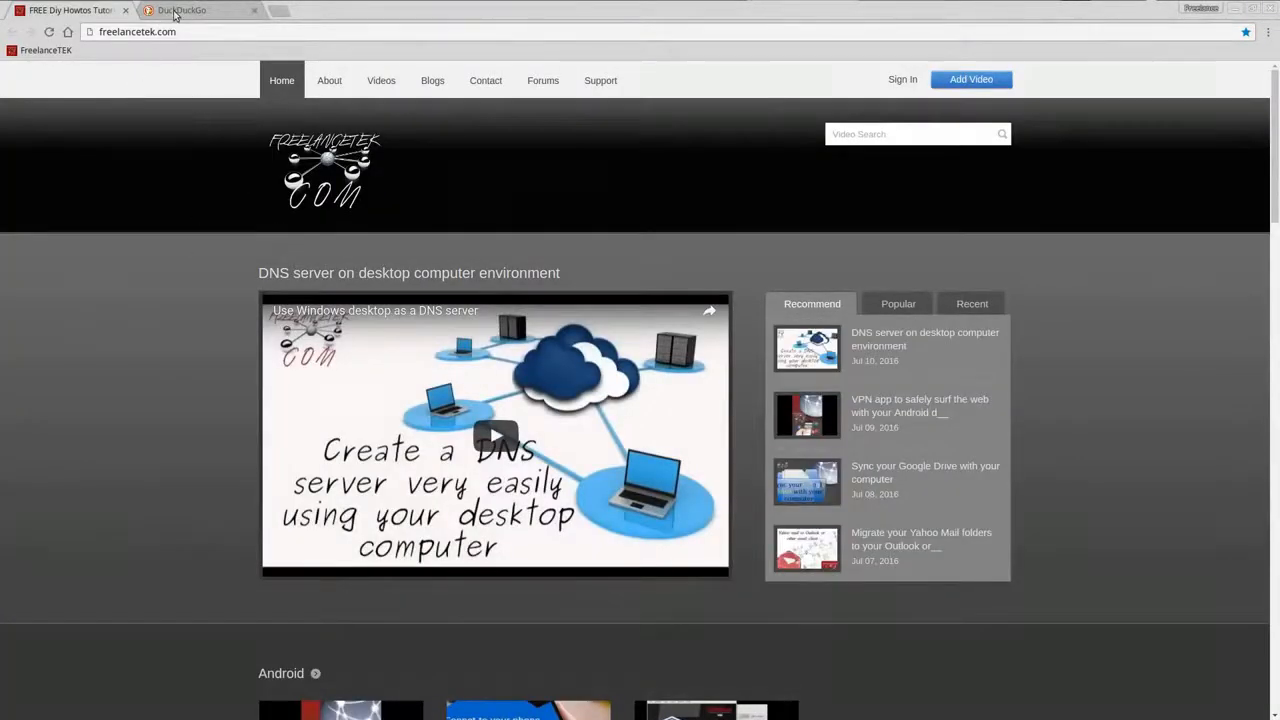
# - Switch to the DuckDuckGo tab, then bring the Writer installation notes forward
pyautogui.click(180, 10)
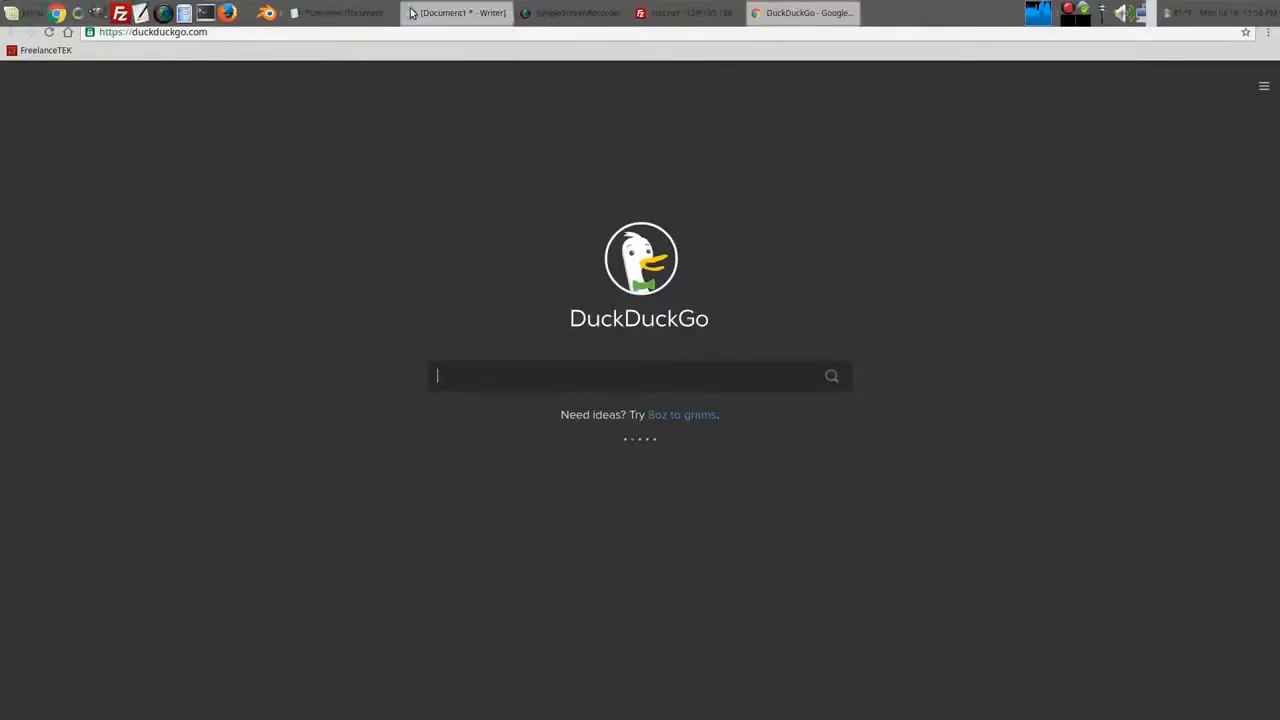
pyautogui.click(456, 12)
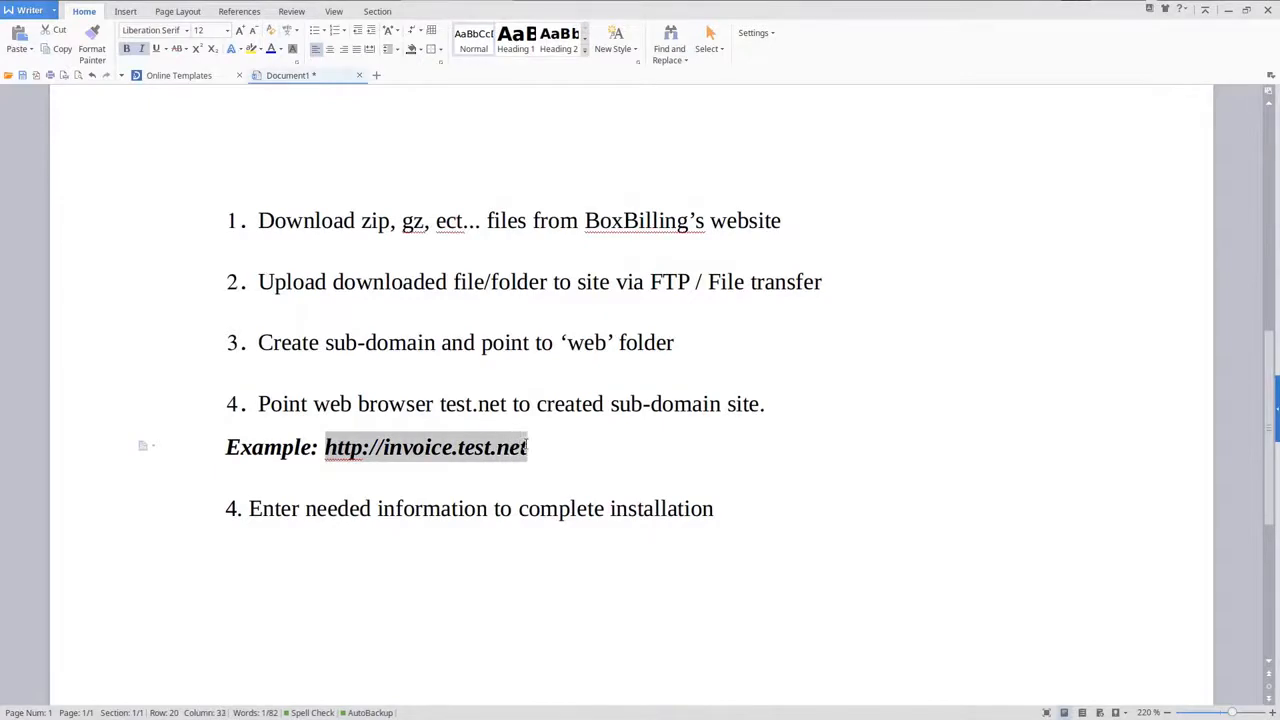
pyautogui.rightClick(424, 448)
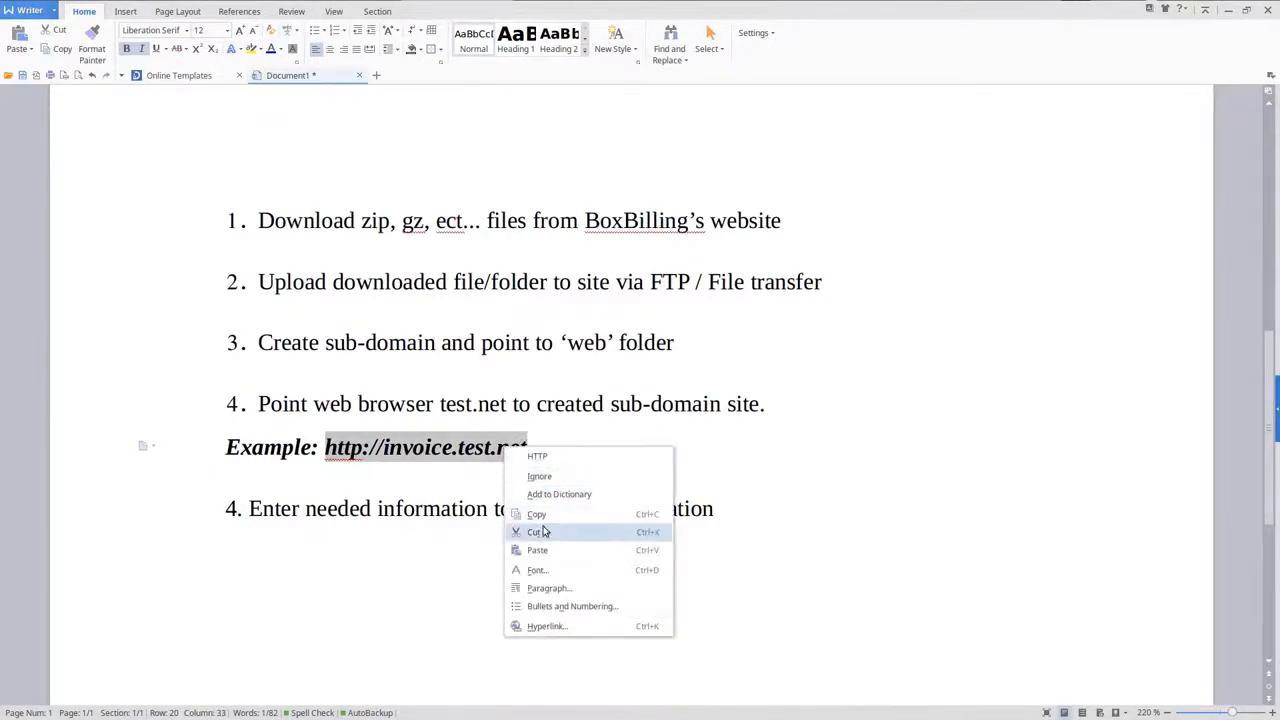
pyautogui.moveTo(544, 538)
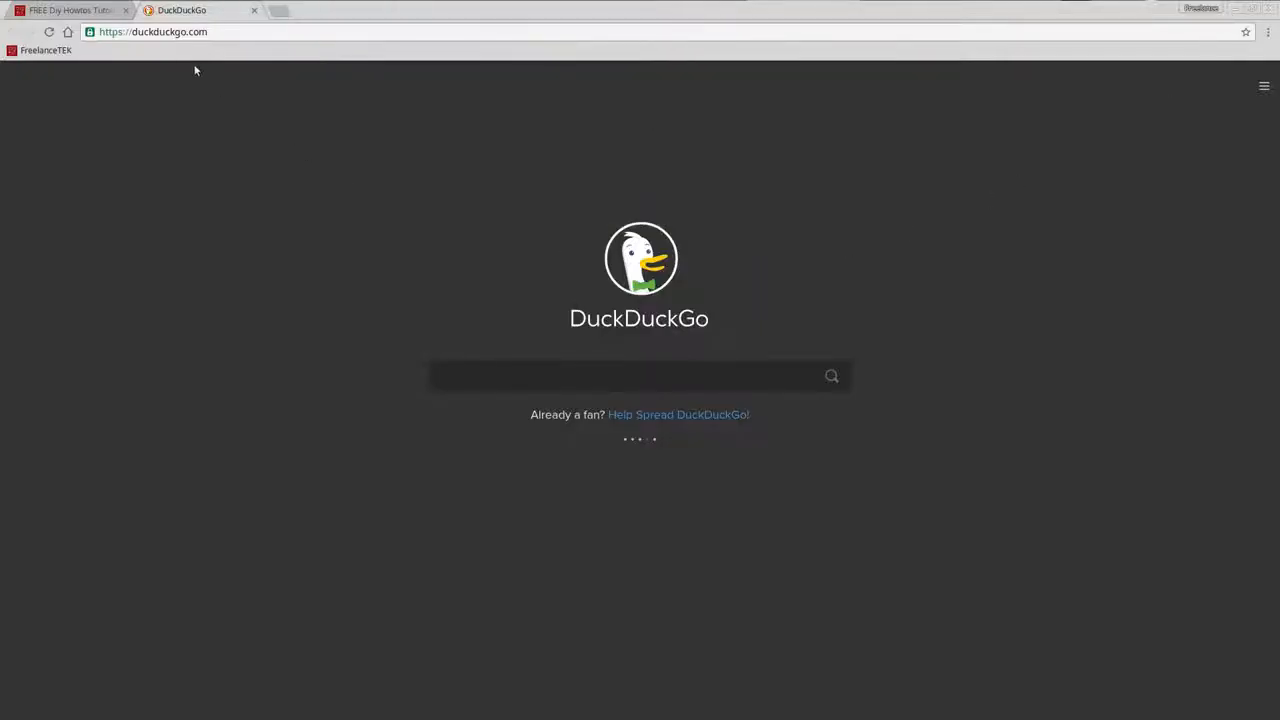
# - Paste invoice.test.net into Chrome's address bar and load the BoxBilling setup page
pyautogui.click(152, 32)
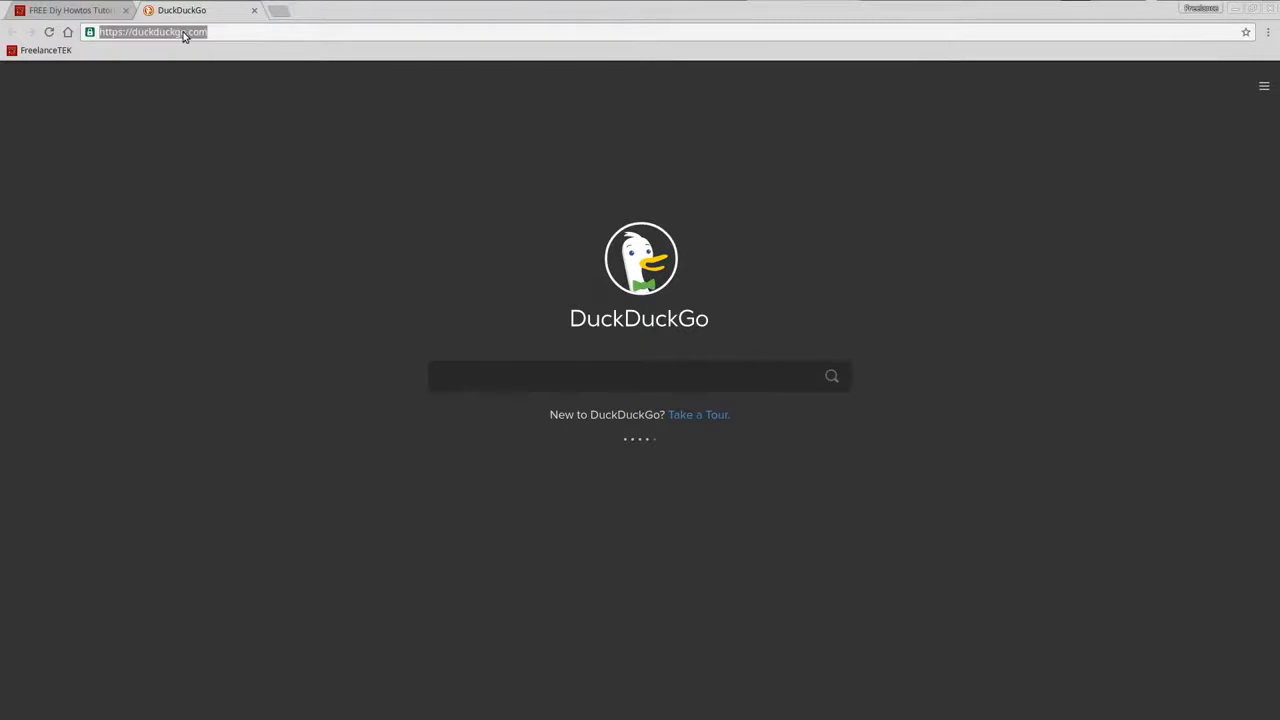
pyautogui.rightClick(150, 32)
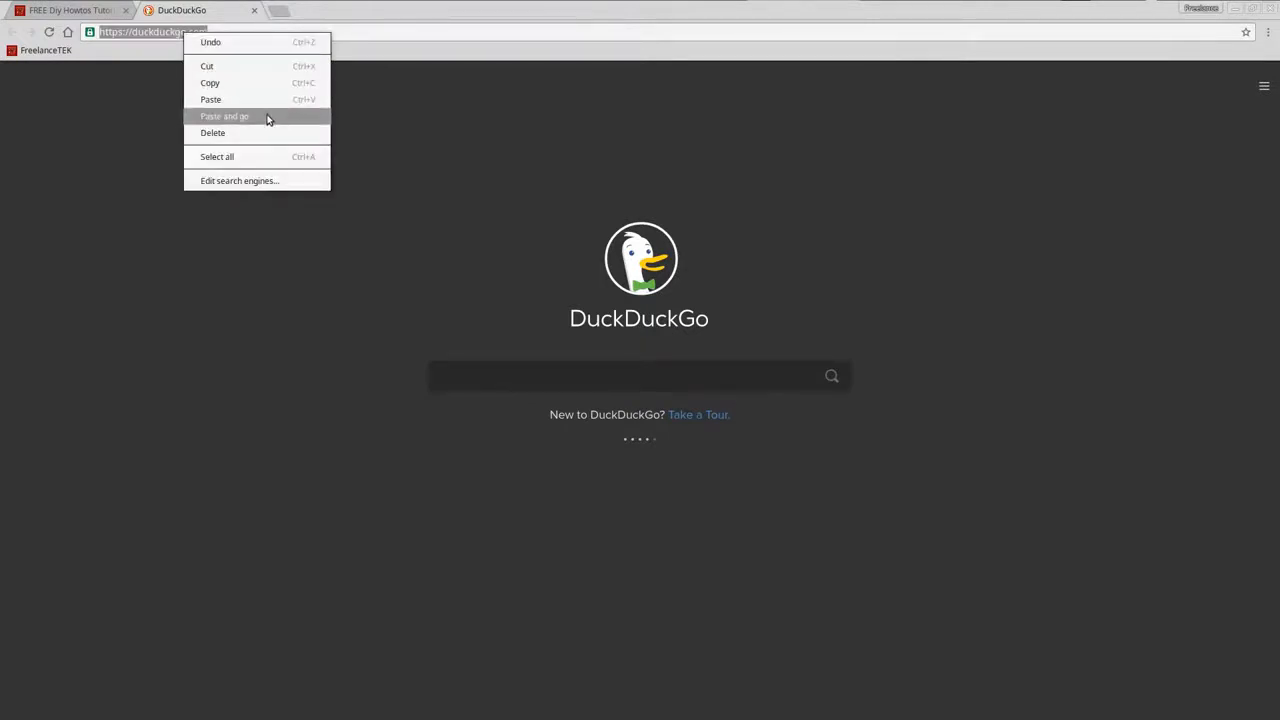
pyautogui.click(224, 116)
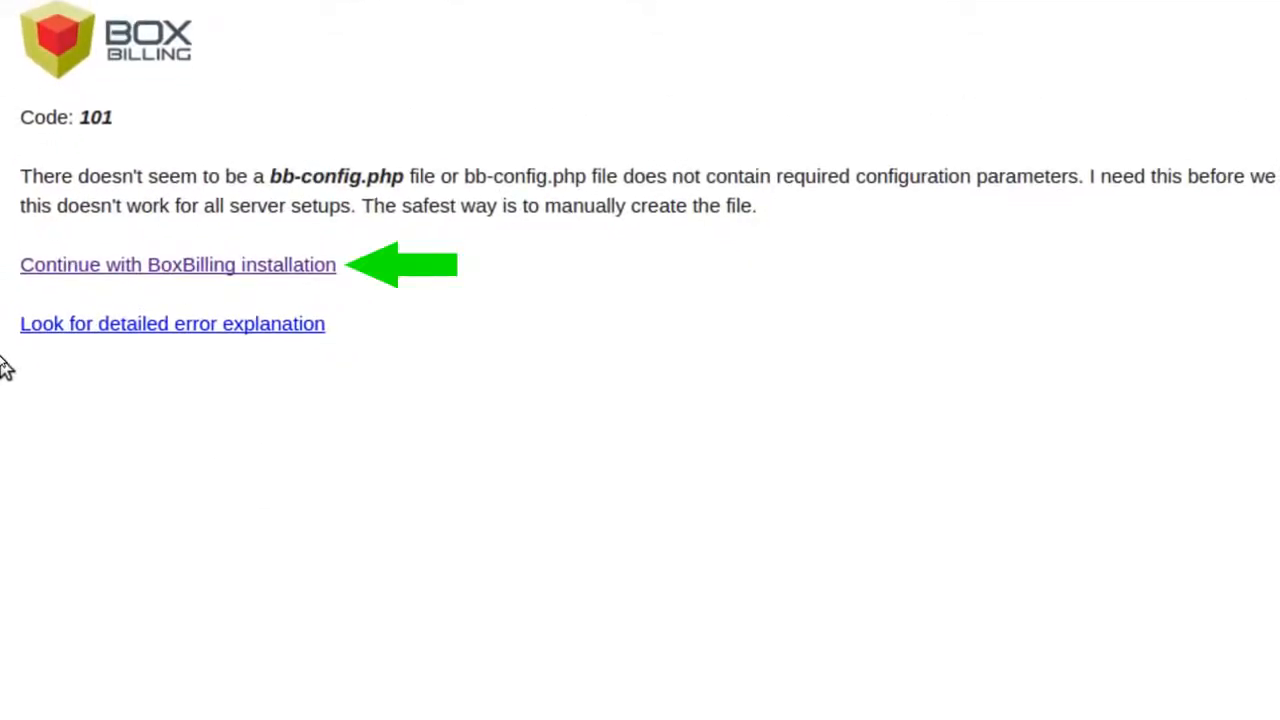
pyautogui.moveTo(68, 260)
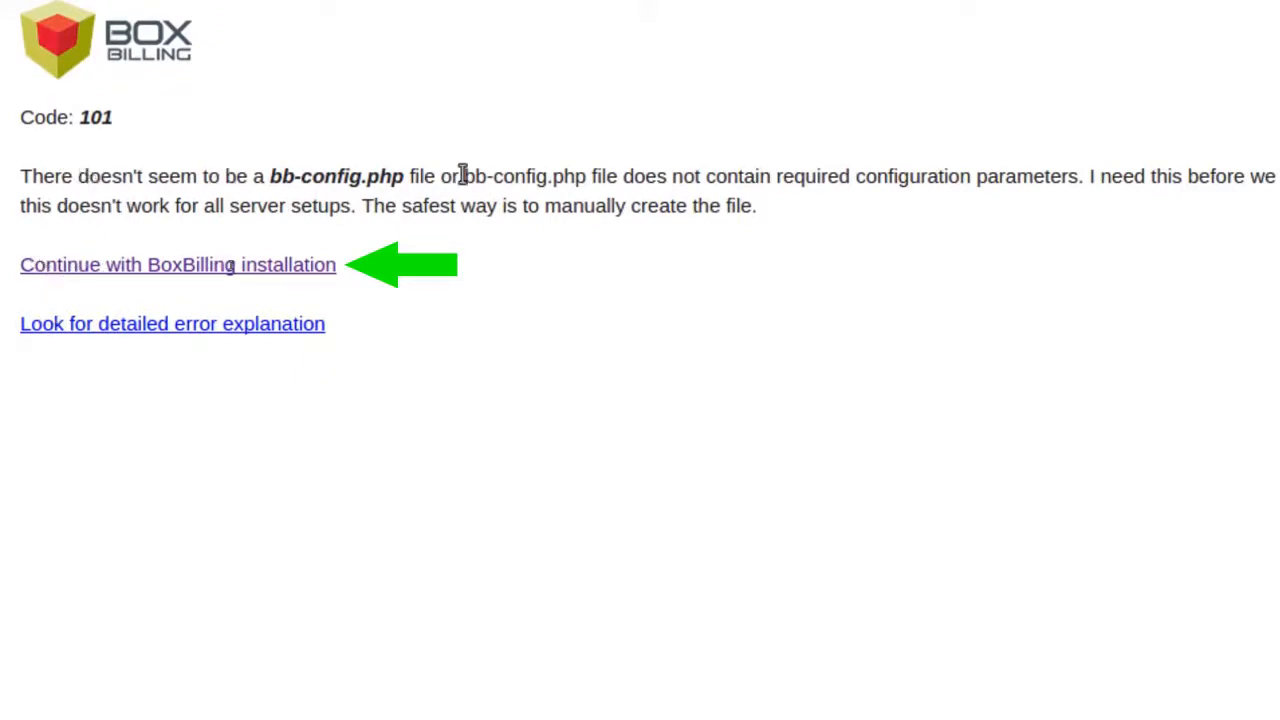
pyautogui.moveTo(568, 284)
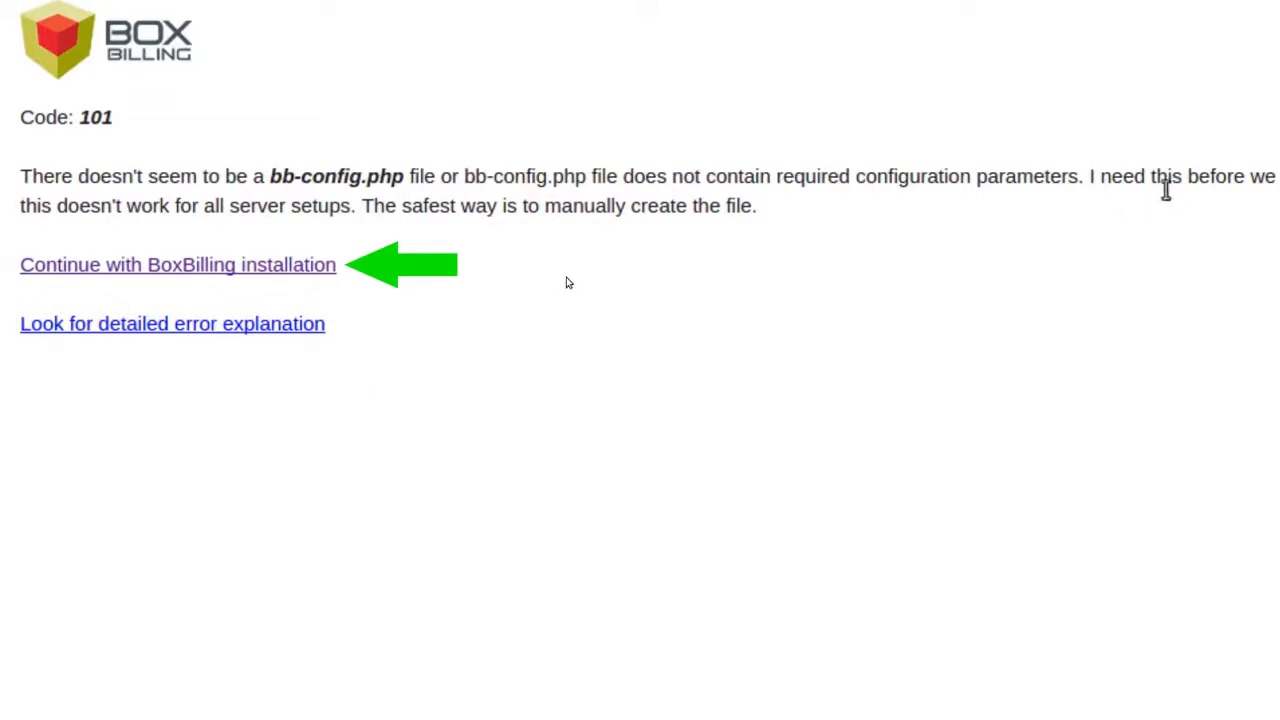
pyautogui.moveTo(270, 264)
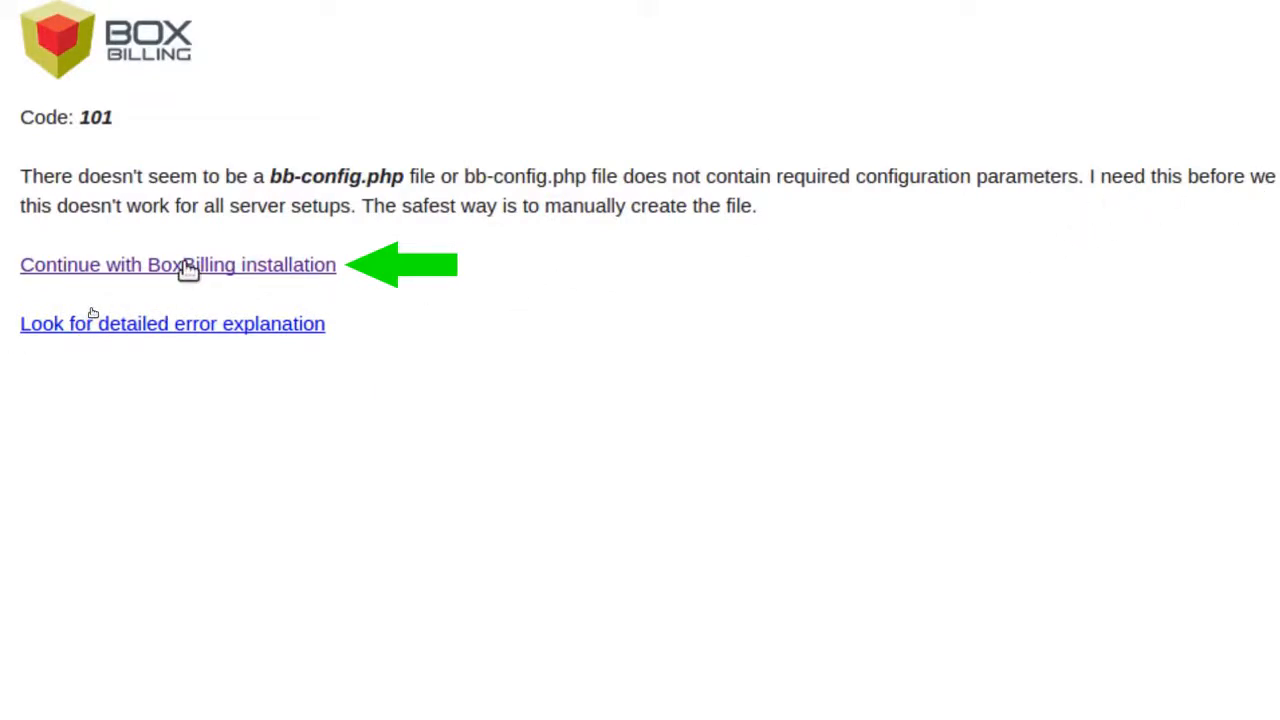
# - Continue into the installer and review the Preparation checklist of passing requirements
pyautogui.click(178, 264)
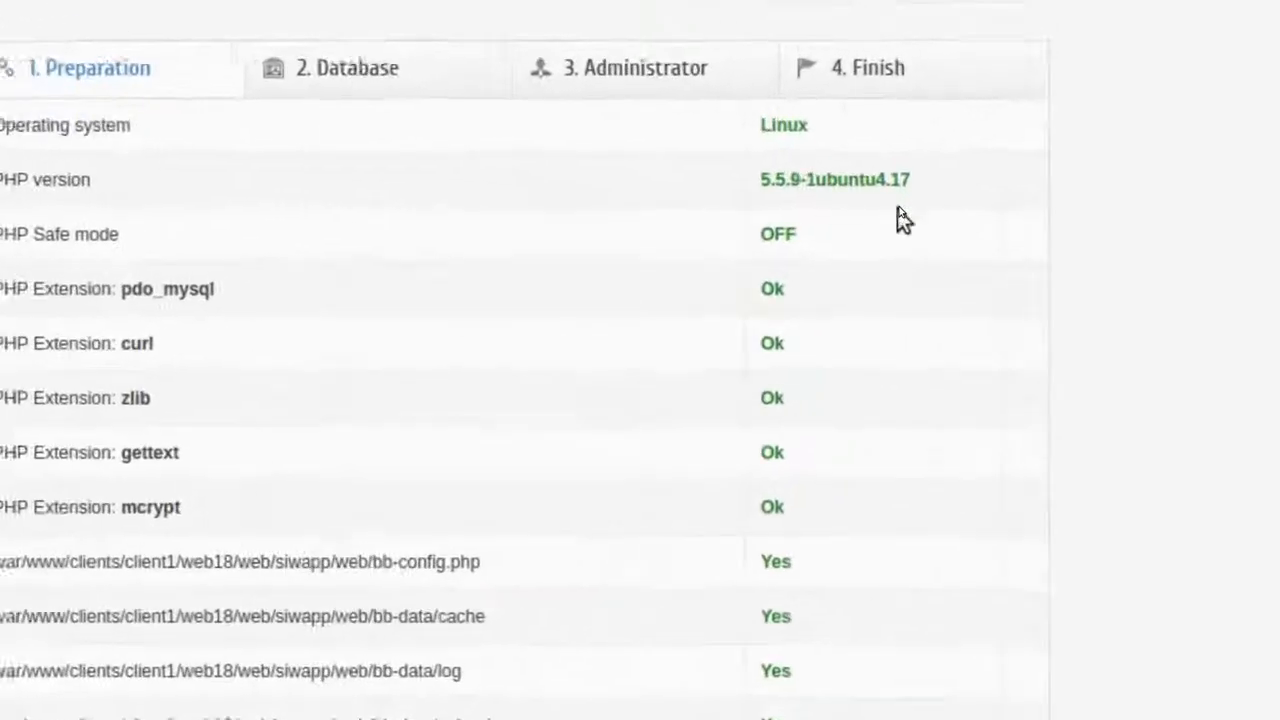
pyautogui.scroll(-3)
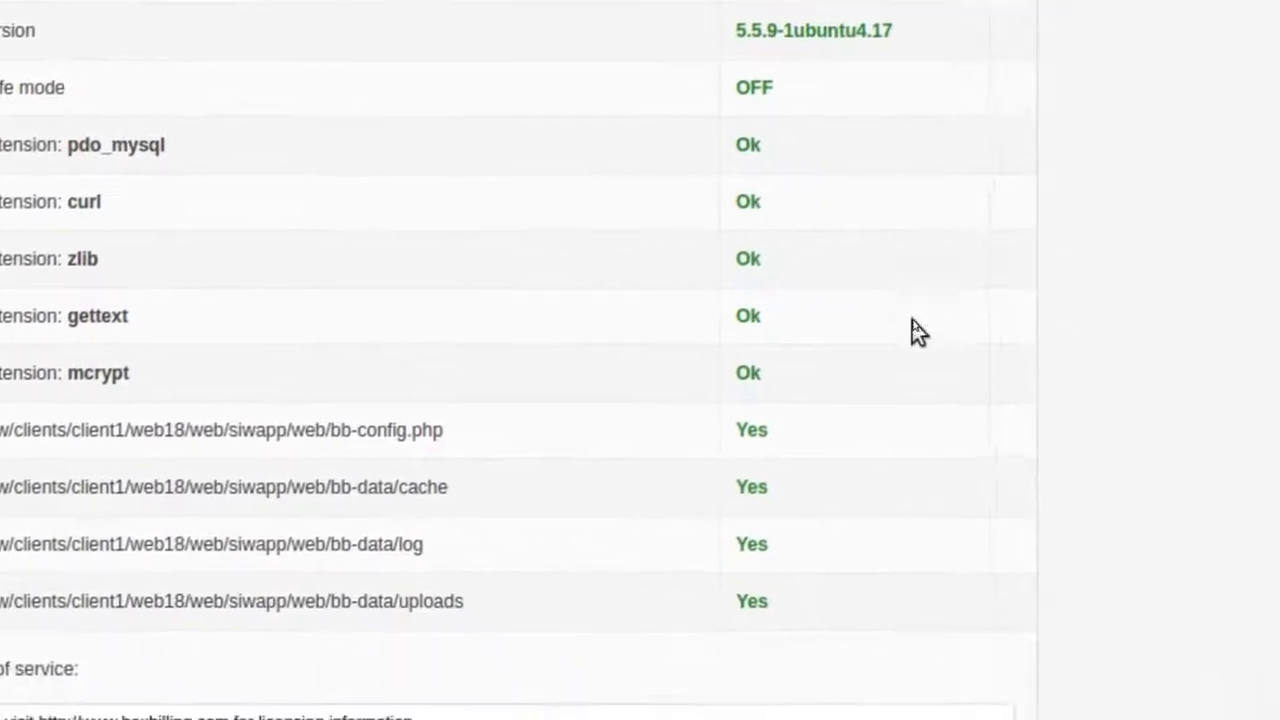
pyautogui.scroll(-3)
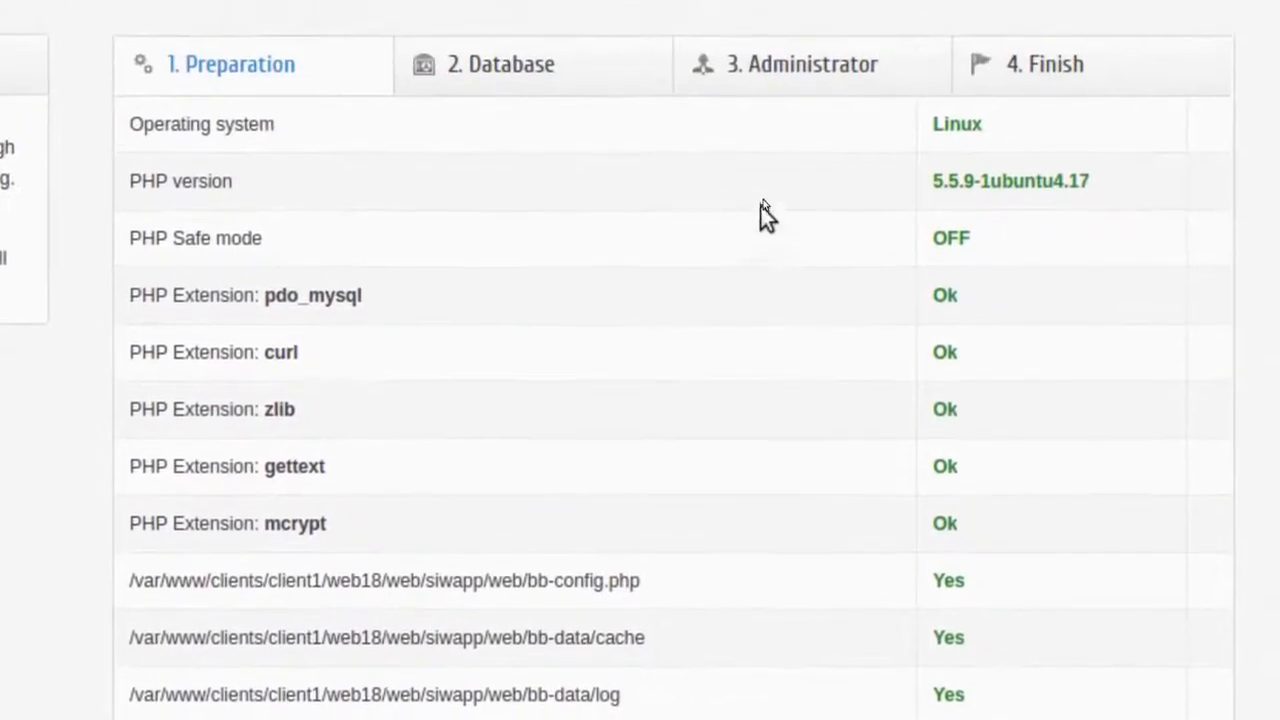
pyautogui.scroll(-3)
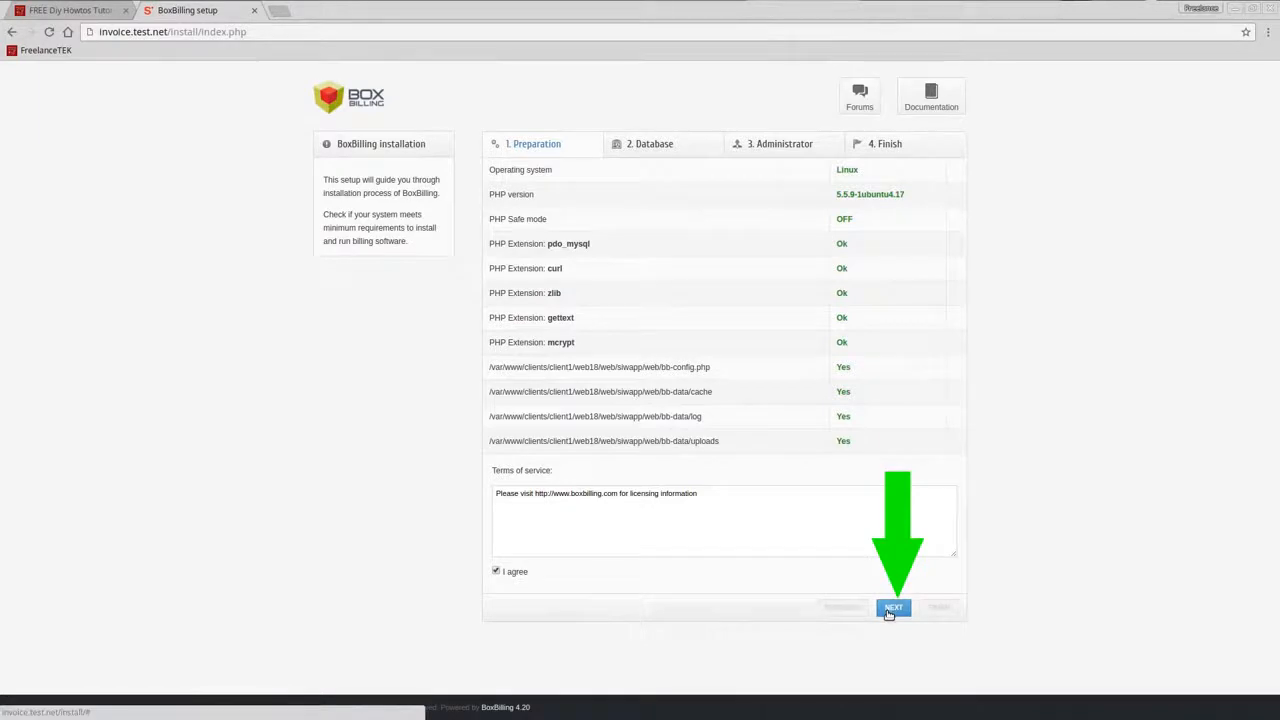
# - Fill the database step with hostname localhost, database name c12 and user c12, plus the password
pyautogui.click(892, 608)
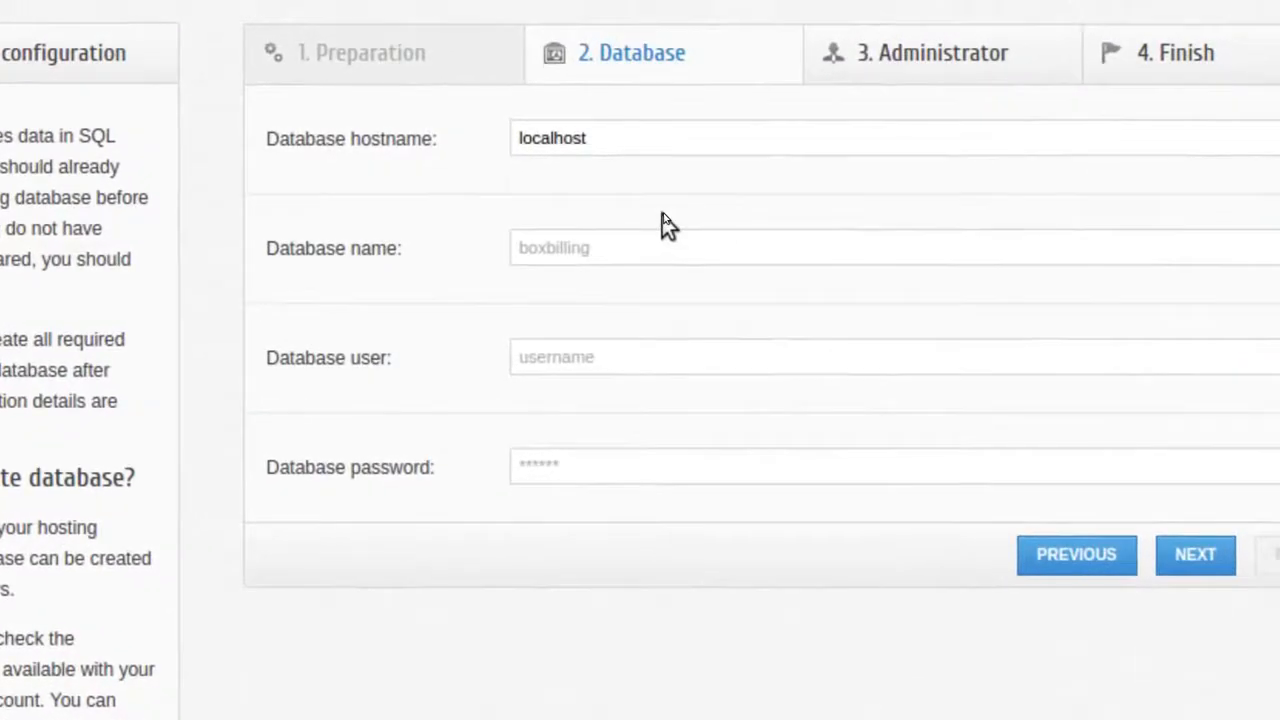
pyautogui.moveTo(516, 318)
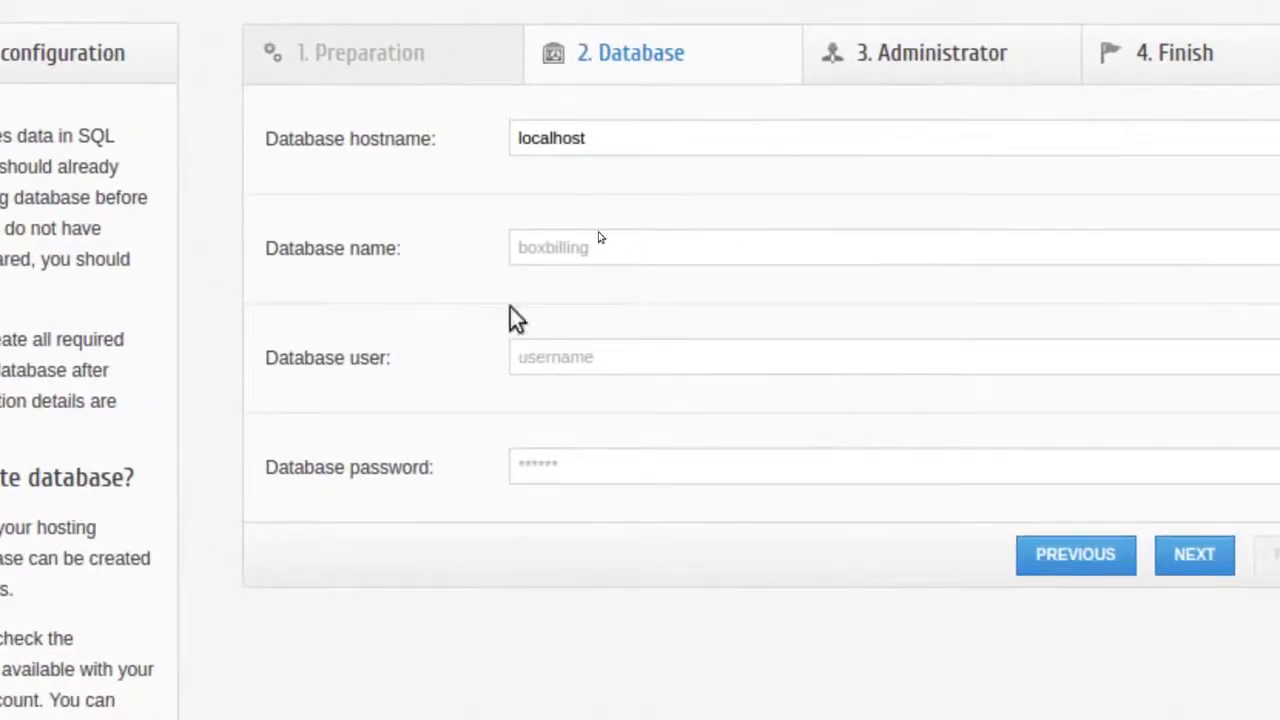
pyautogui.click(536, 138)
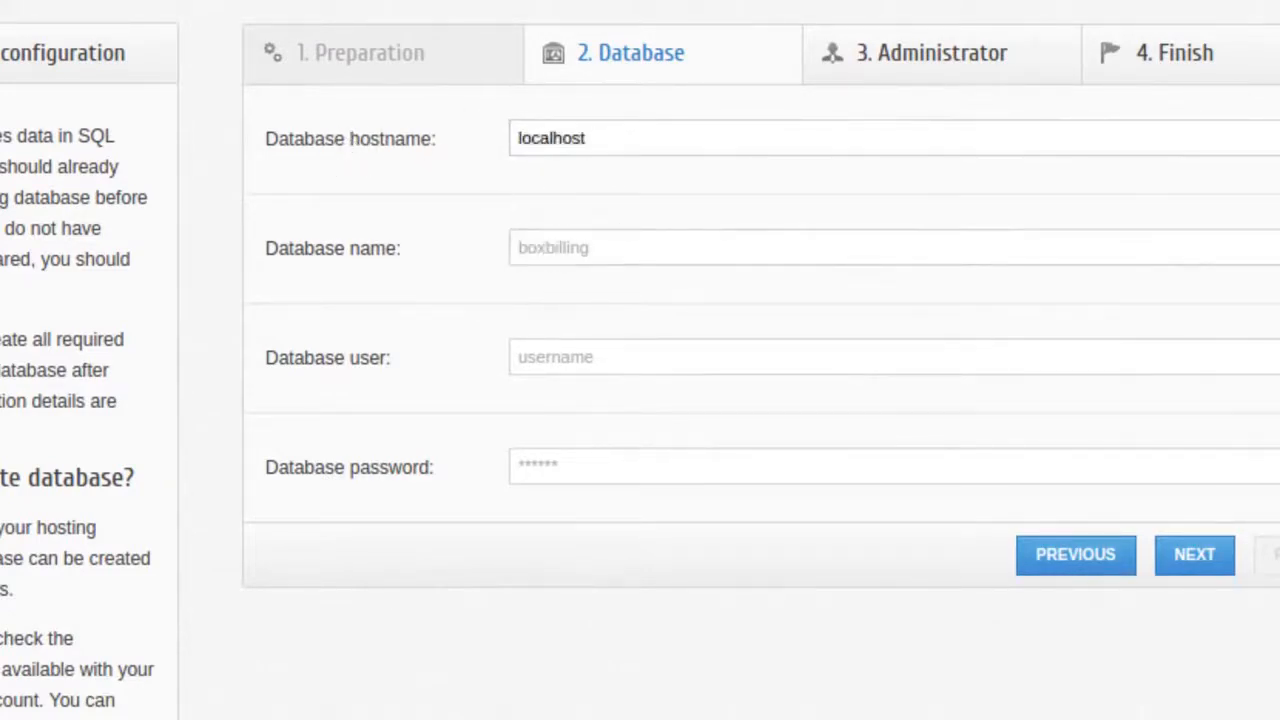
pyautogui.moveTo(1124, 424)
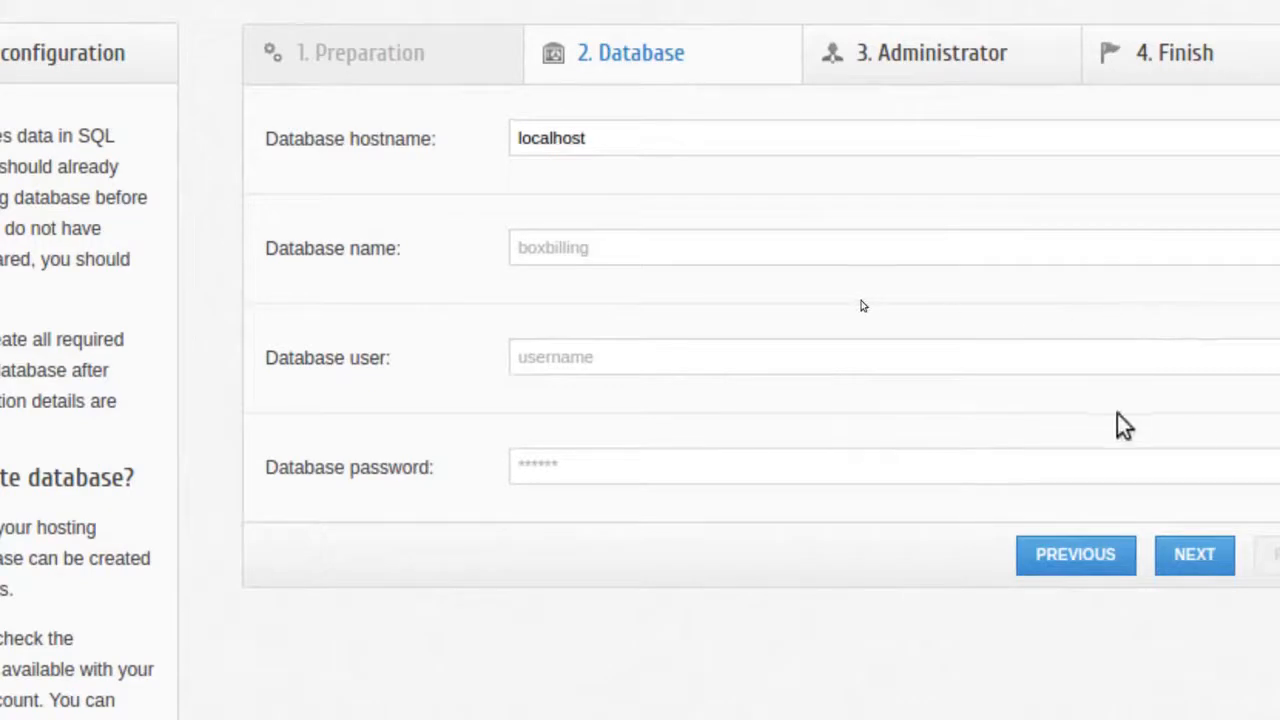
pyautogui.moveTo(738, 186)
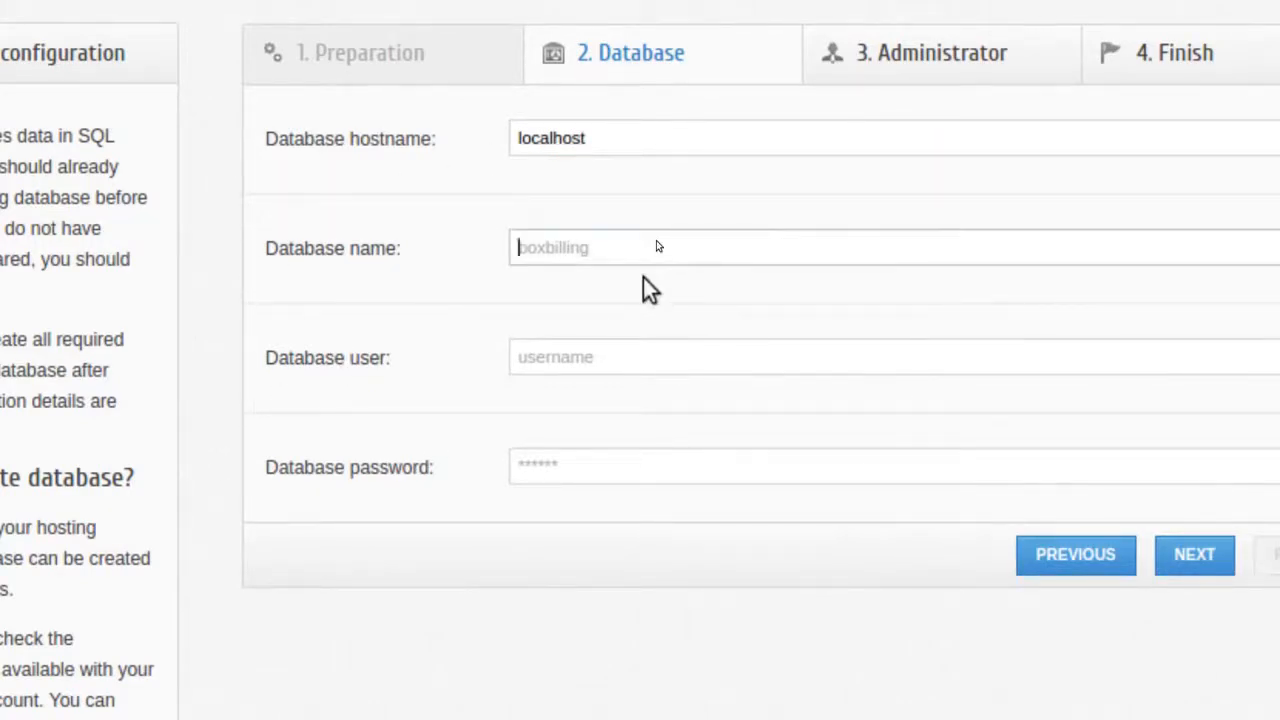
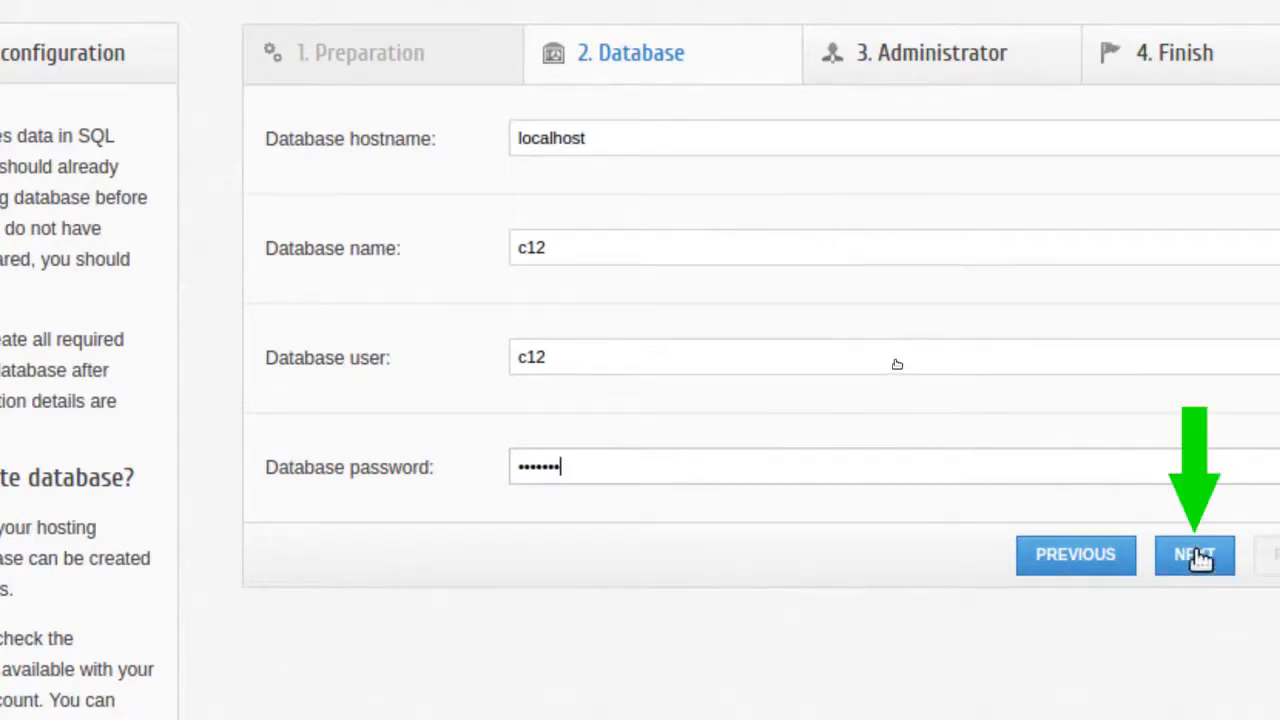
pyautogui.click(1194, 556)
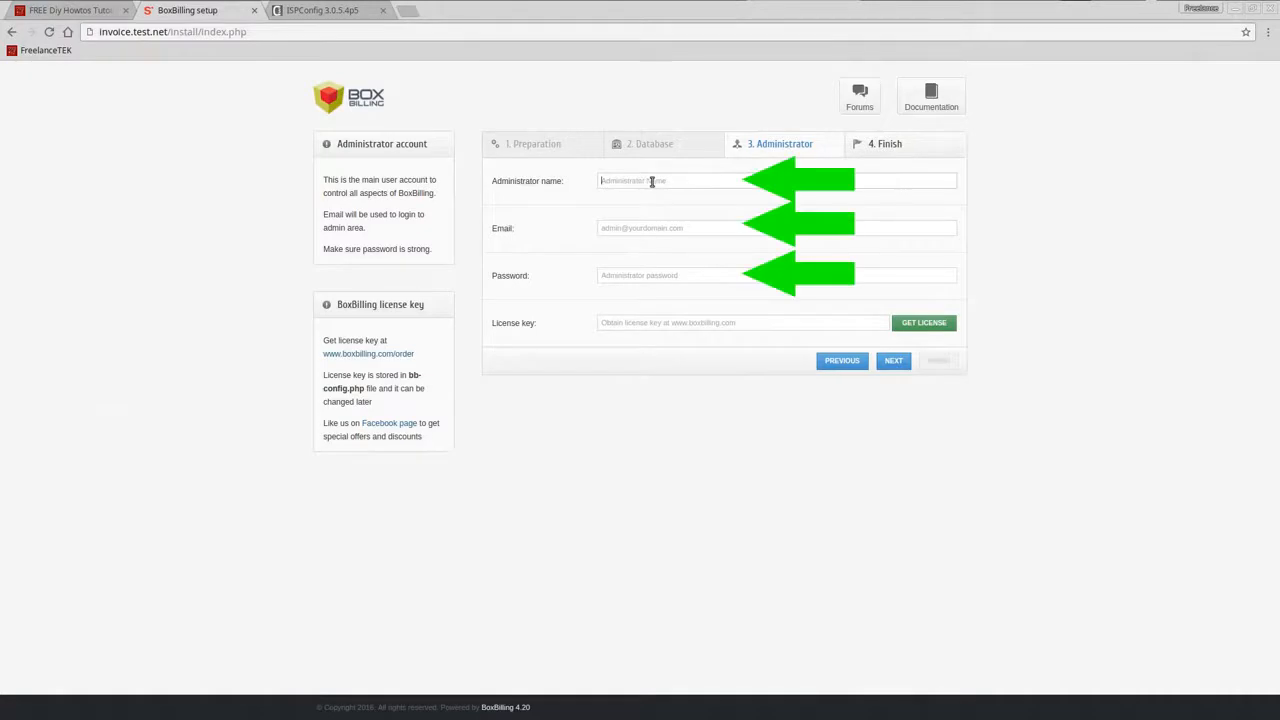
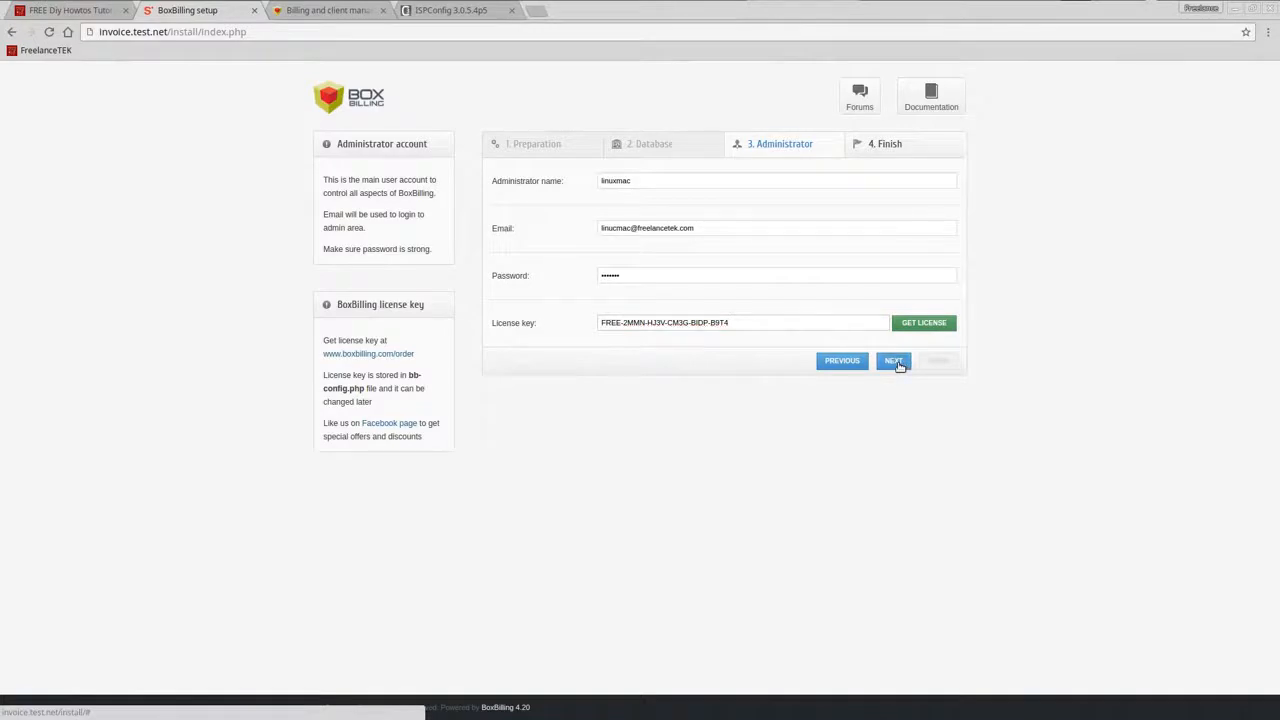
# - Confirm database creation, run the install and finish on the Well done page
pyautogui.click(892, 360)
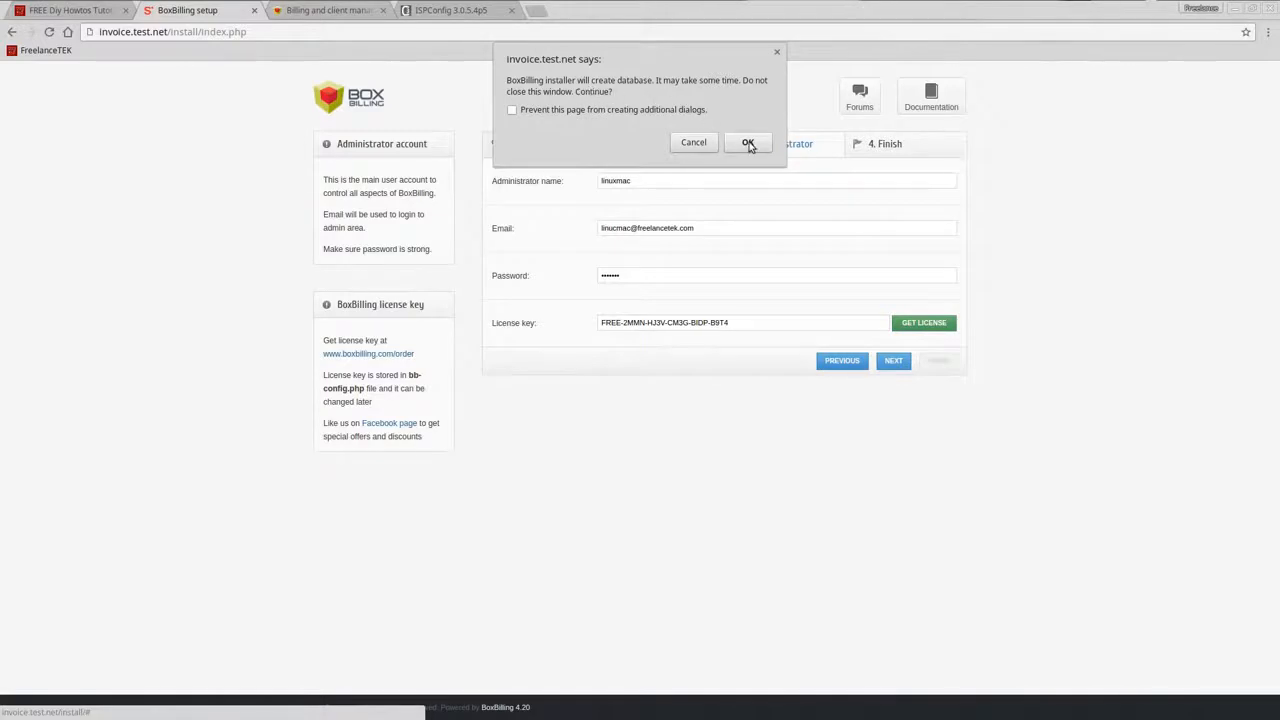
pyautogui.click(748, 142)
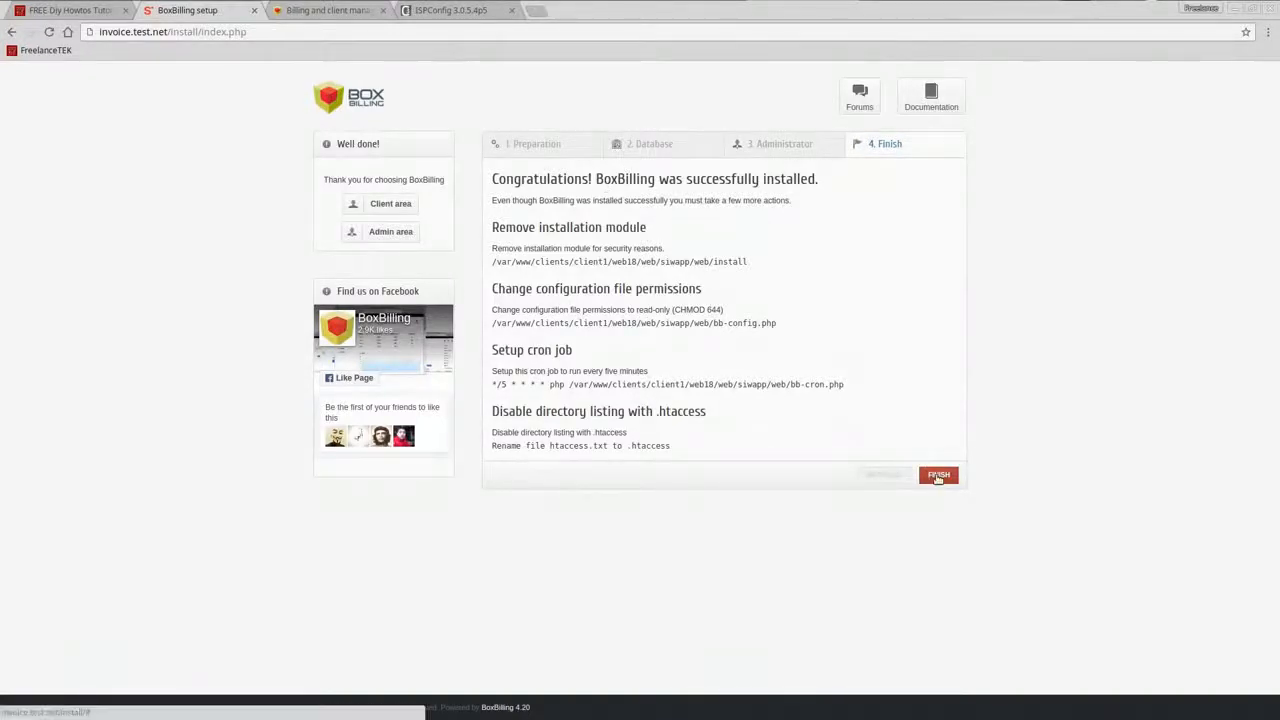
pyautogui.click(938, 474)
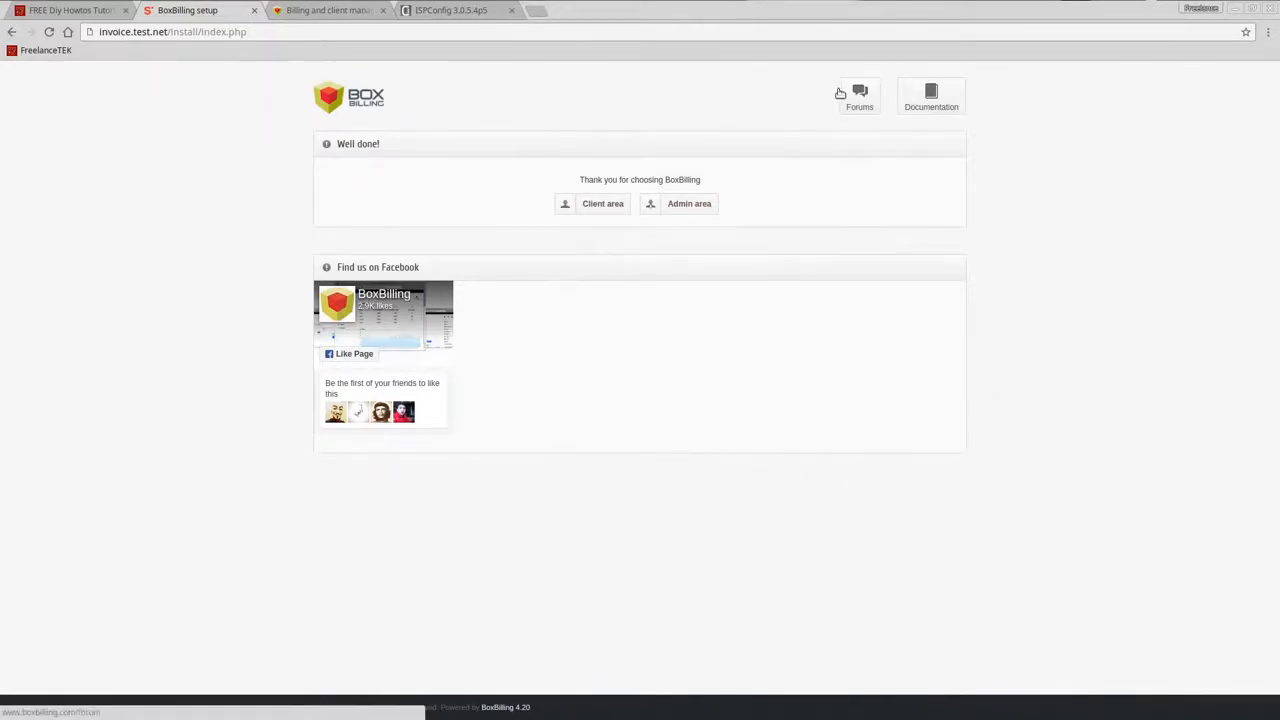
pyautogui.click(860, 96)
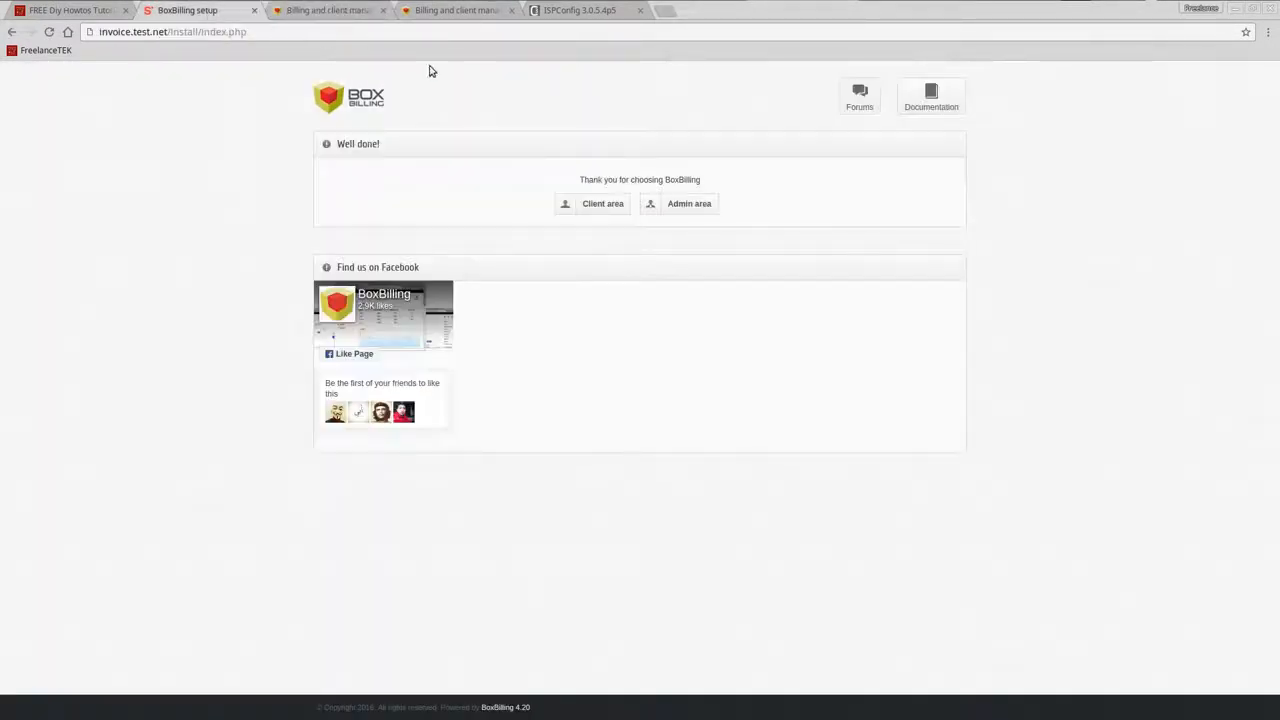
pyautogui.moveTo(632, 210)
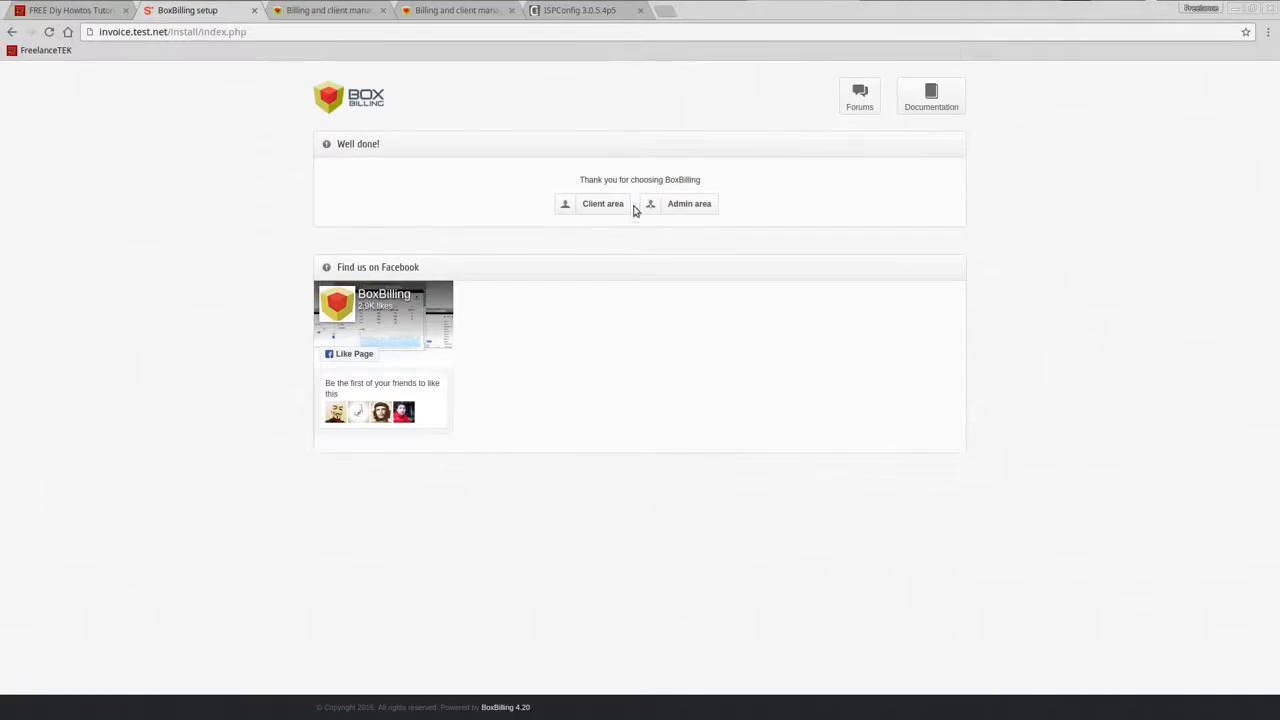
pyautogui.moveTo(622, 210)
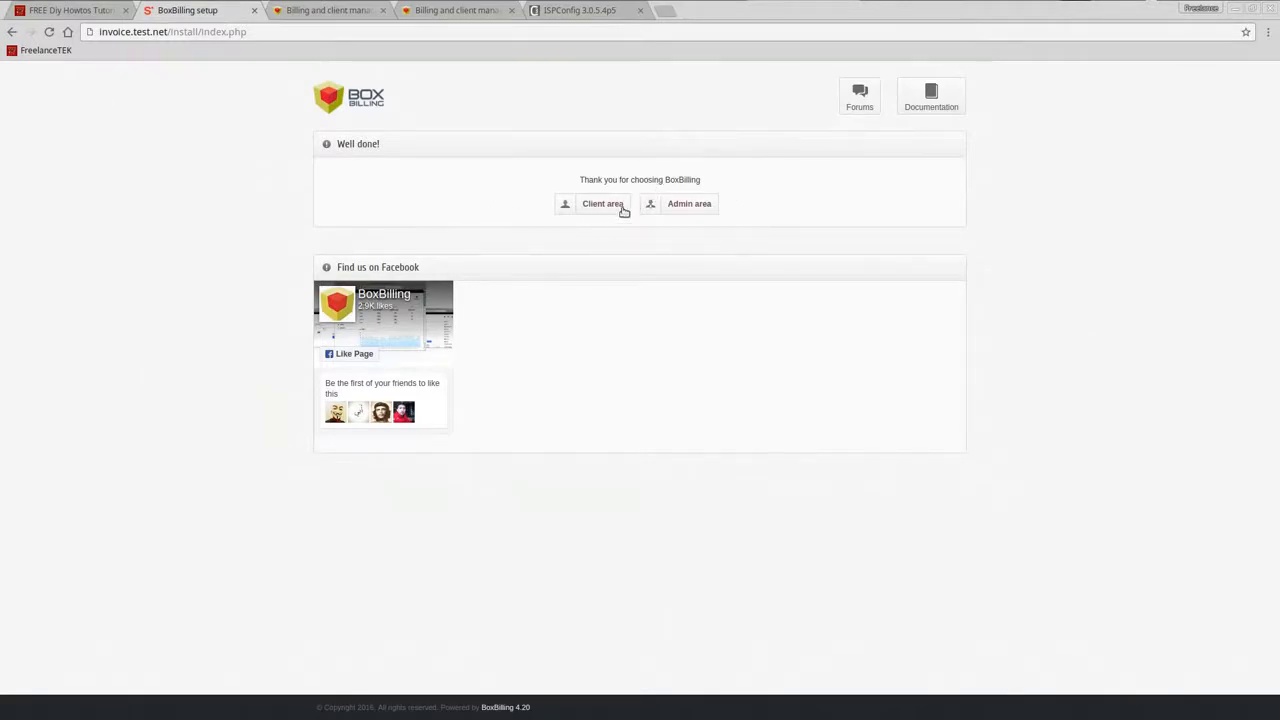
# - Log into the admin area with the saved admin email and password
pyautogui.click(688, 204)
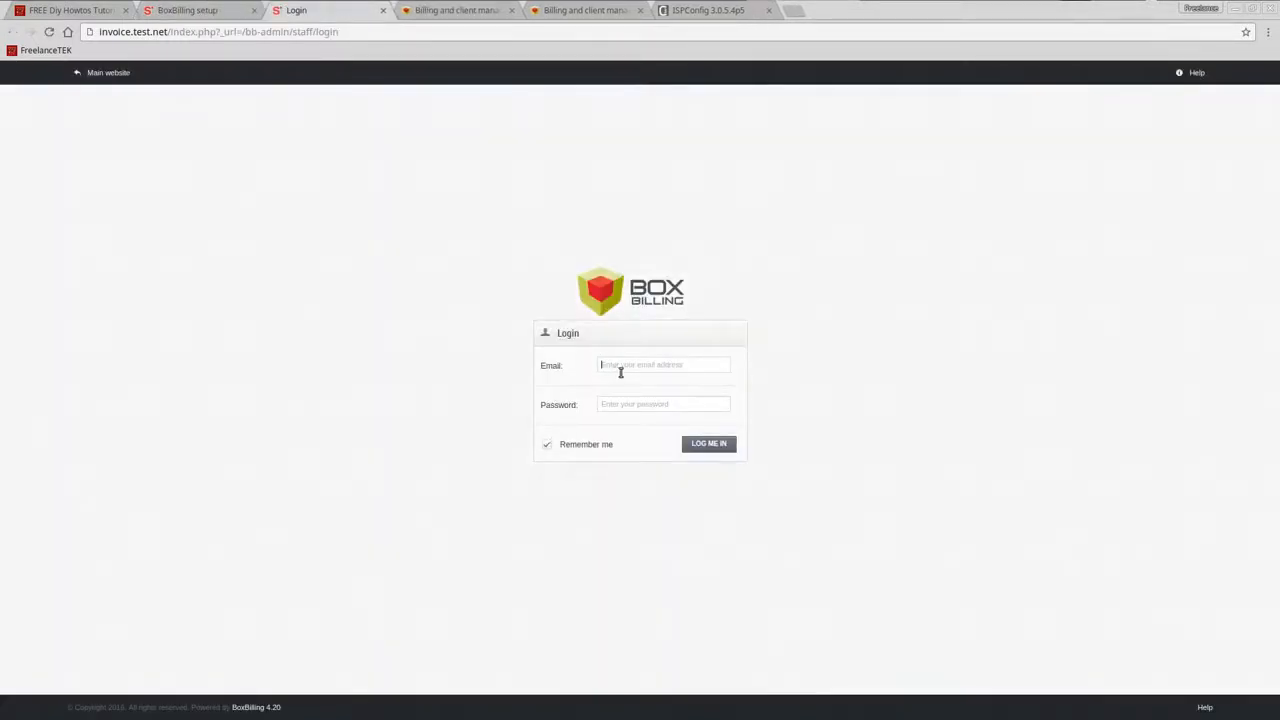
pyautogui.click(664, 364)
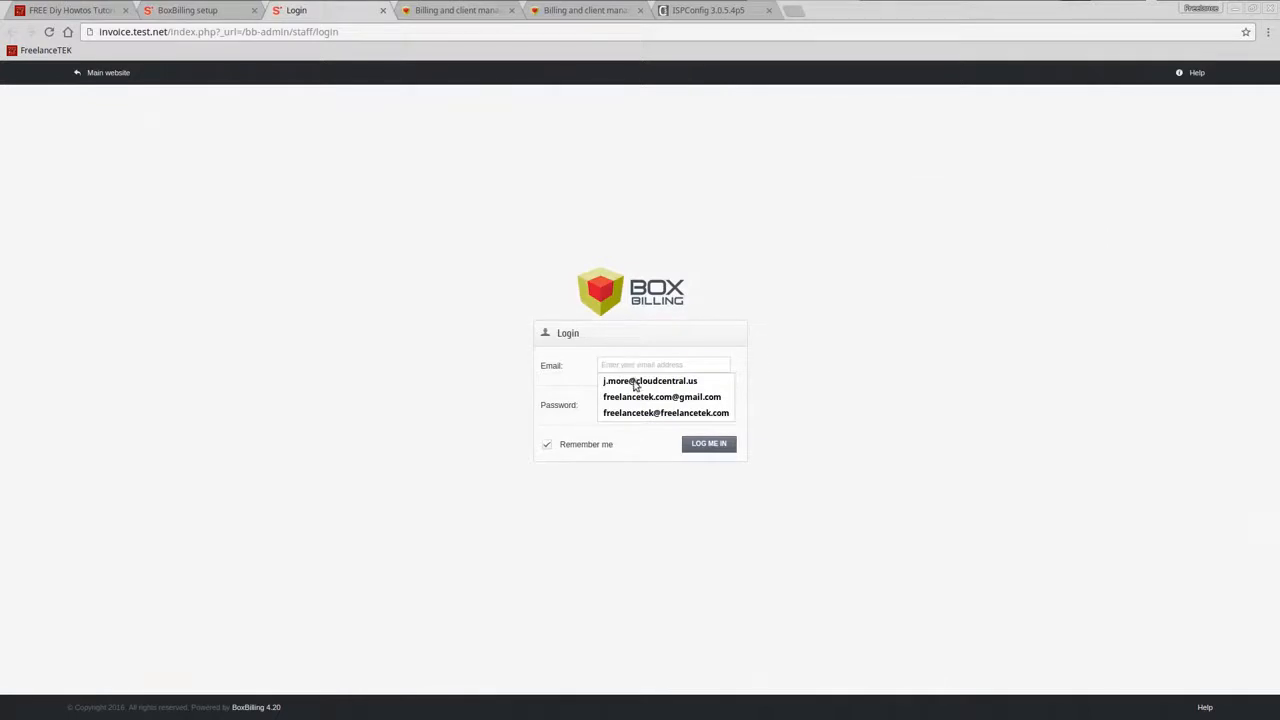
pyautogui.click(666, 412)
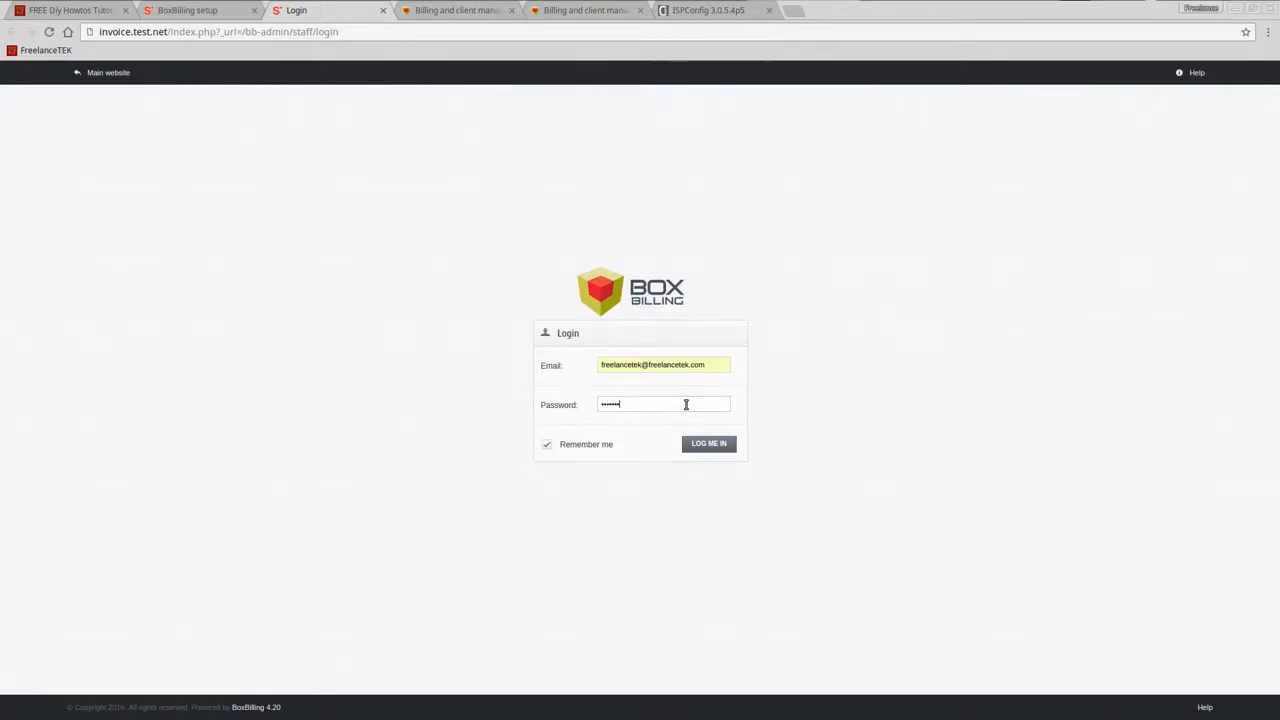
pyautogui.click(708, 444)
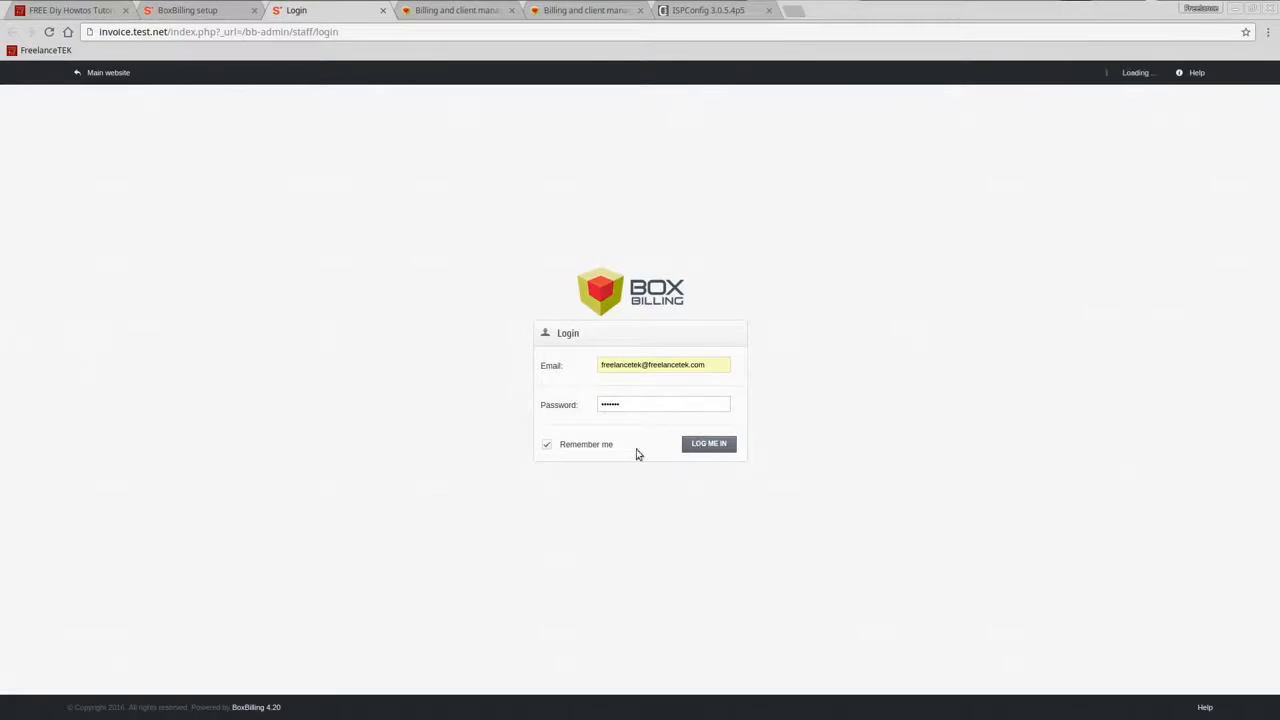
pyautogui.click(708, 444)
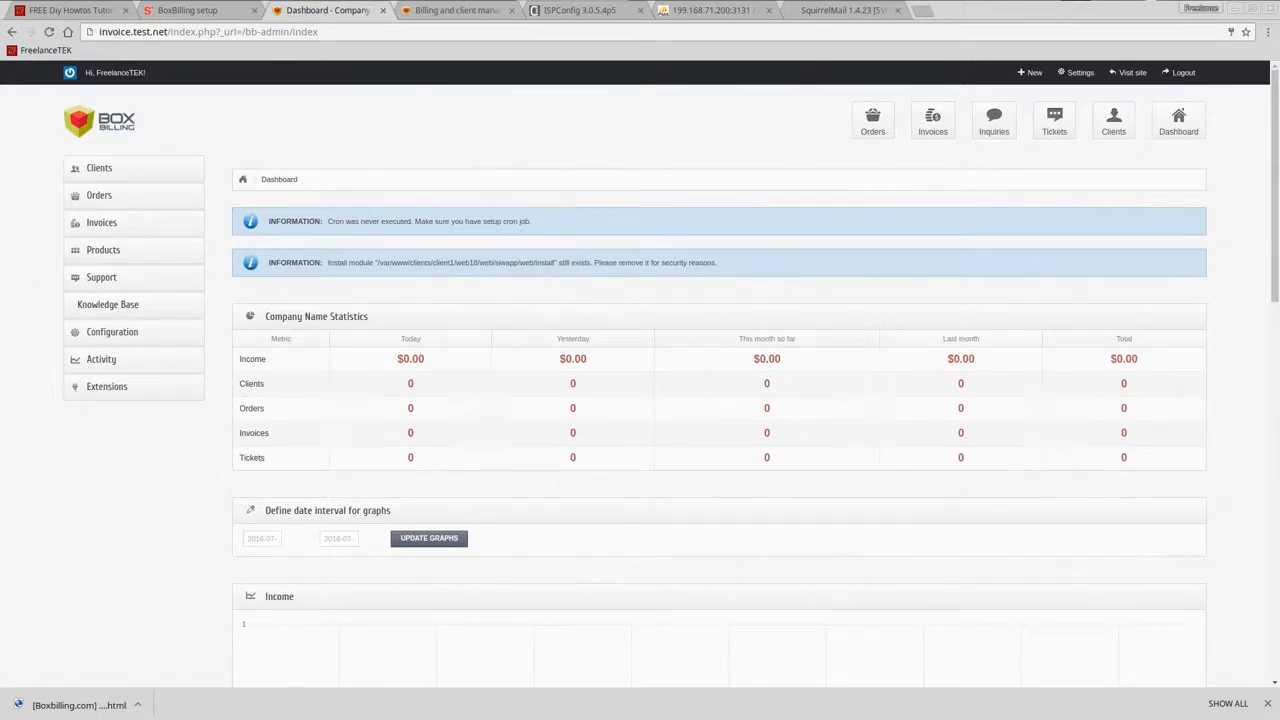
pyautogui.moveTo(1180, 488)
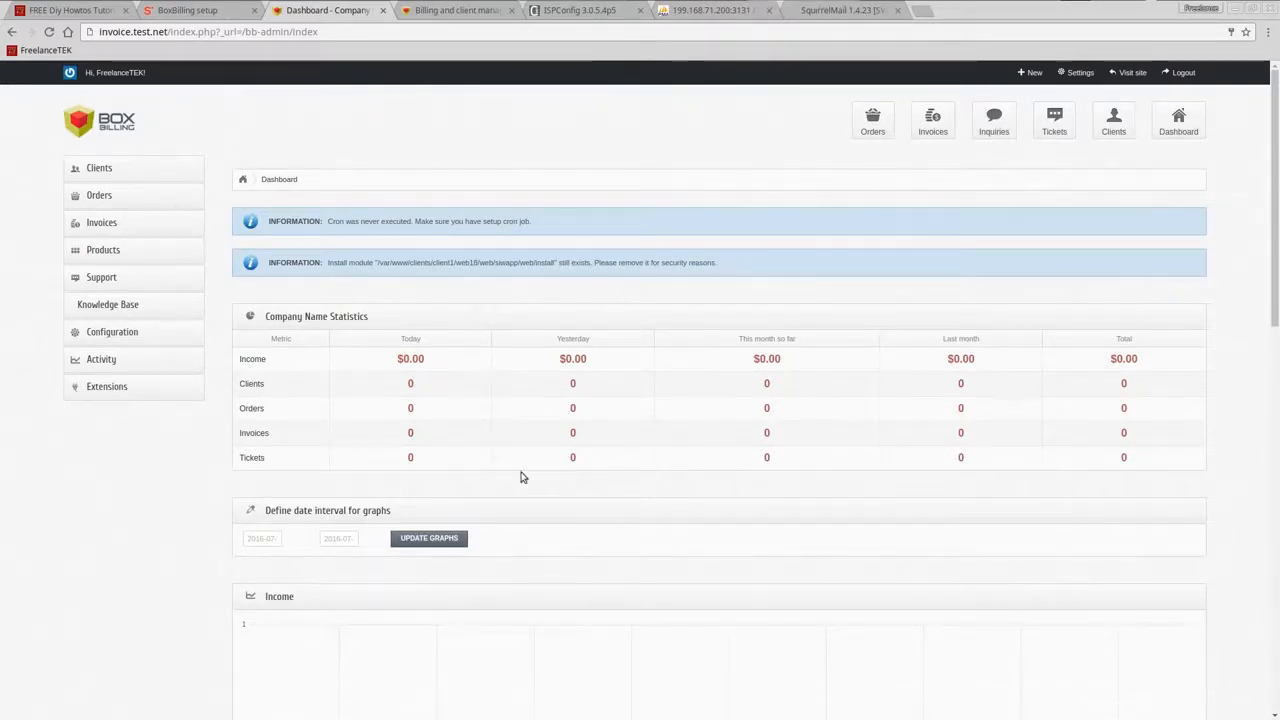
pyautogui.moveTo(100, 168)
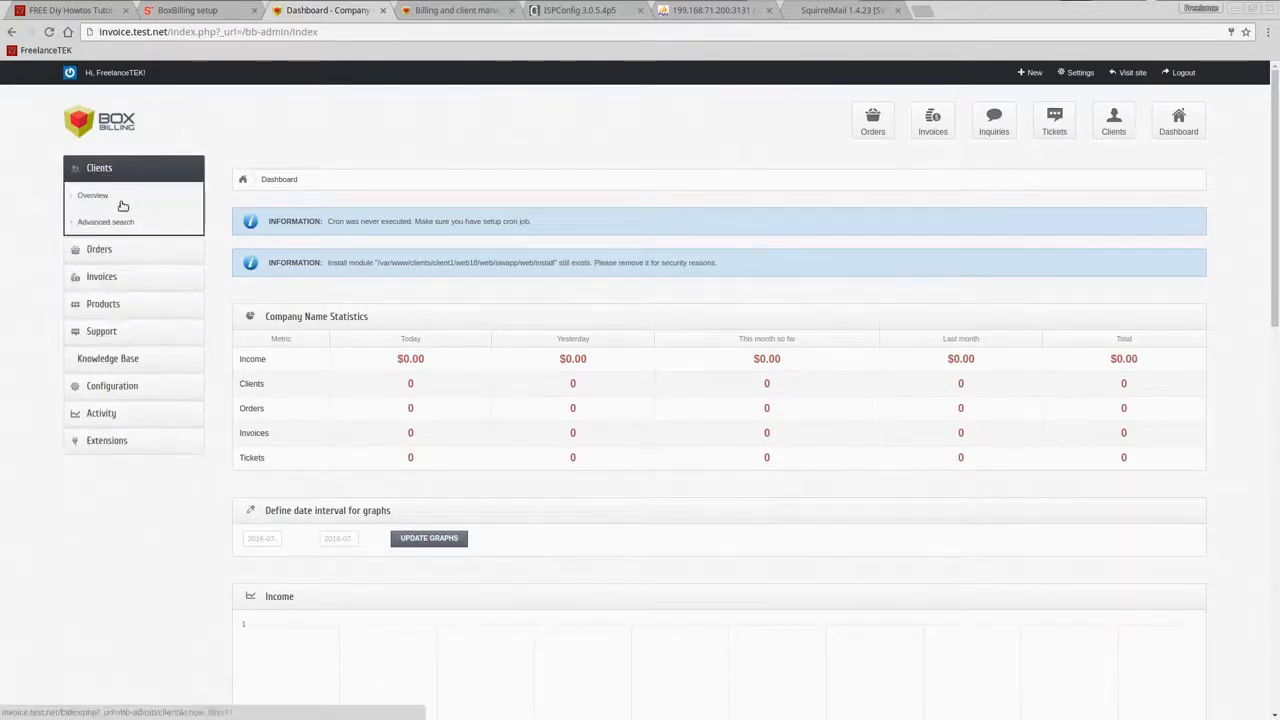
pyautogui.moveTo(486, 120)
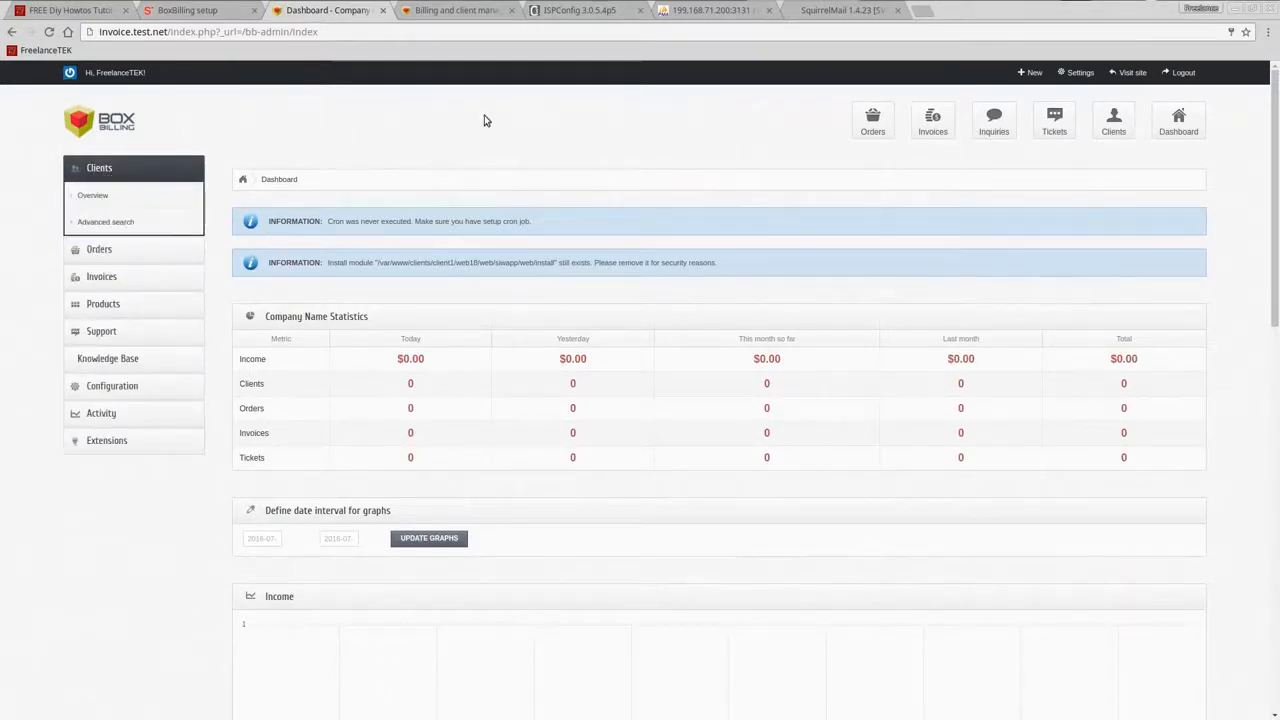
pyautogui.moveTo(728, 308)
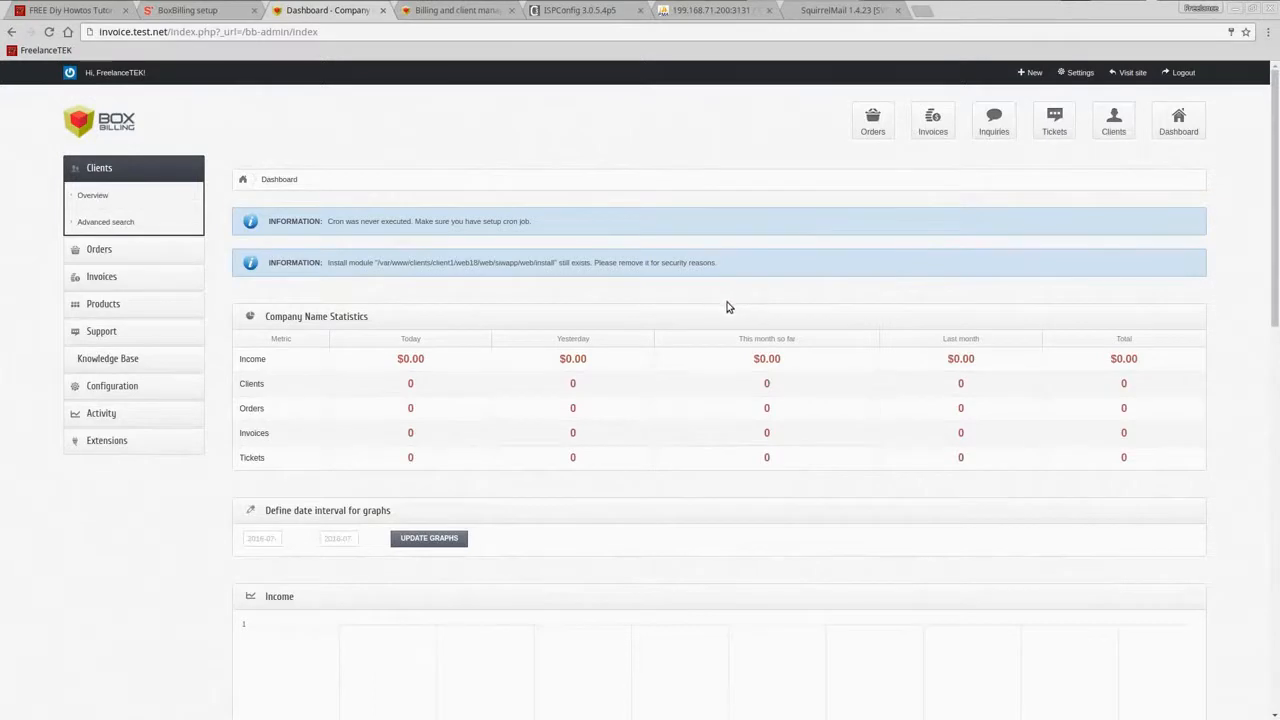
pyautogui.moveTo(632, 312)
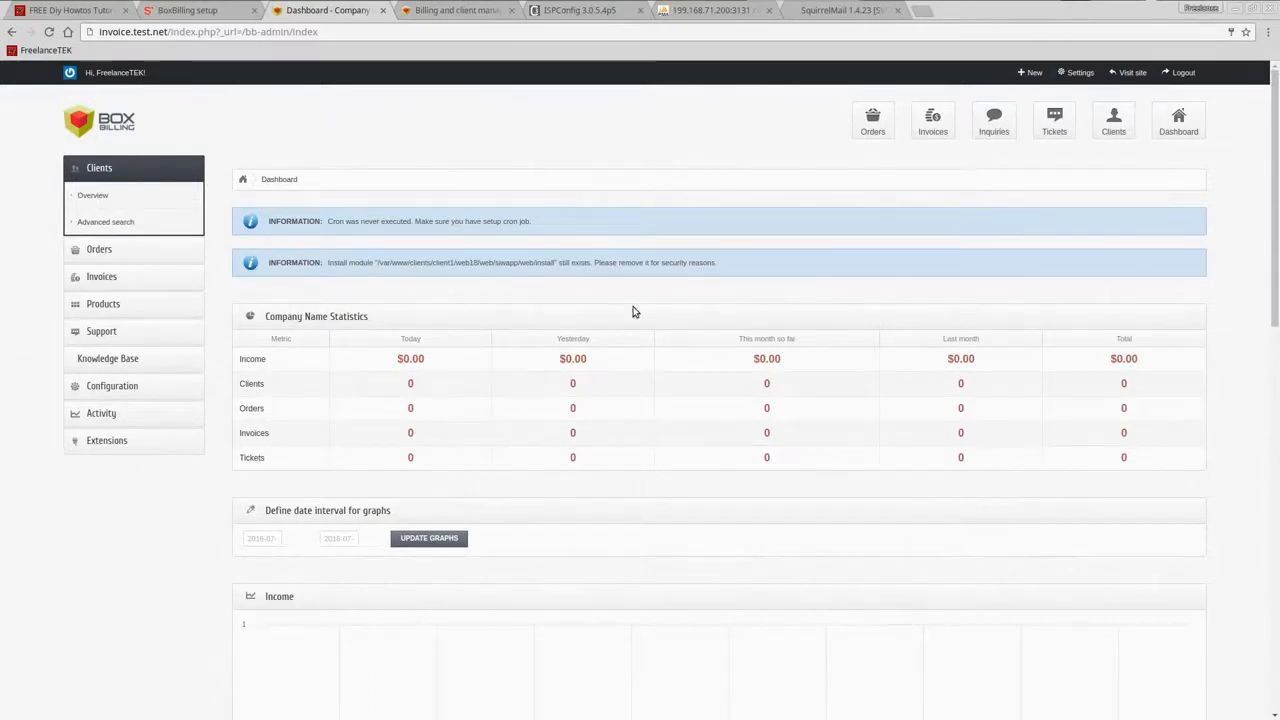
pyautogui.moveTo(112, 384)
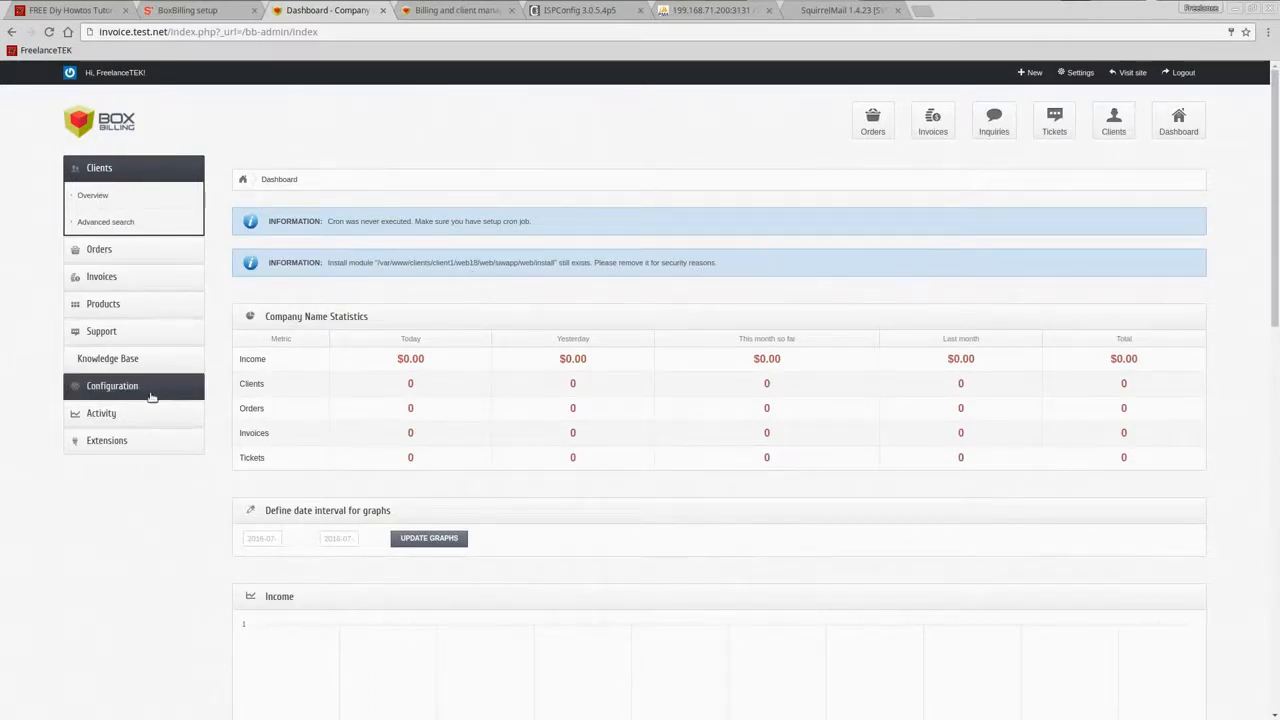
# - Expand the Extensions, Activity and Configuration sections in the admin left menu
pyautogui.click(108, 440)
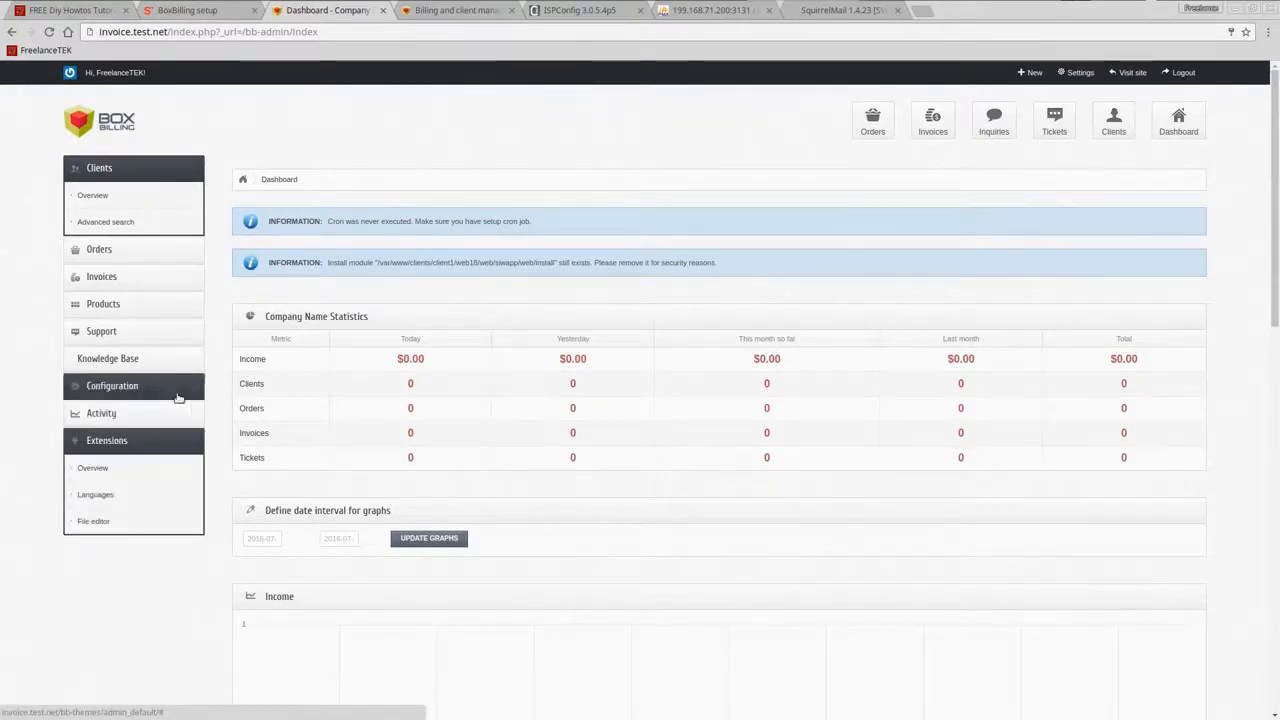
pyautogui.click(100, 412)
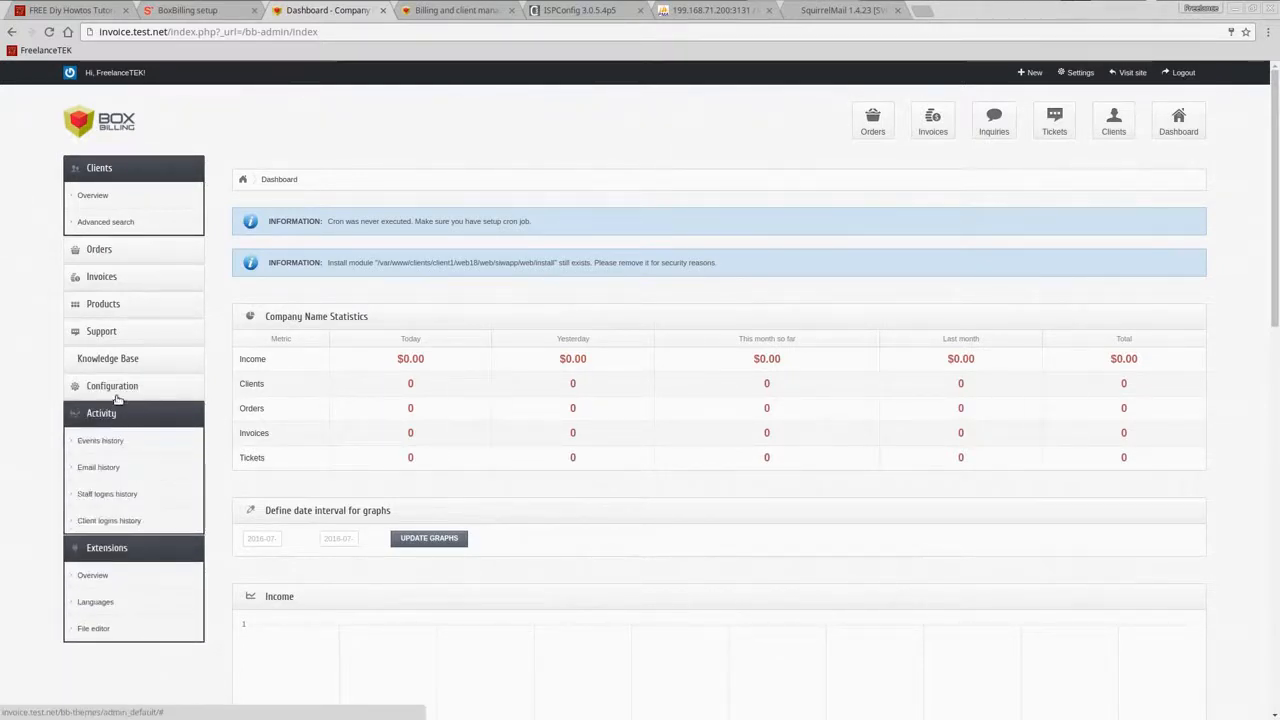
pyautogui.click(112, 384)
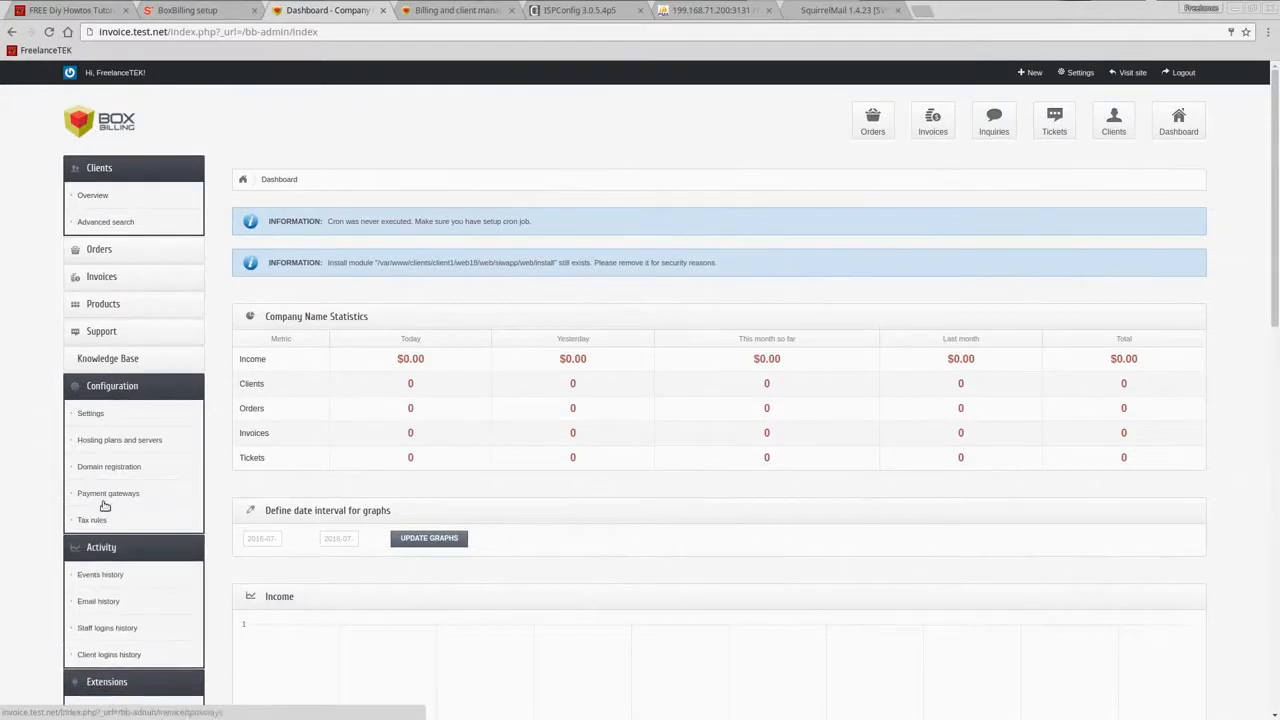
# - Go to Configuration > Settings > Theme, listing the boxbilling and huraga client themes
pyautogui.click(90, 412)
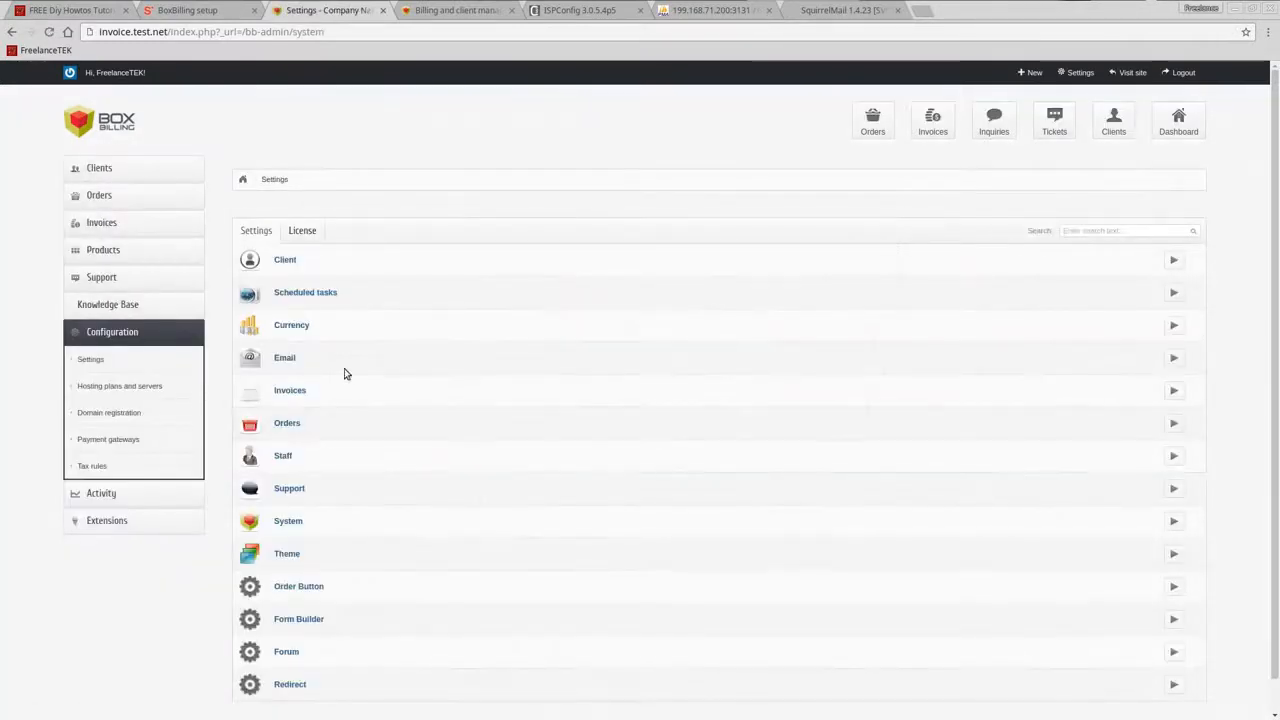
pyautogui.scroll(-3)
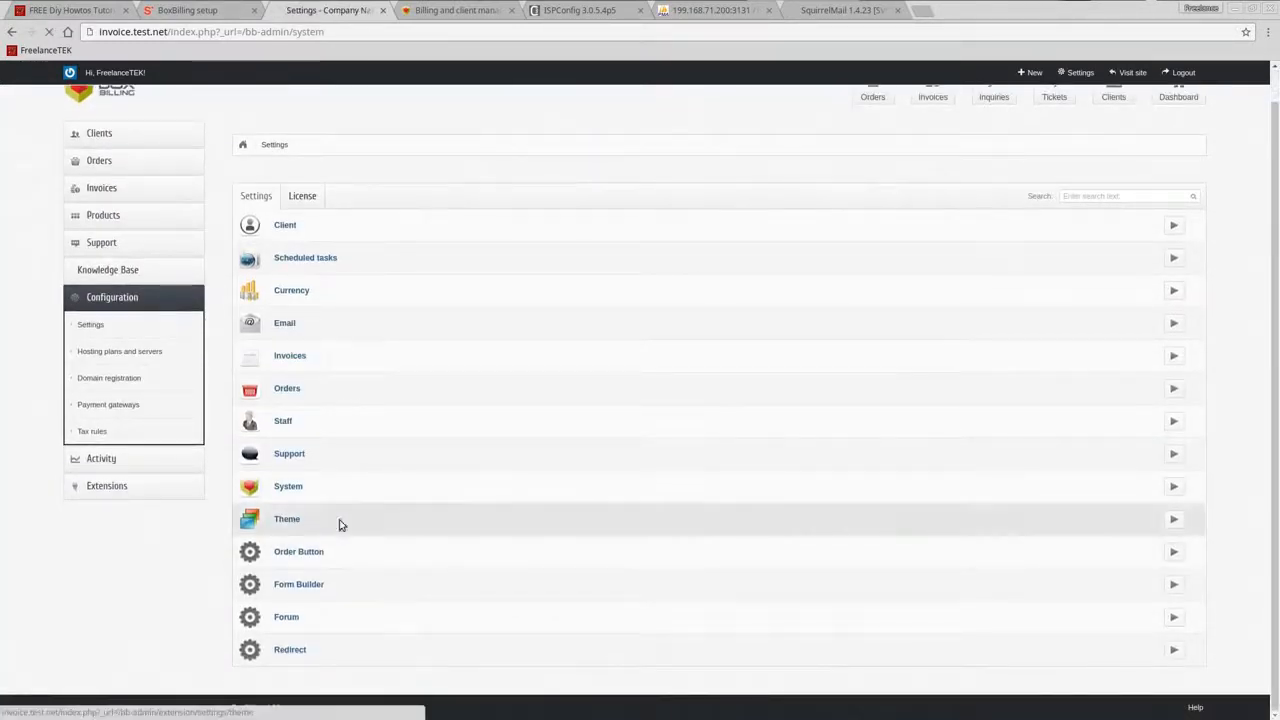
pyautogui.click(288, 518)
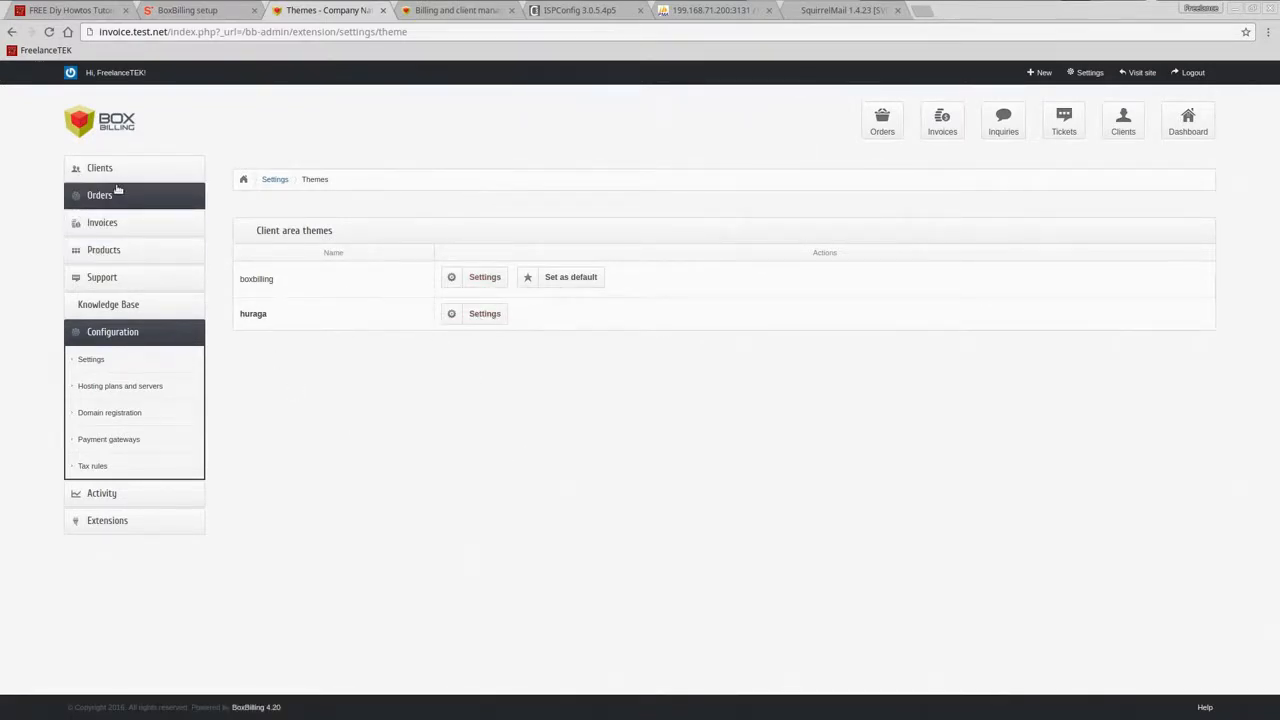
pyautogui.click(100, 168)
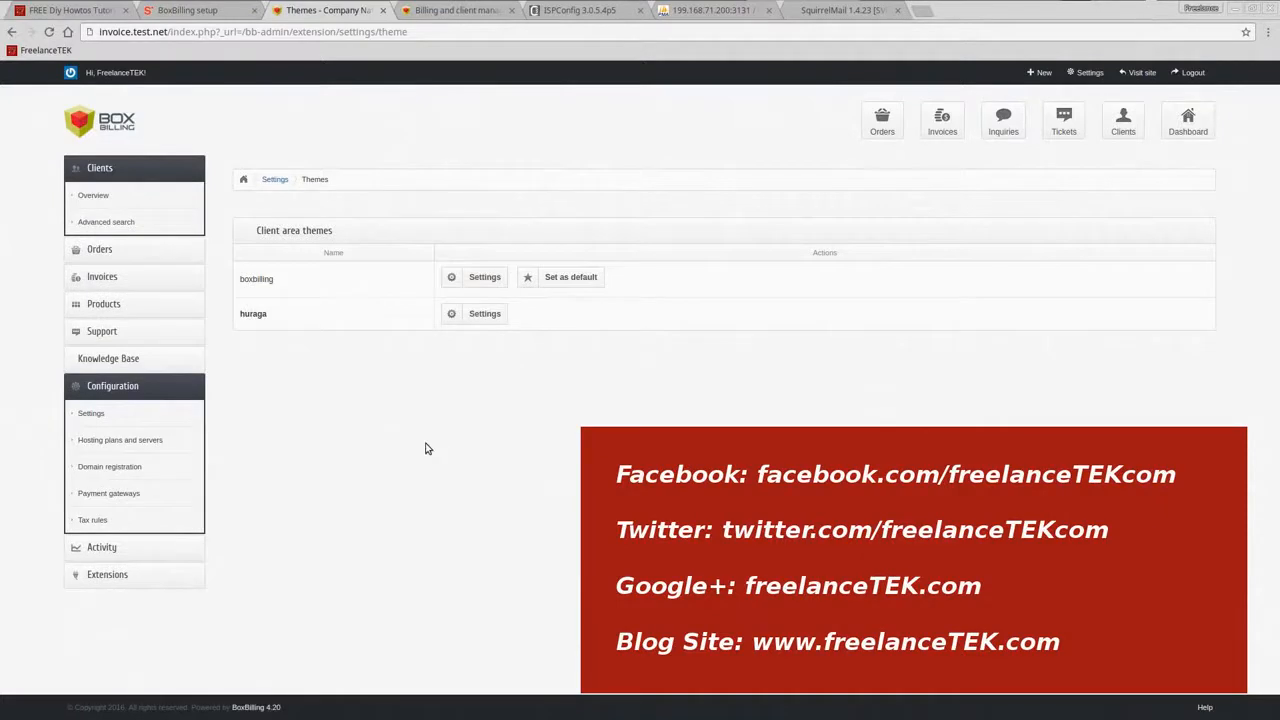